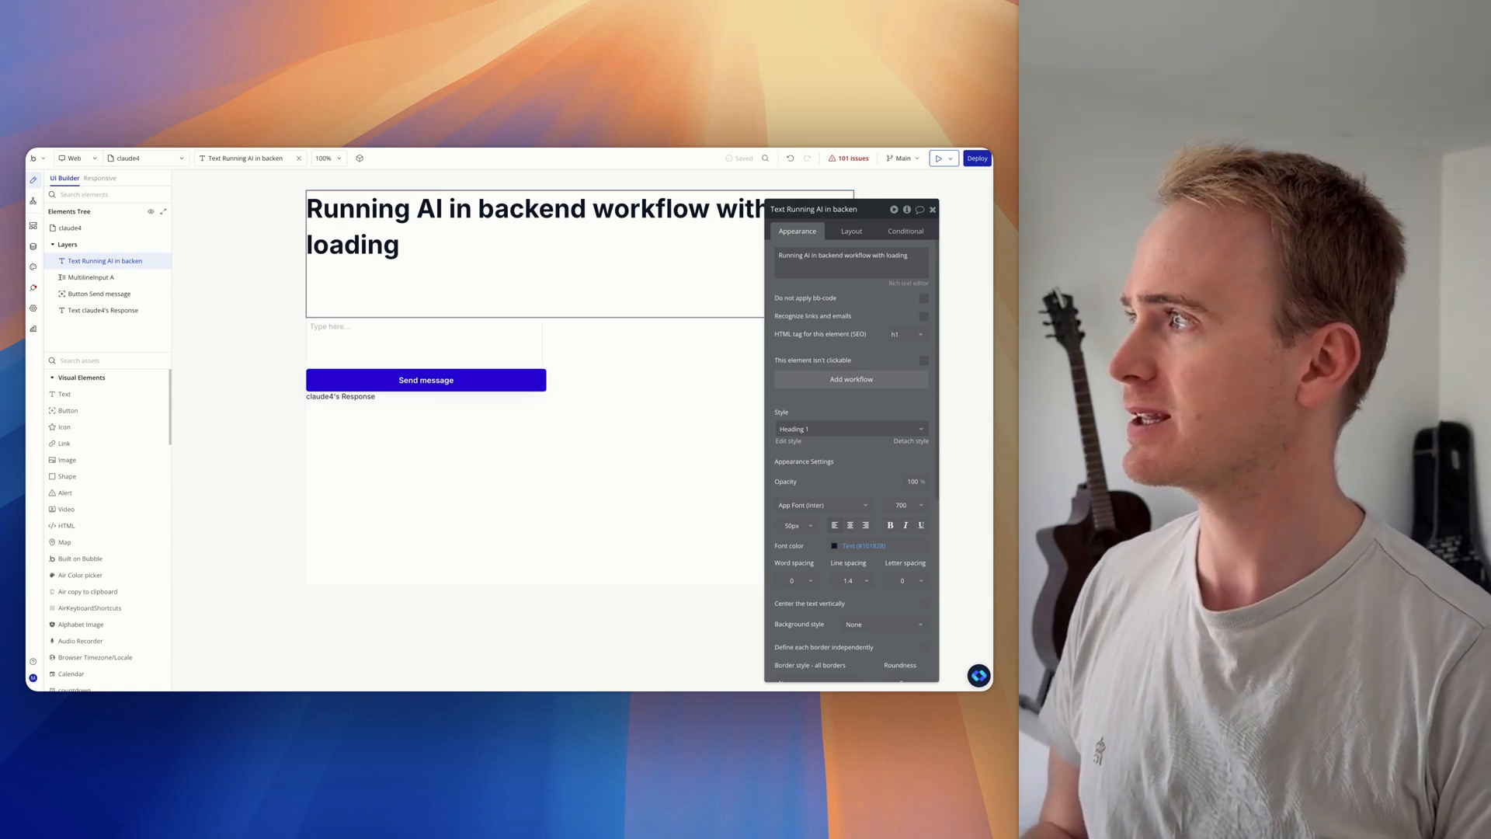
- Preview the page and send a test 'Hello' message from the input box
left_click(943, 158)
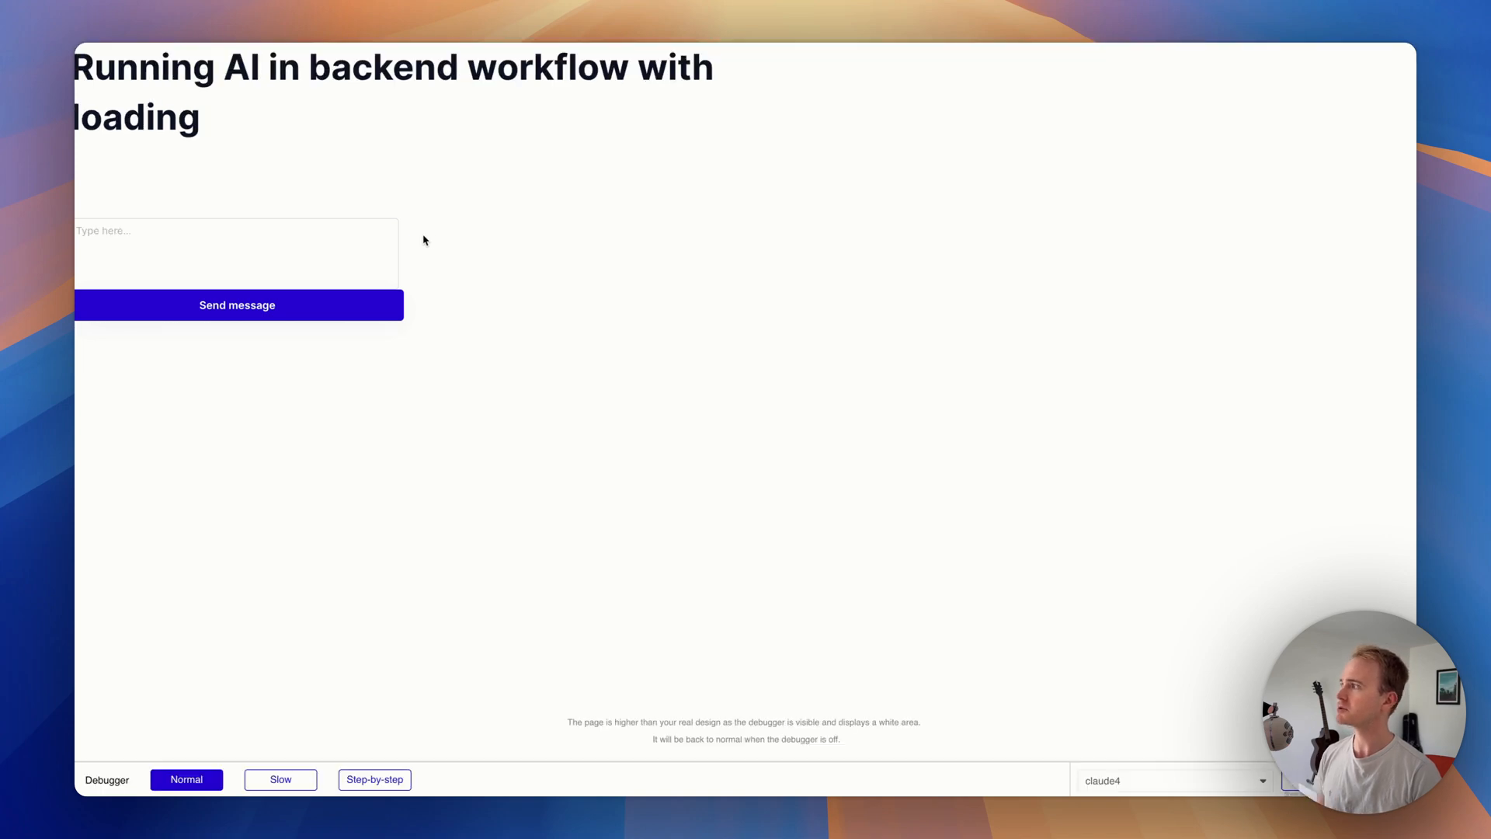
left_click(236, 251)
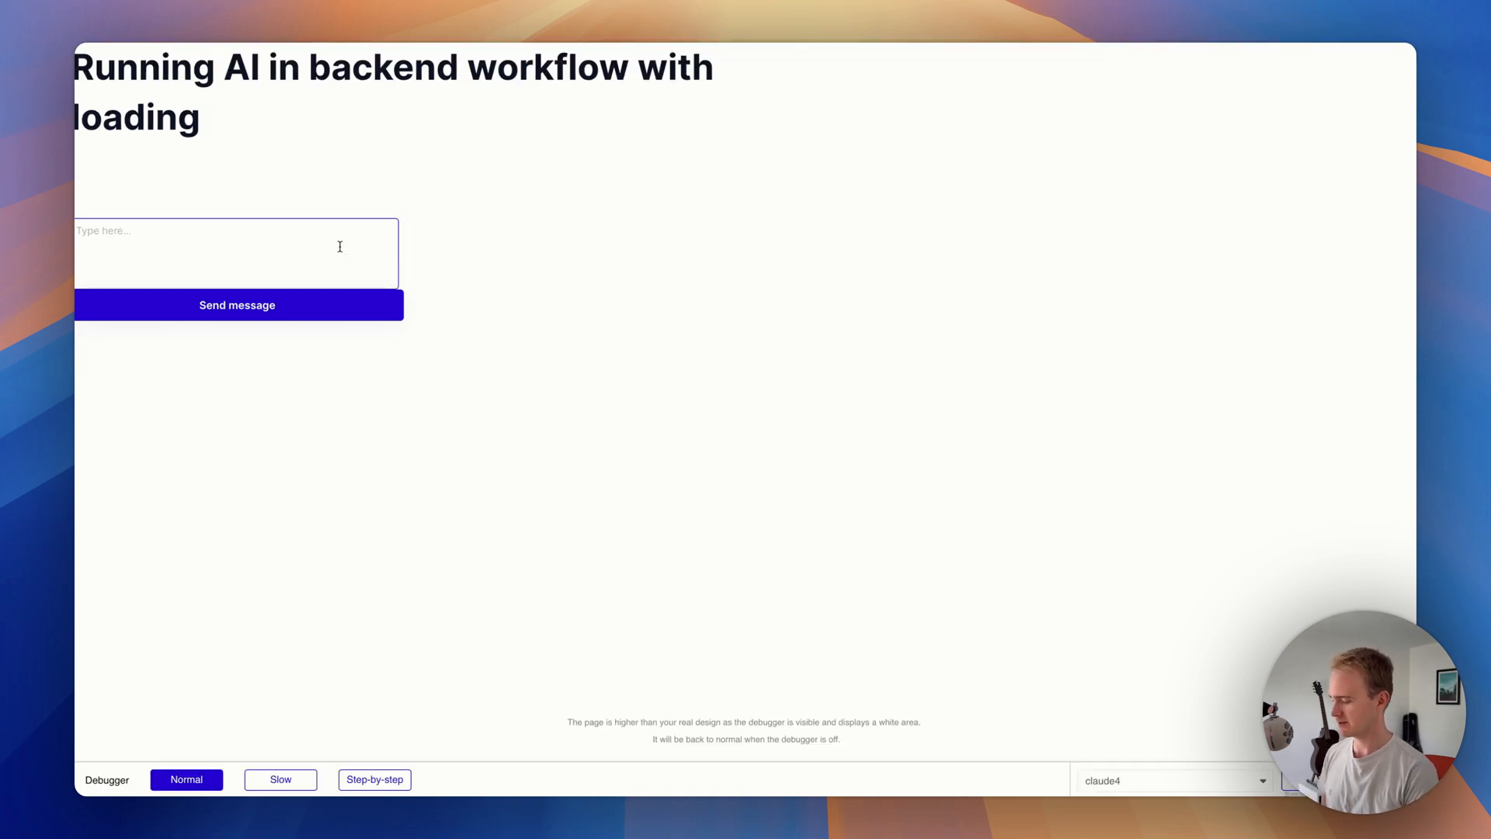
type("Hello")
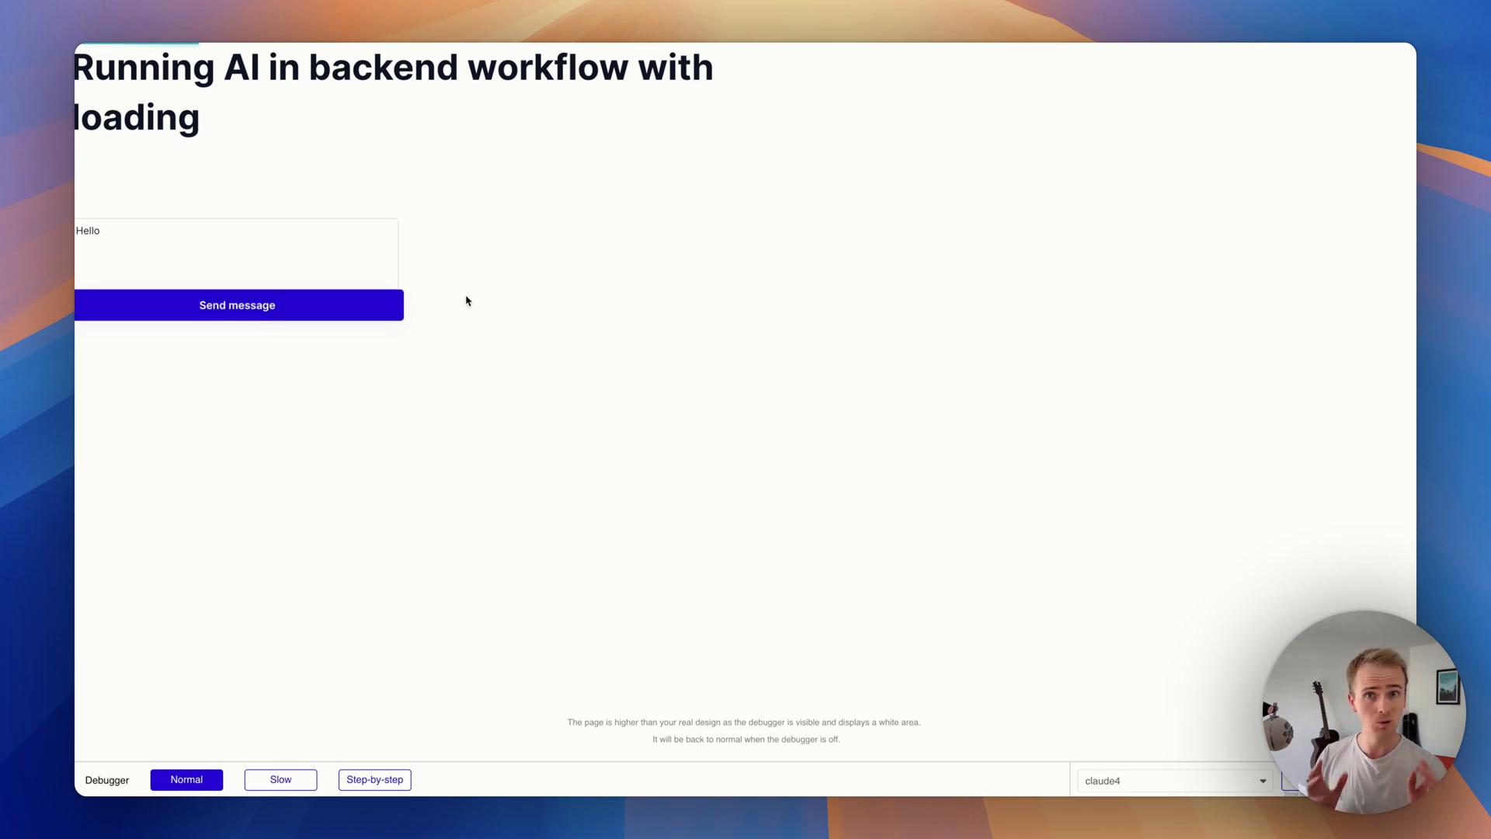
left_click(236, 305)
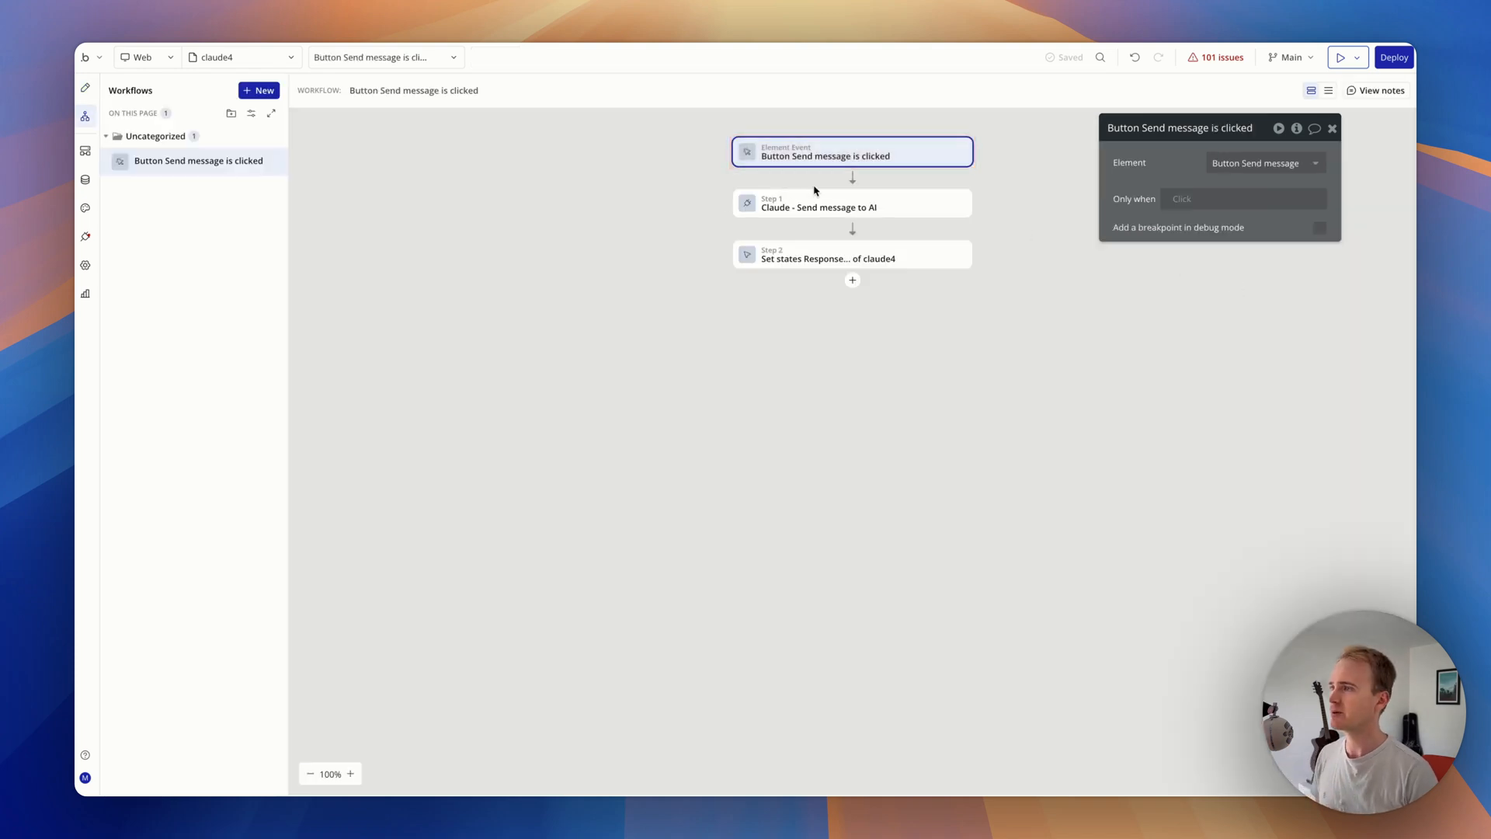
- Inspect the set-states step that stores Claude's first content item text in Response
left_click(851, 202)
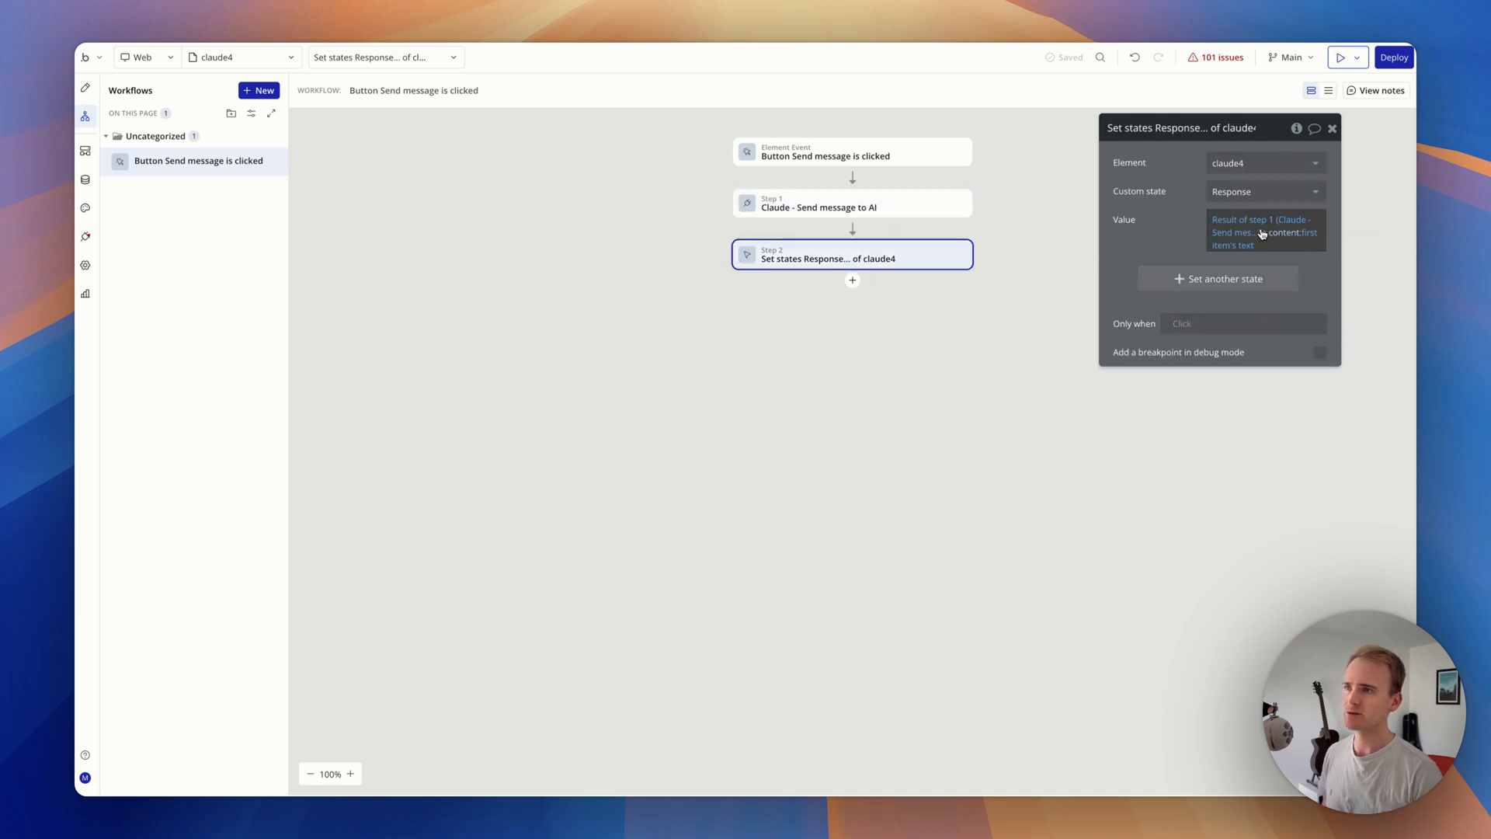
mouse_move(1262, 231)
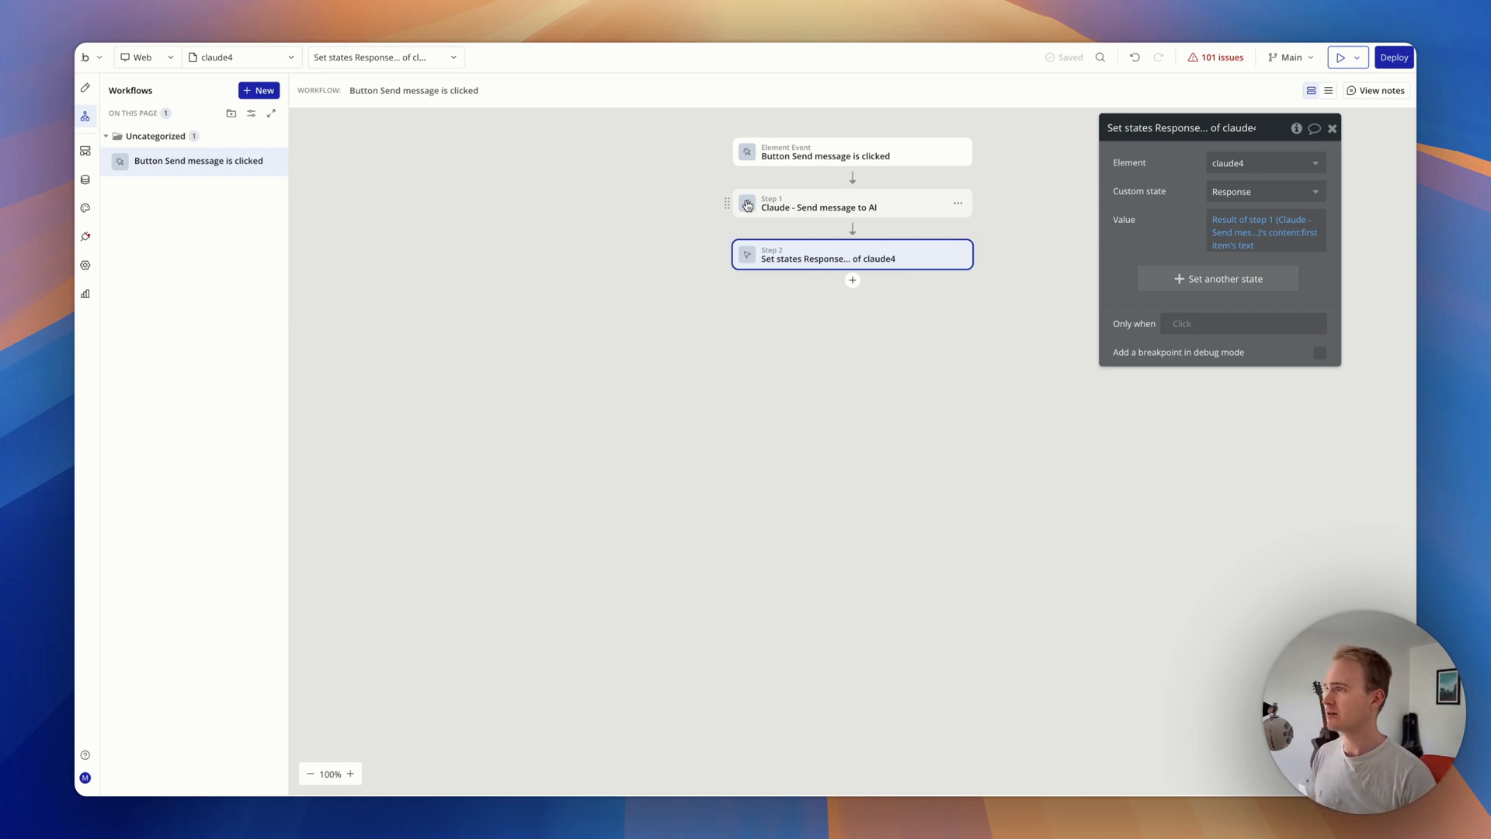
mouse_move(530, 221)
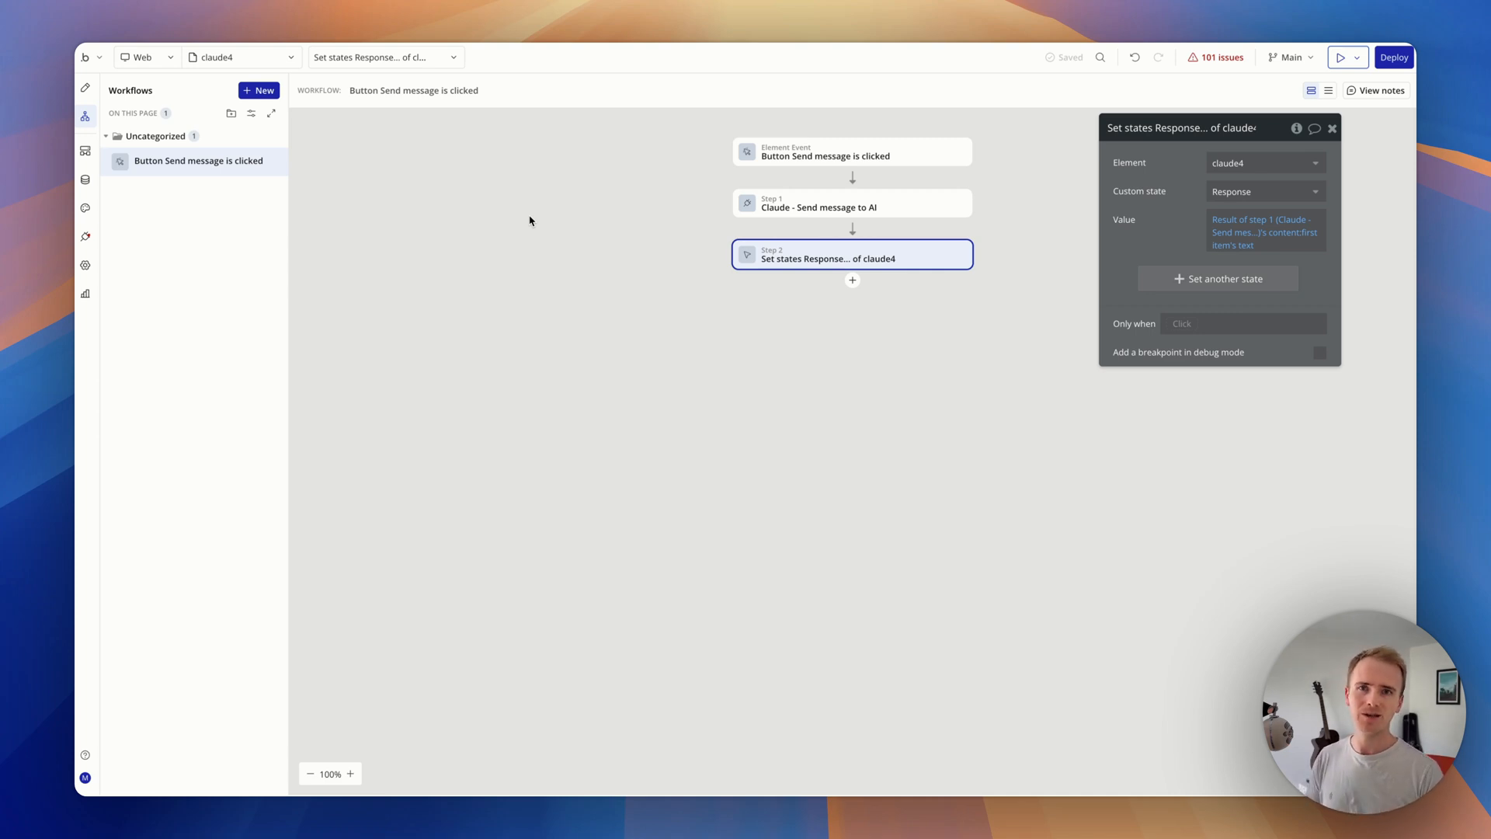
mouse_move(460, 172)
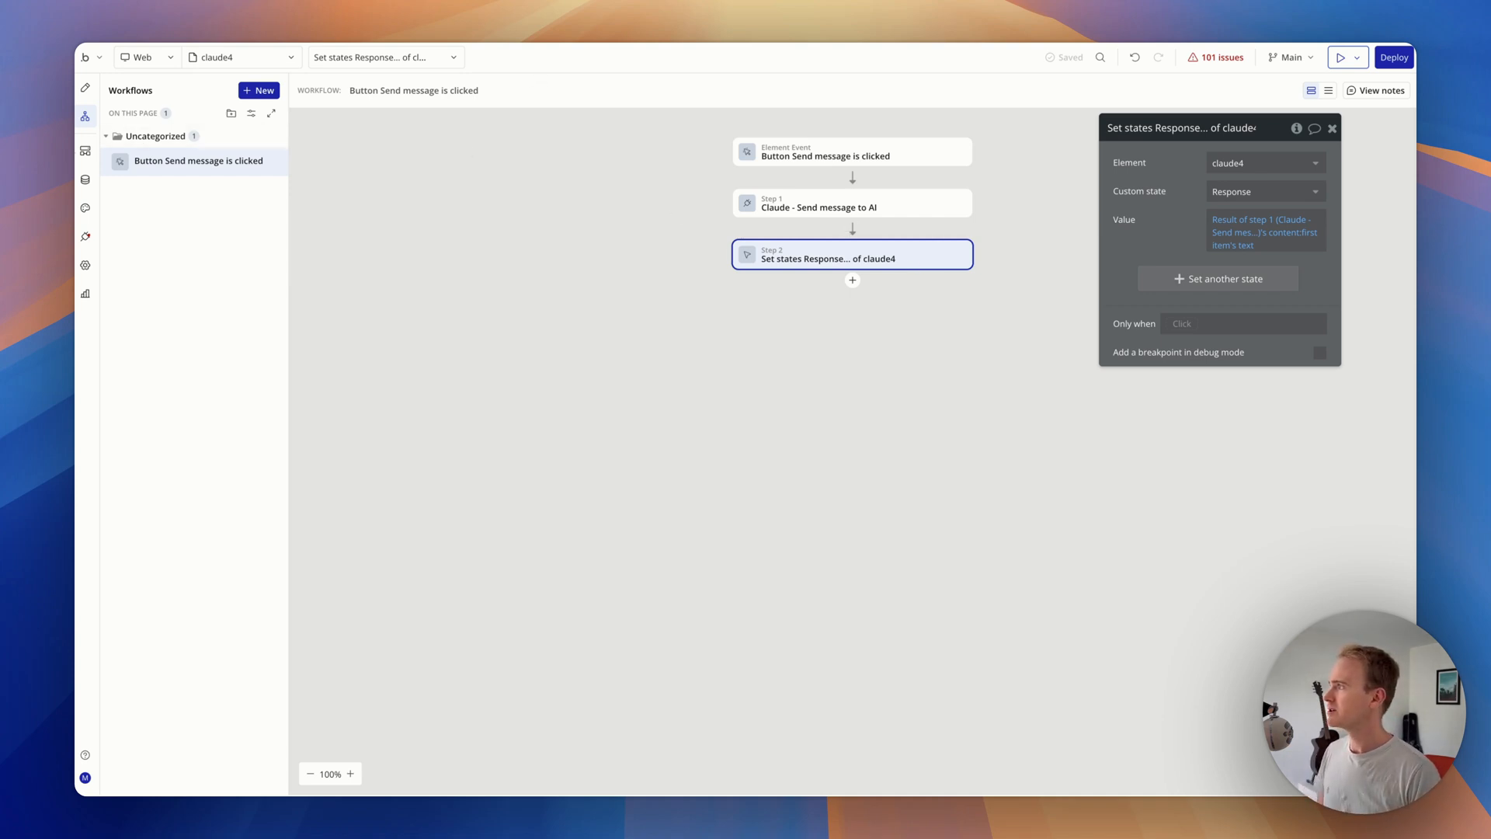
- Create backend API workflow 'run claude' with a Claude - Send message to AI step
left_click(84, 151)
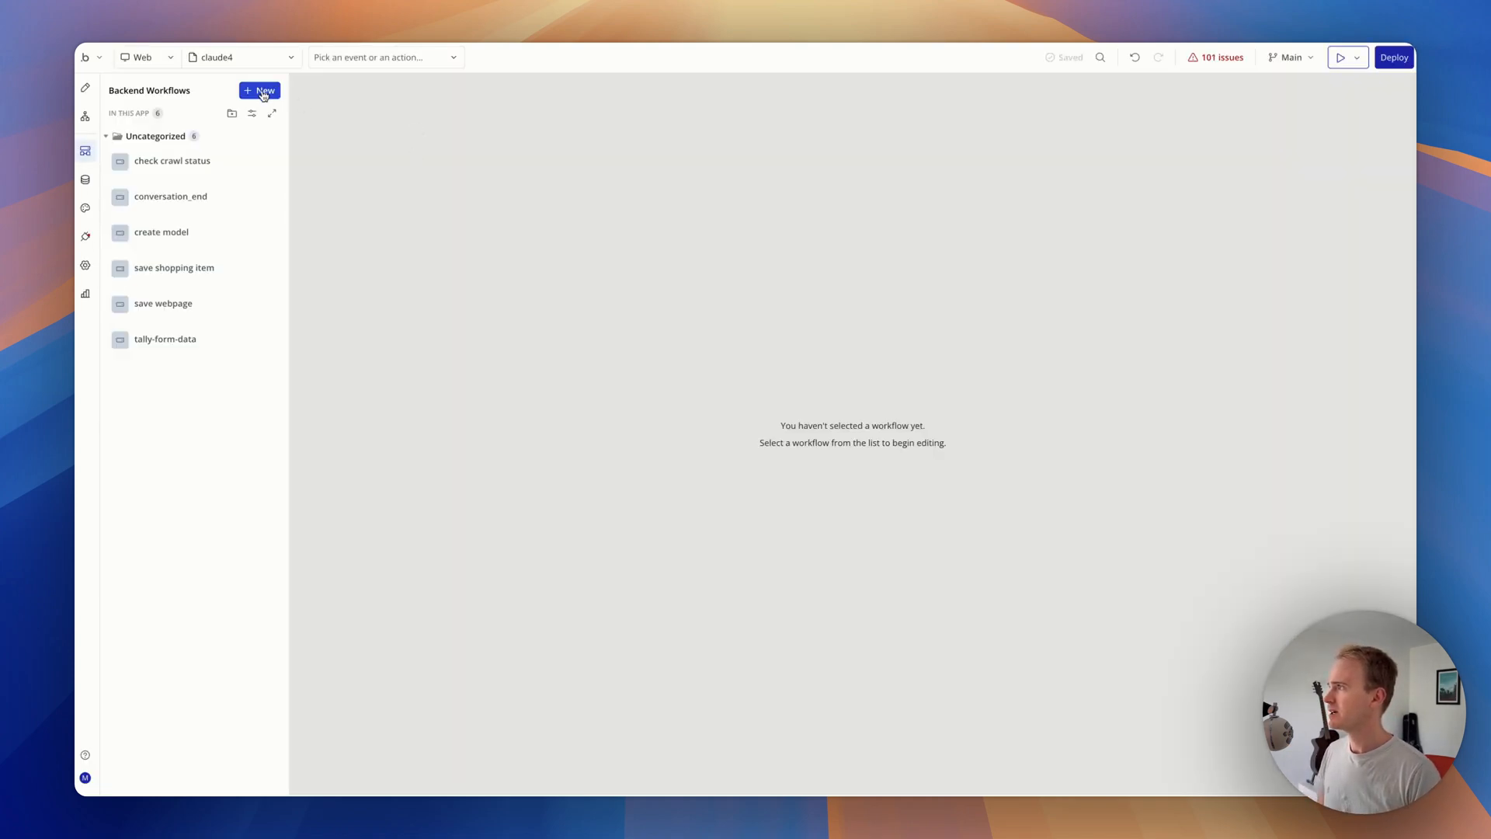
left_click(259, 90)
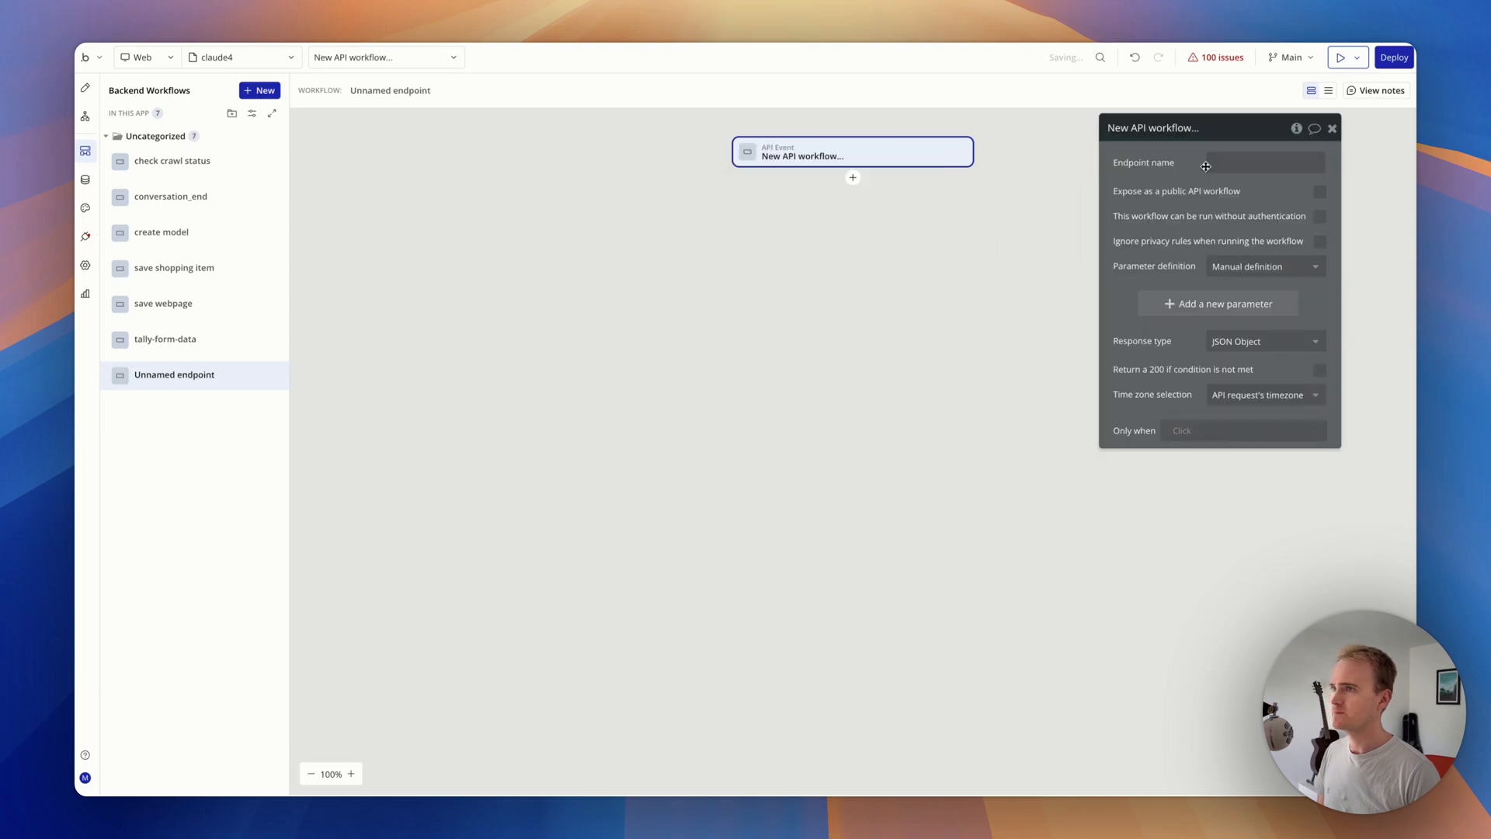
left_click(1263, 162)
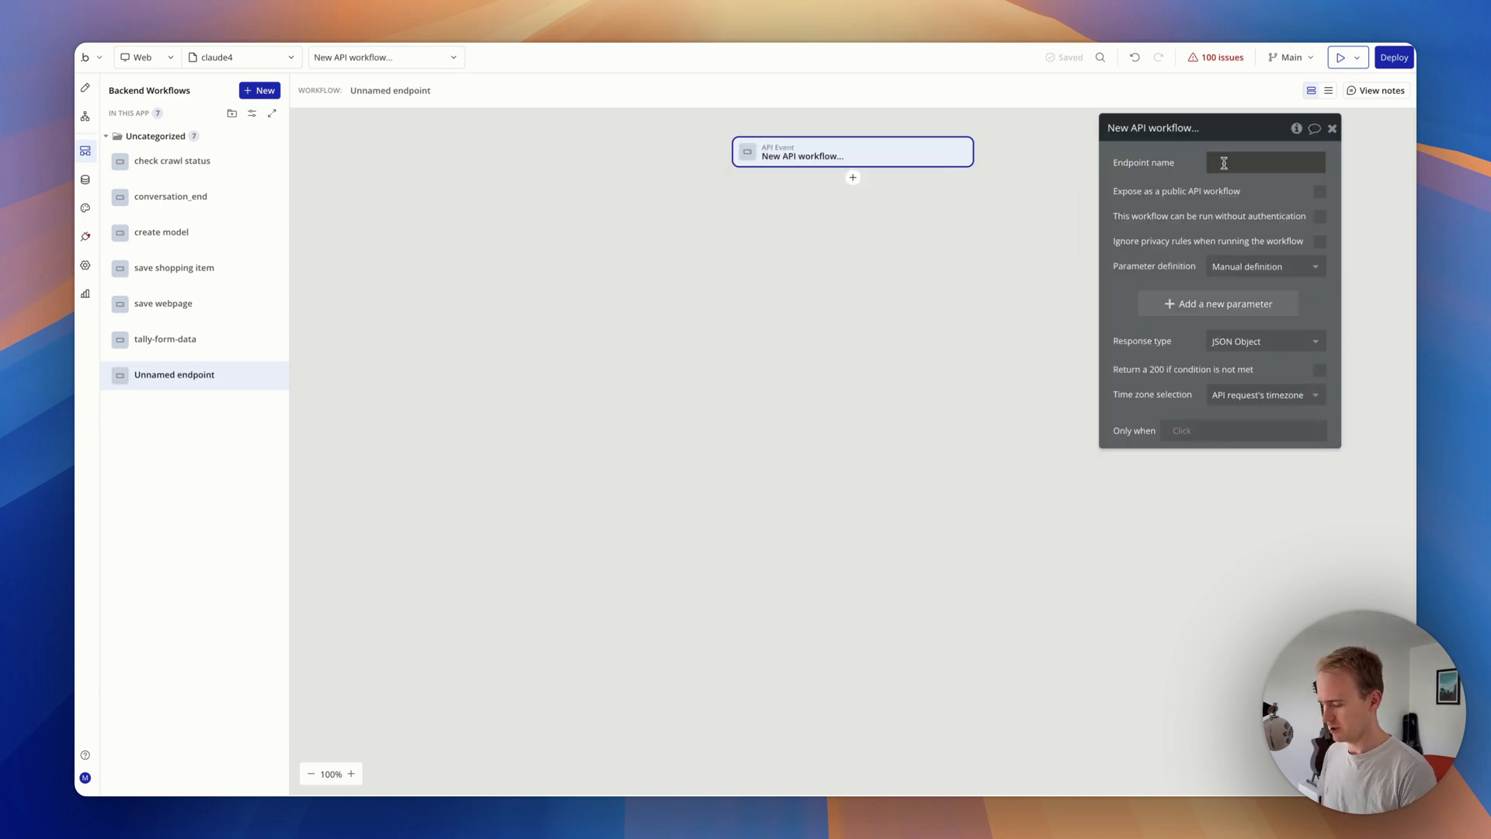
type("run claude")
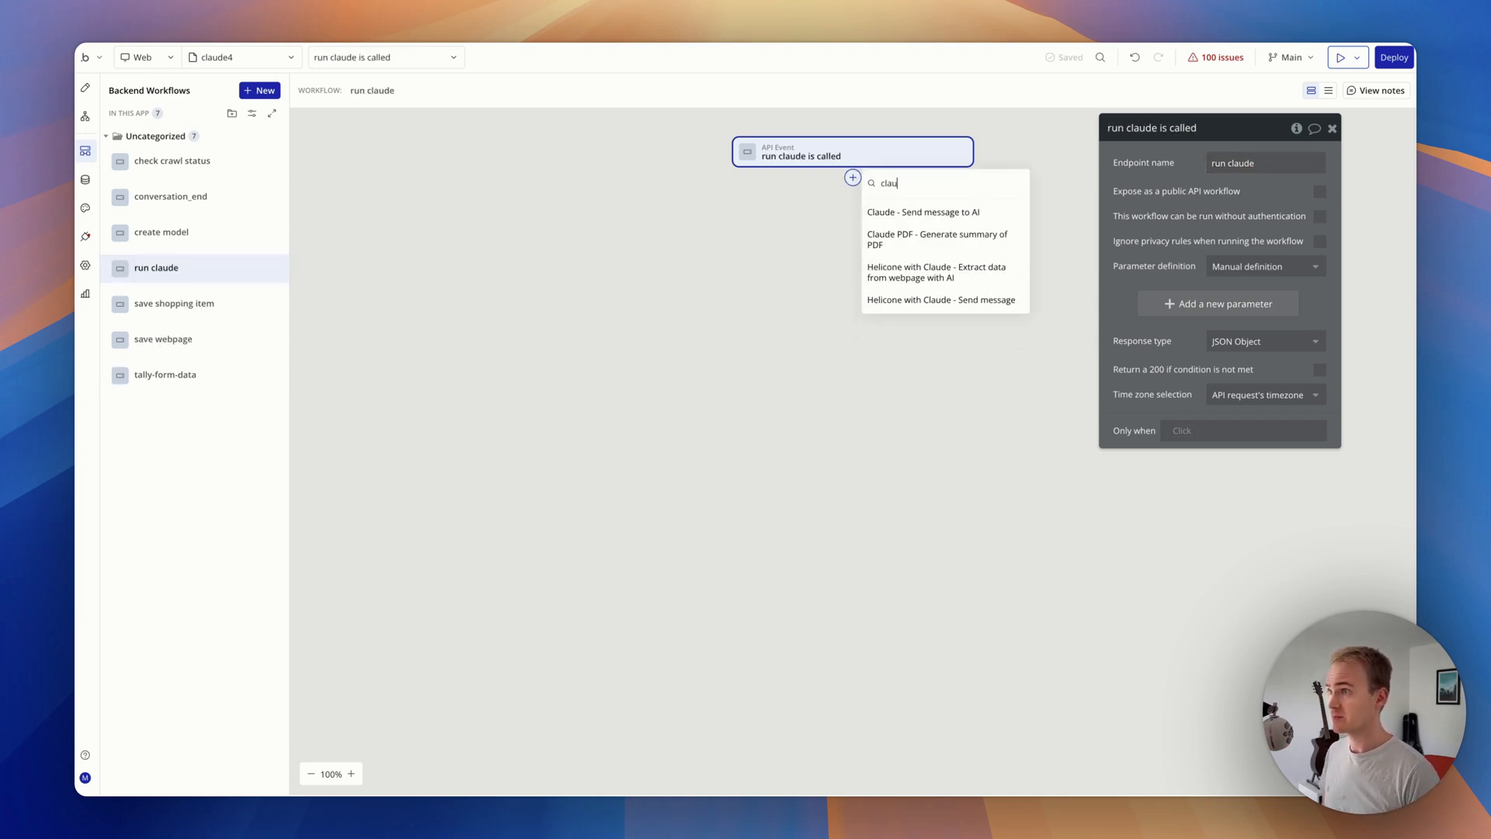
left_click(921, 213)
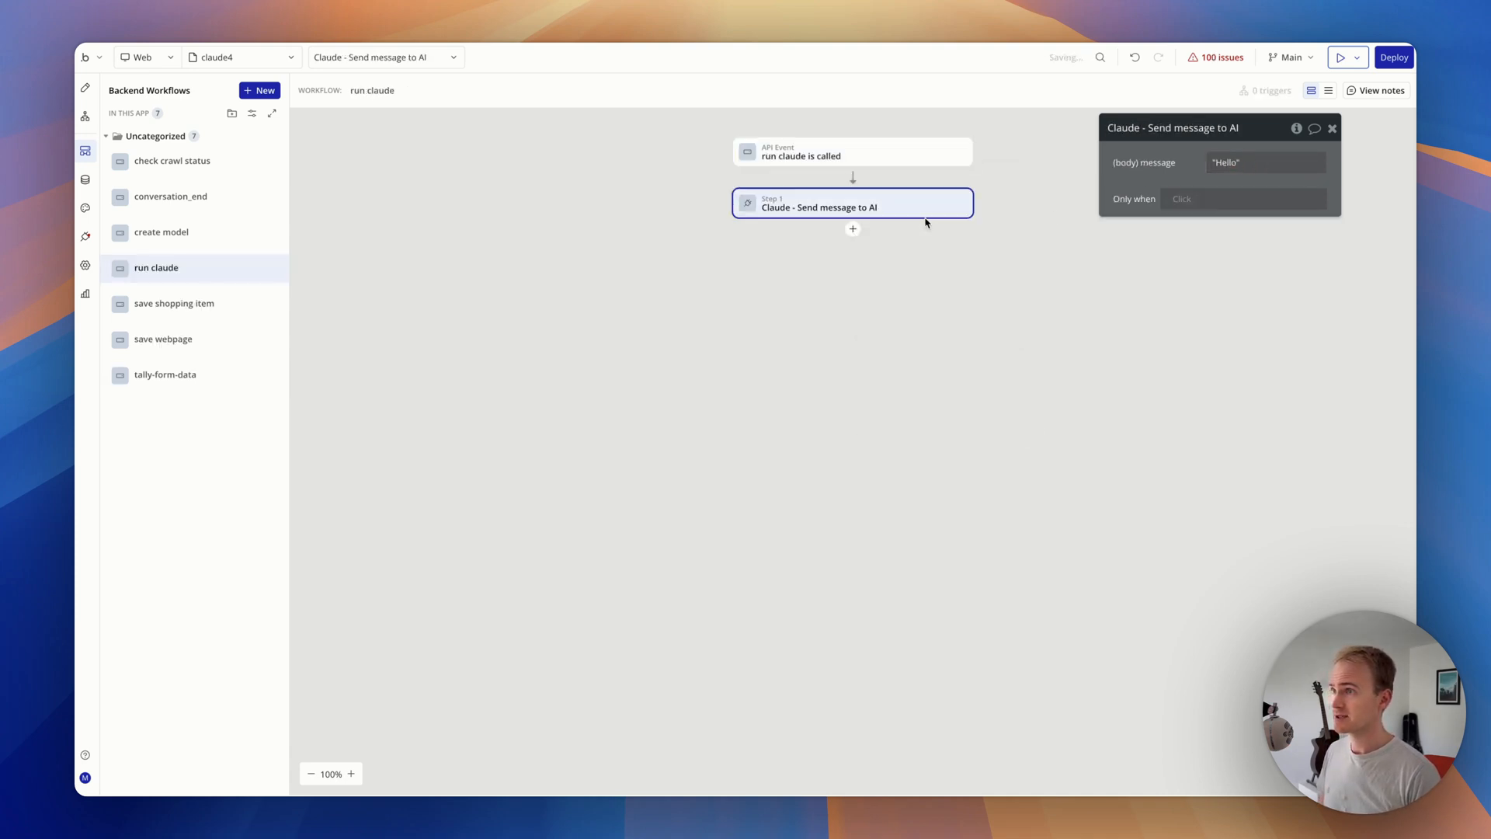
left_click(1265, 162)
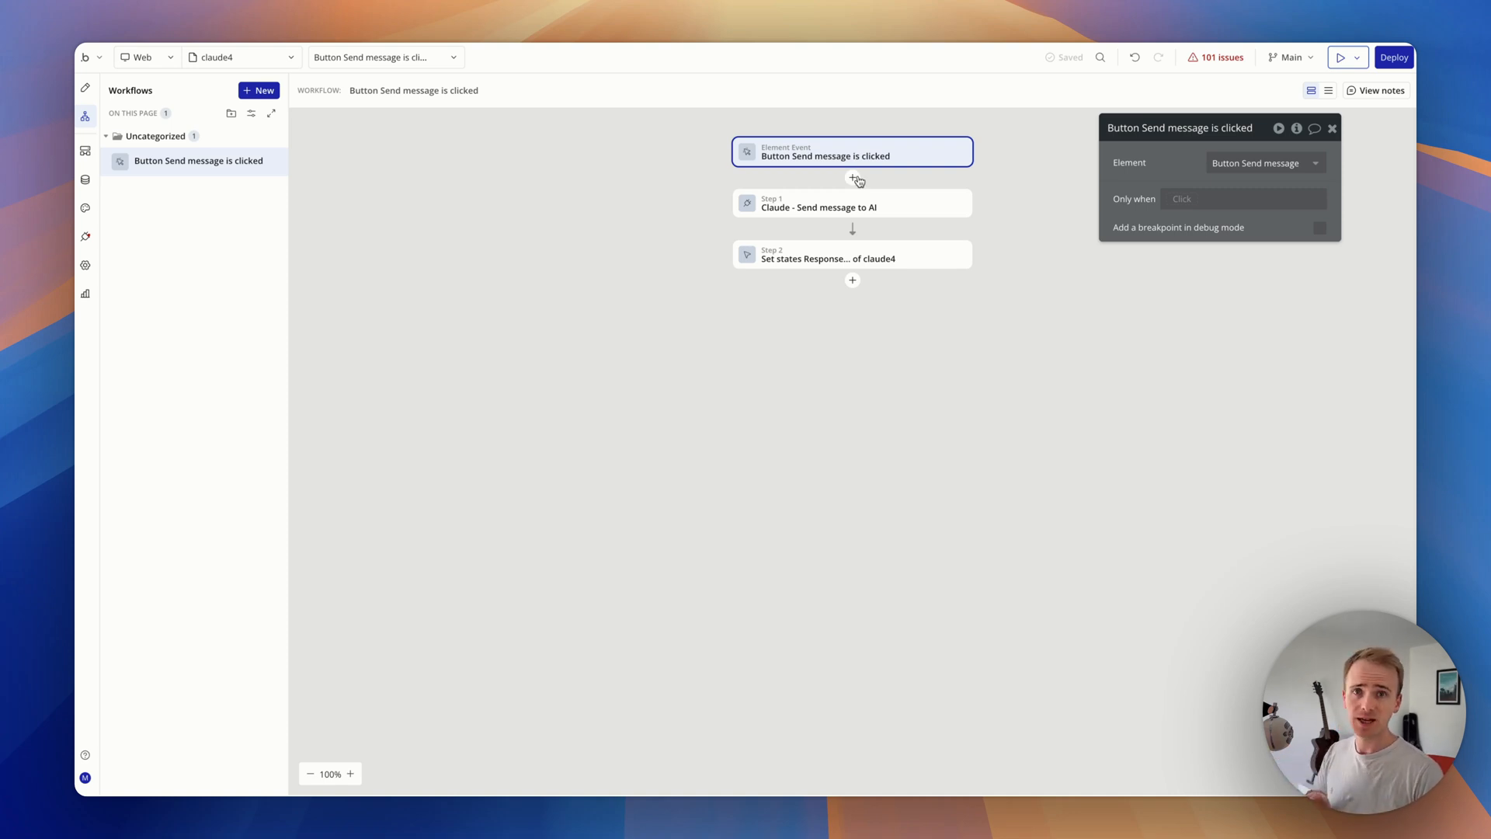
- Insert a first step creating a Message with Text = MultilineInput A's value
left_click(853, 177)
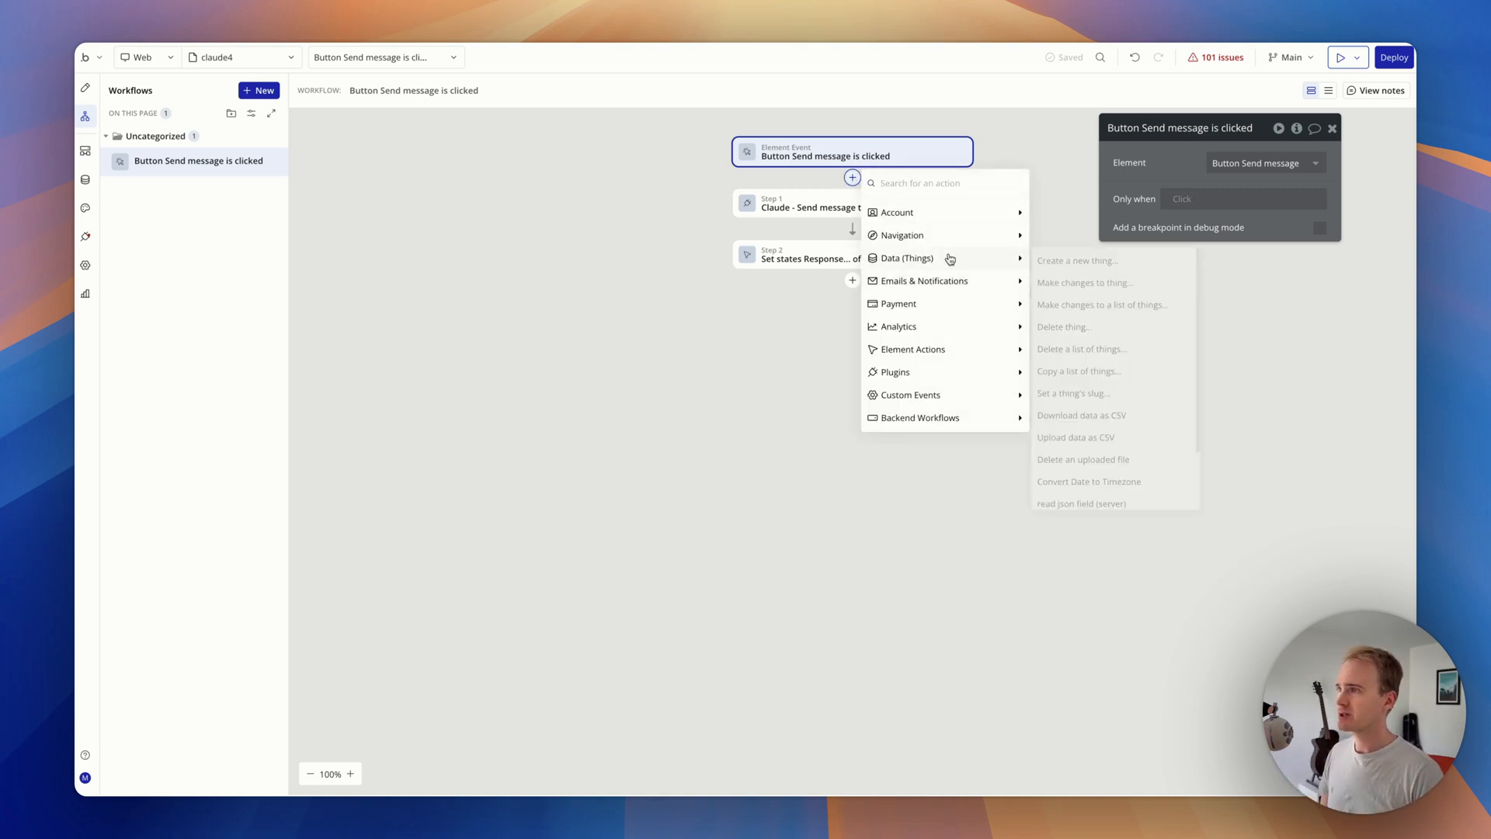
left_click(1079, 259)
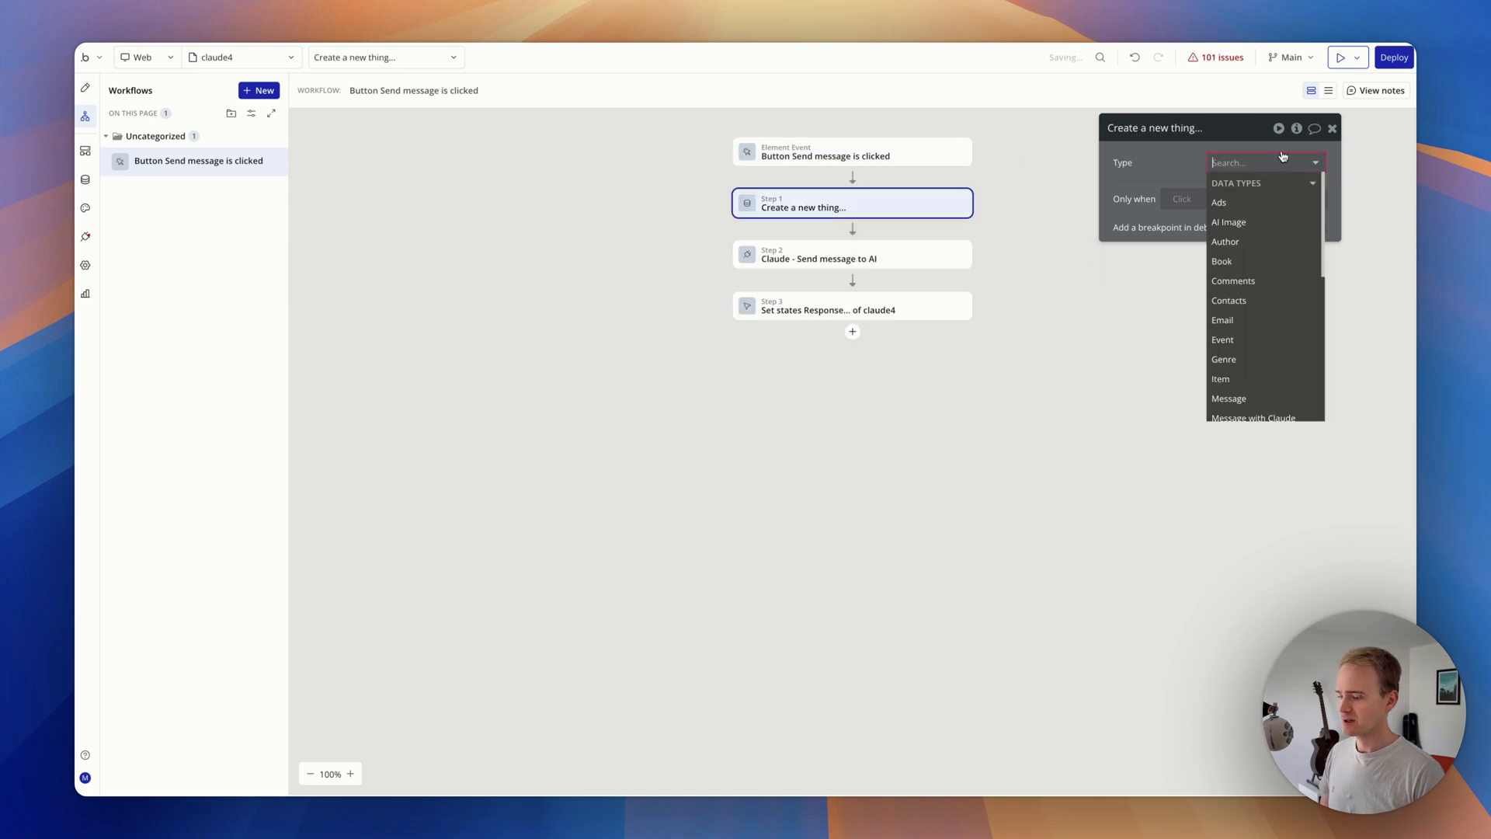
type("me")
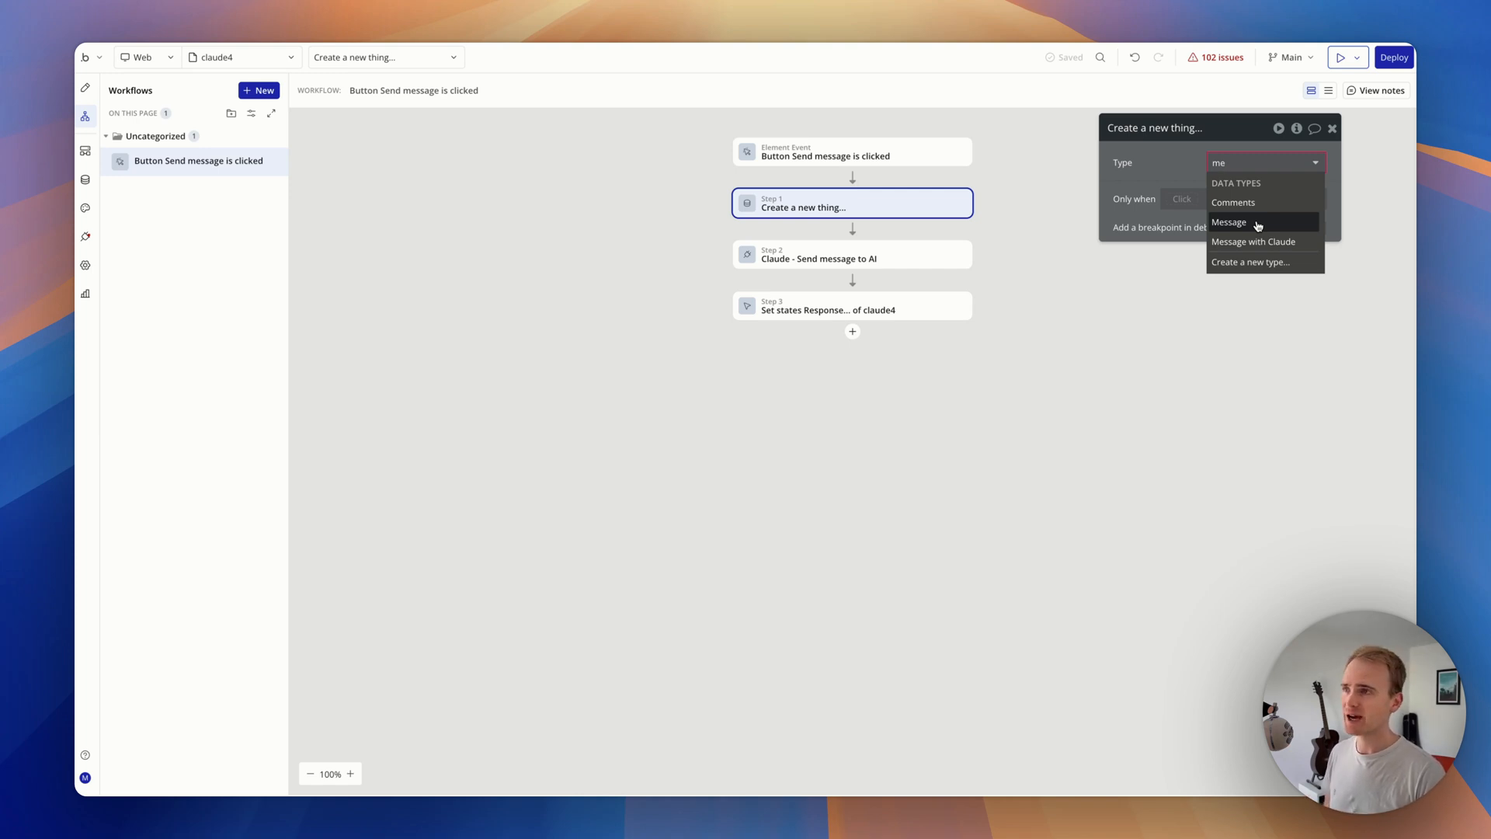
left_click(1227, 222)
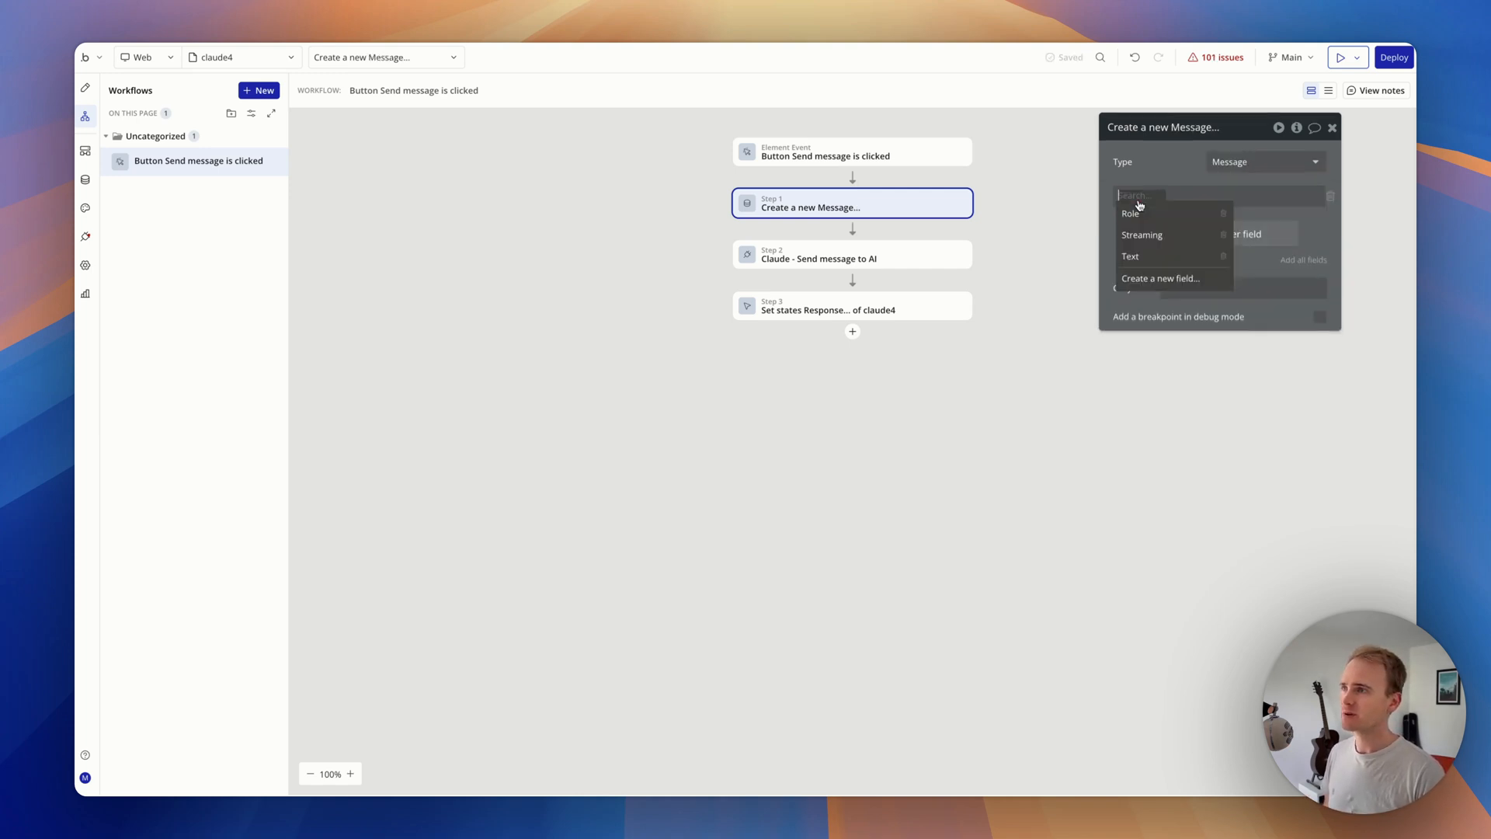
left_click(1130, 256)
type("m")
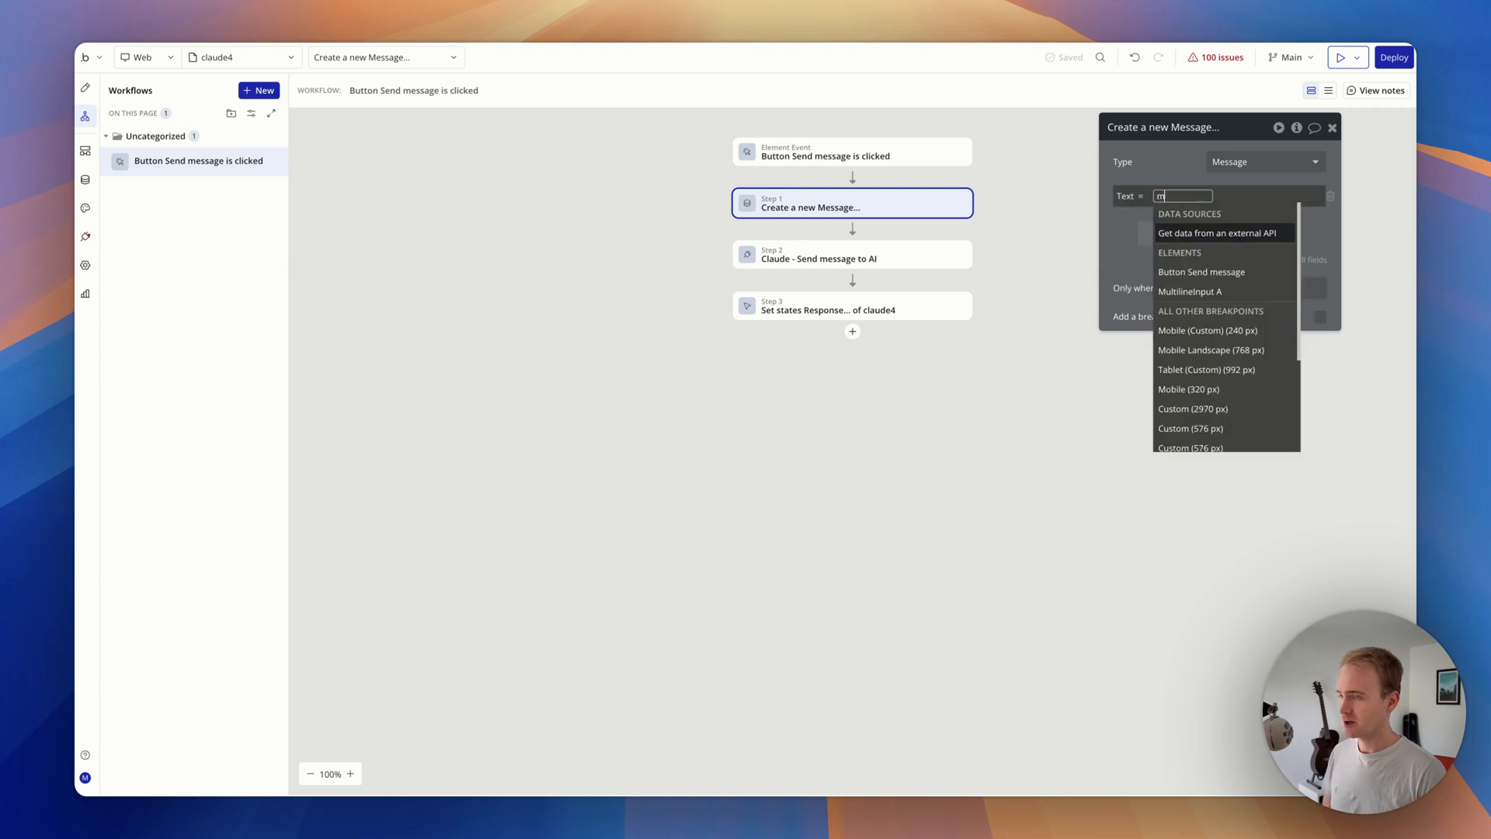
left_click(1190, 291)
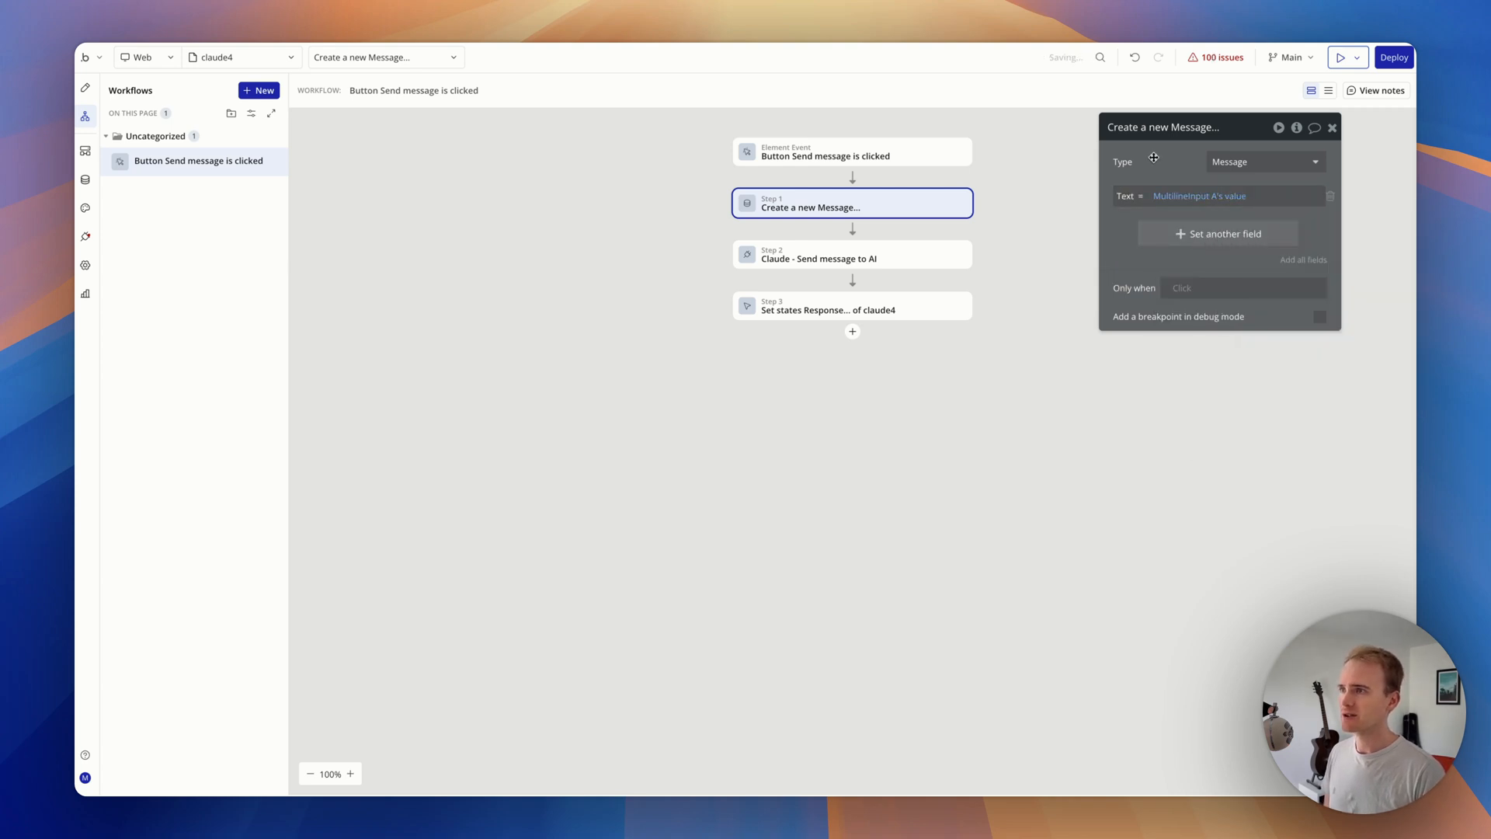
mouse_move(84, 153)
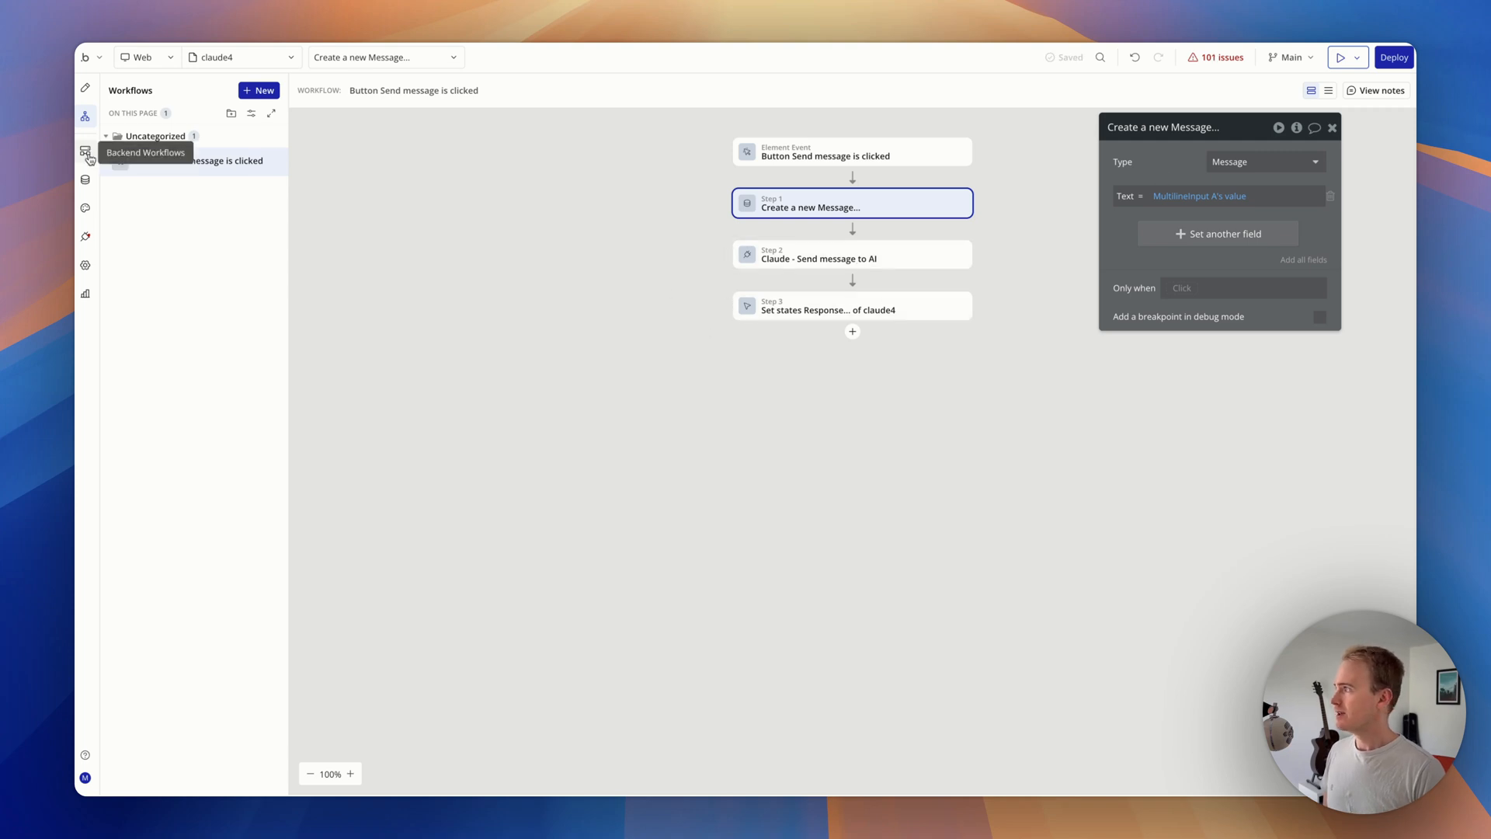
- Add a message parameter to run claude and send message's Text as the Claude body
left_click(86, 153)
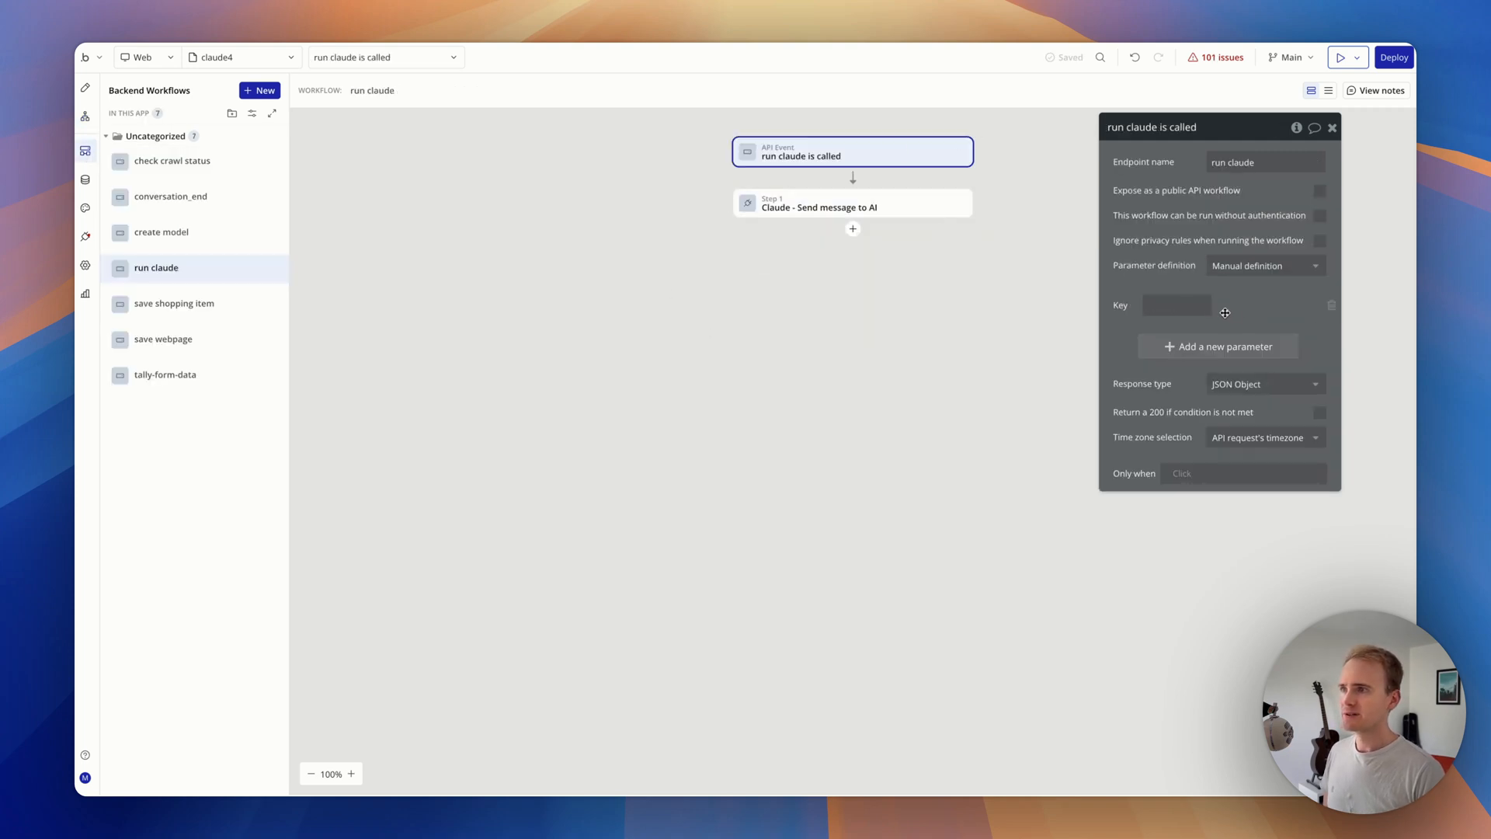
type("message")
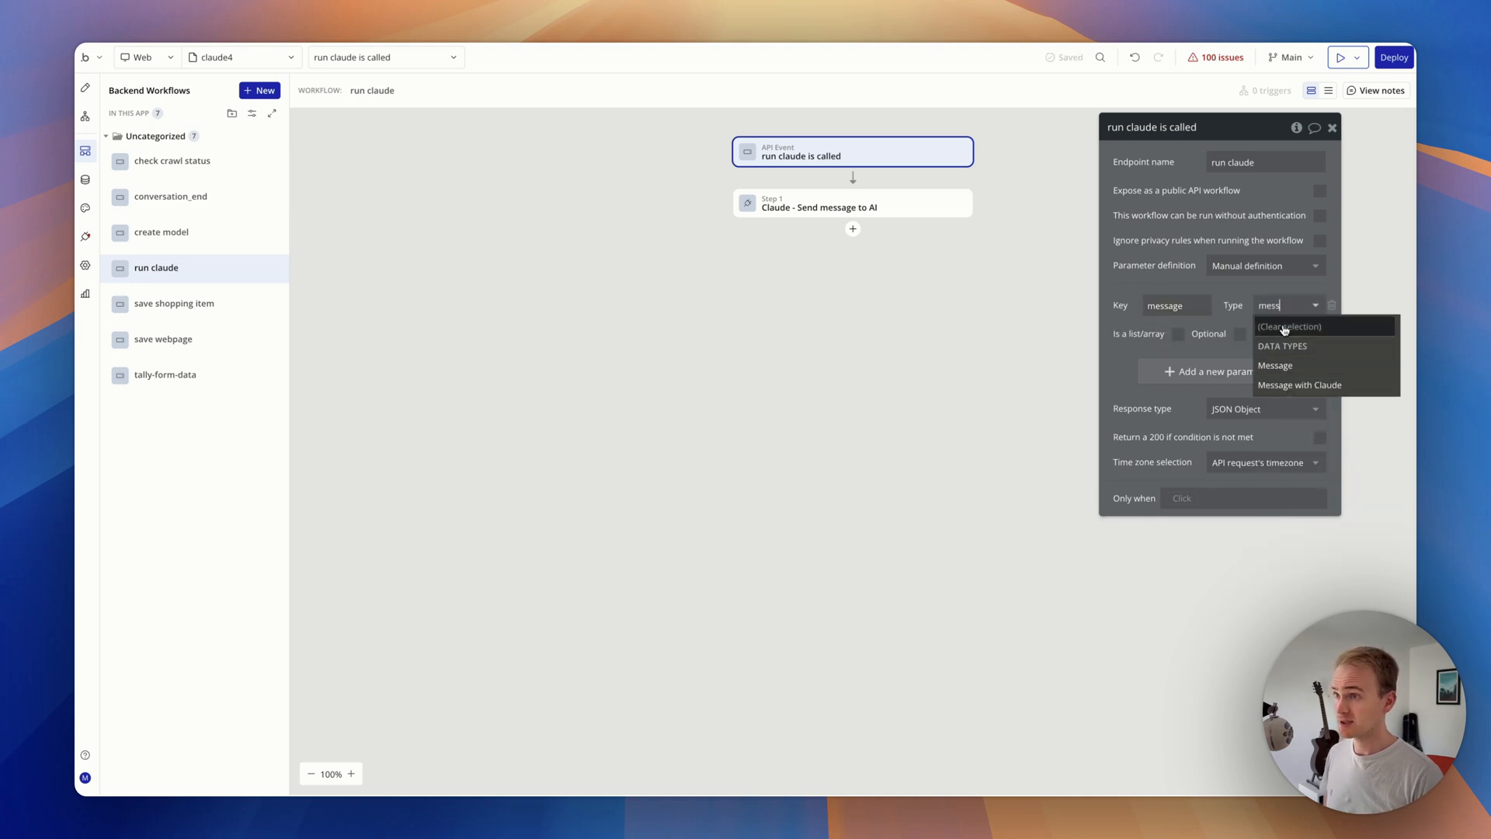
left_click(853, 202)
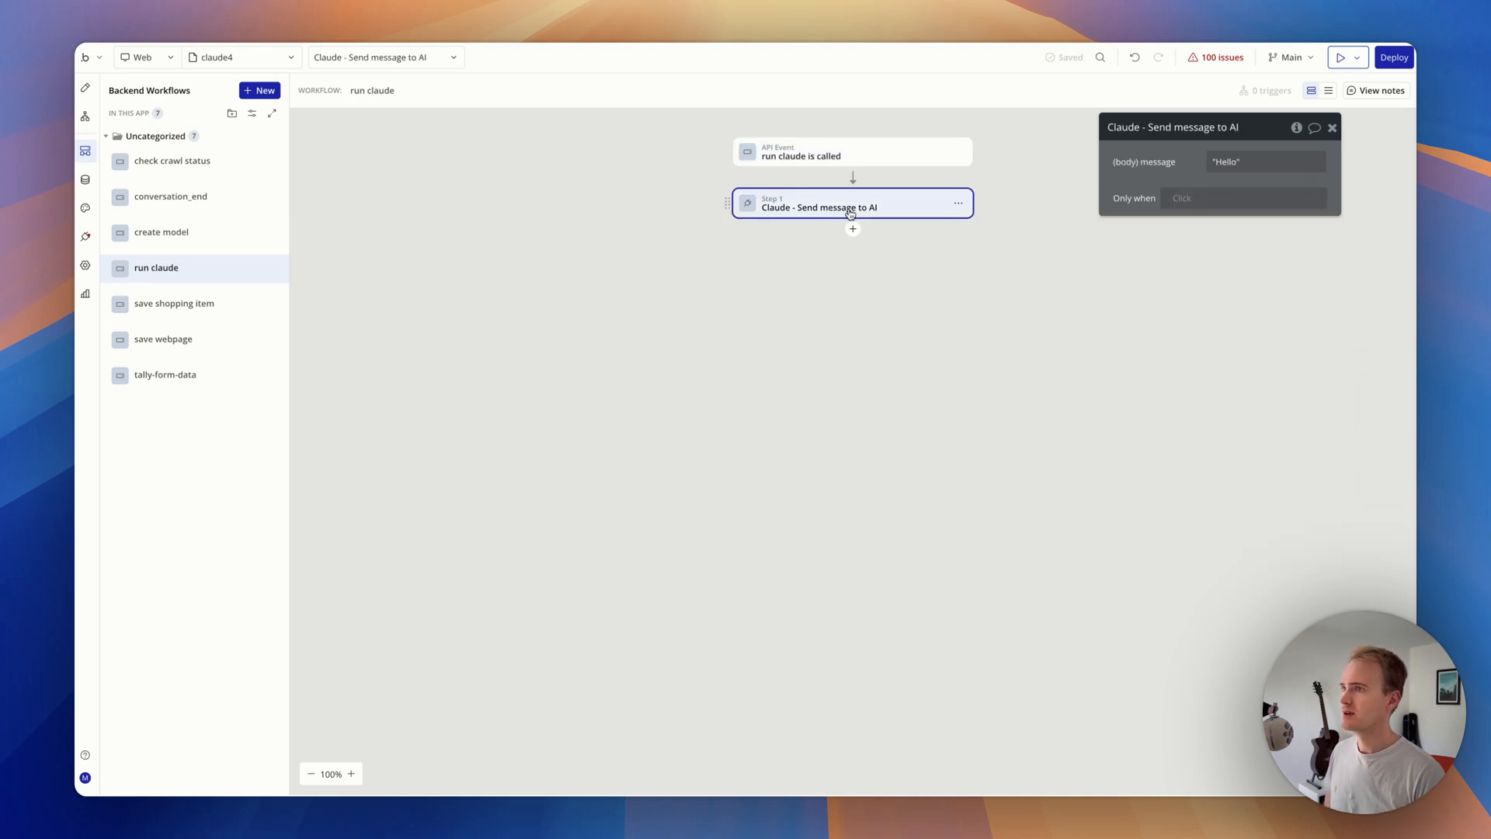
left_click(1265, 160)
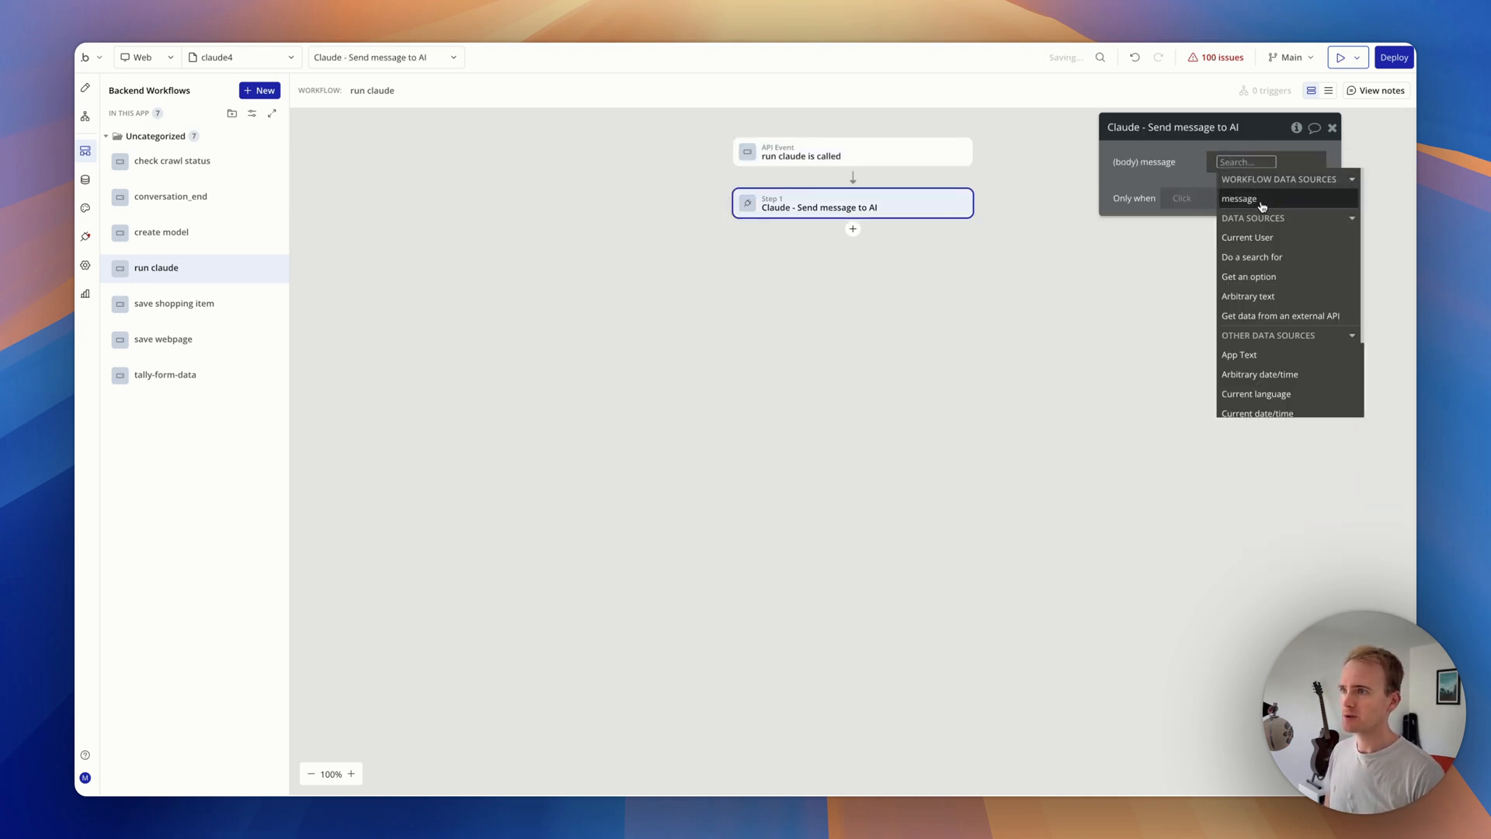
left_click(1238, 198)
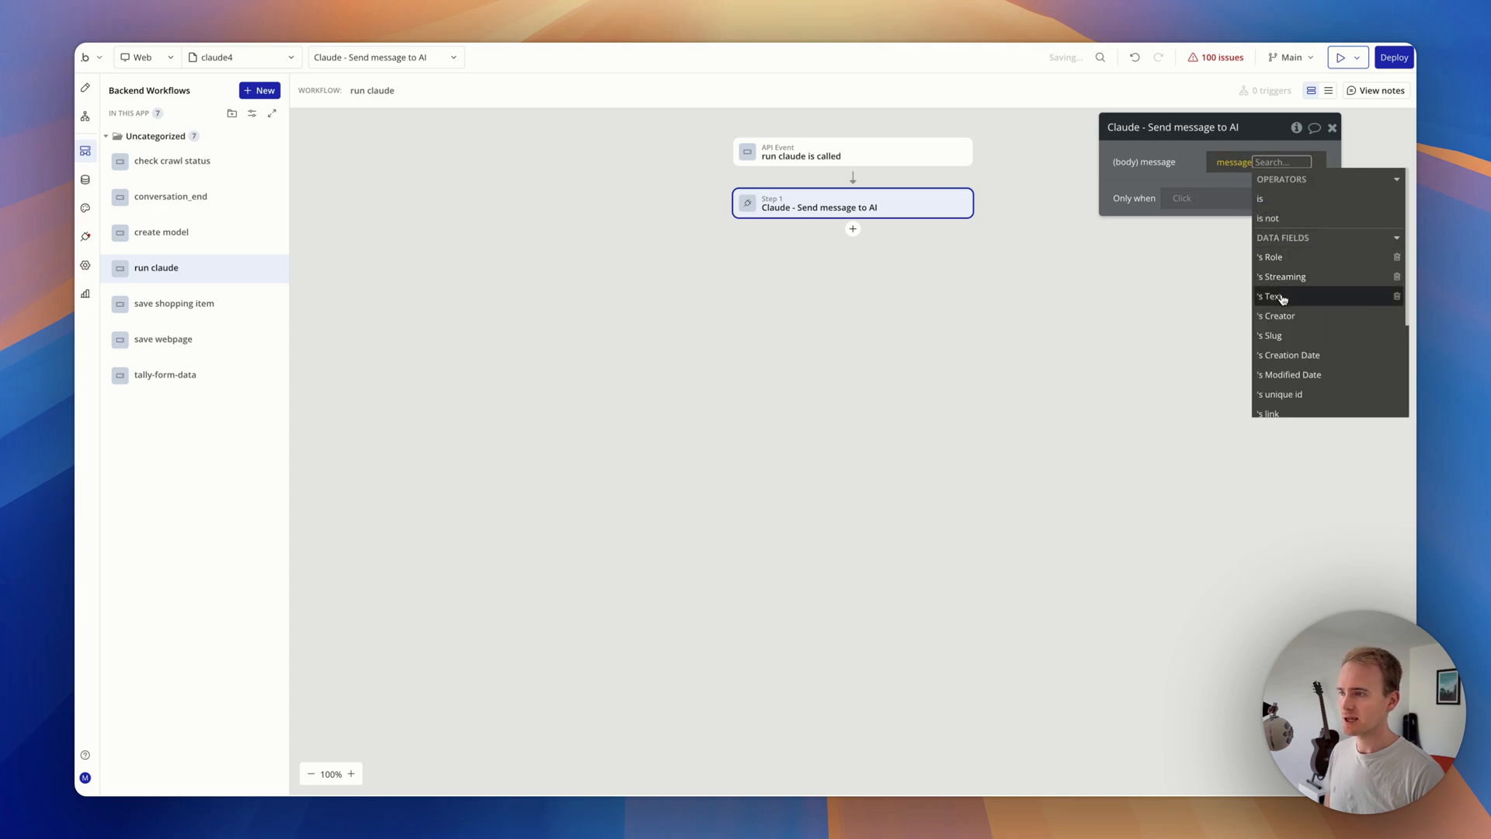
left_click(1272, 296)
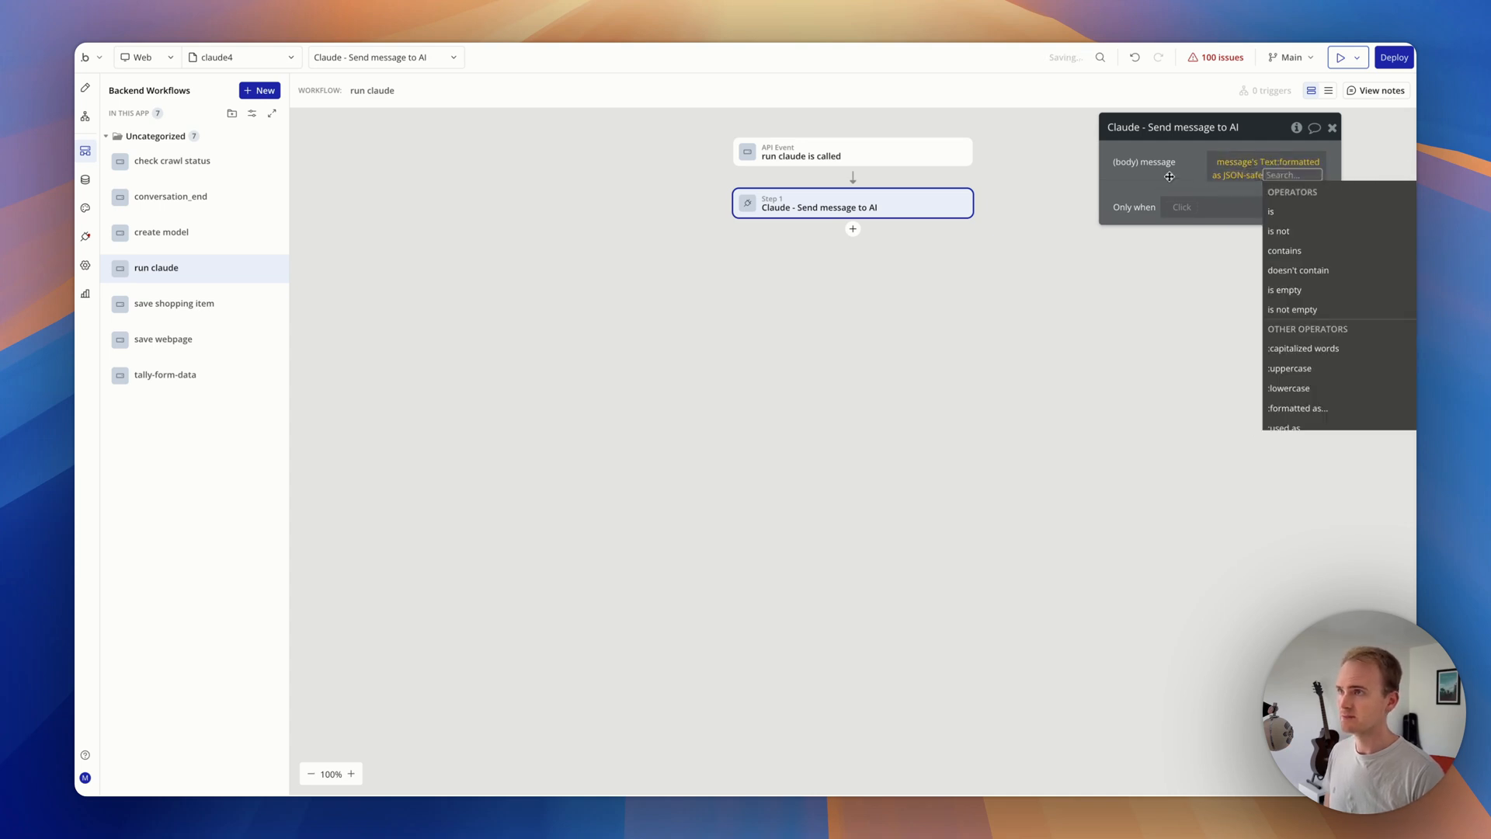
mouse_move(86, 108)
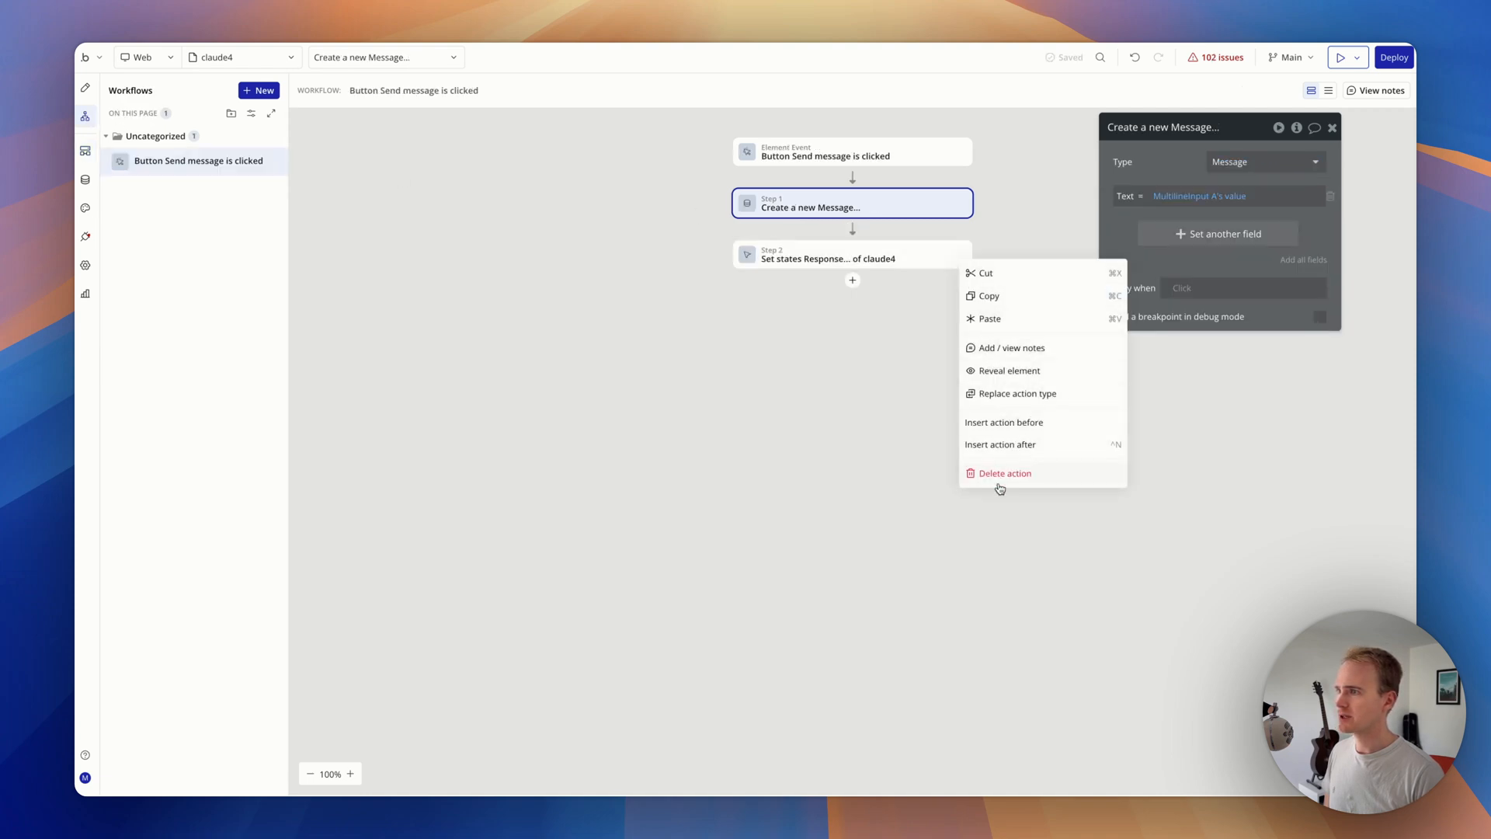
- Replace the set-states step with scheduling run claude at Current date/time, passing step 1's Message
left_click(1006, 472)
type("sched")
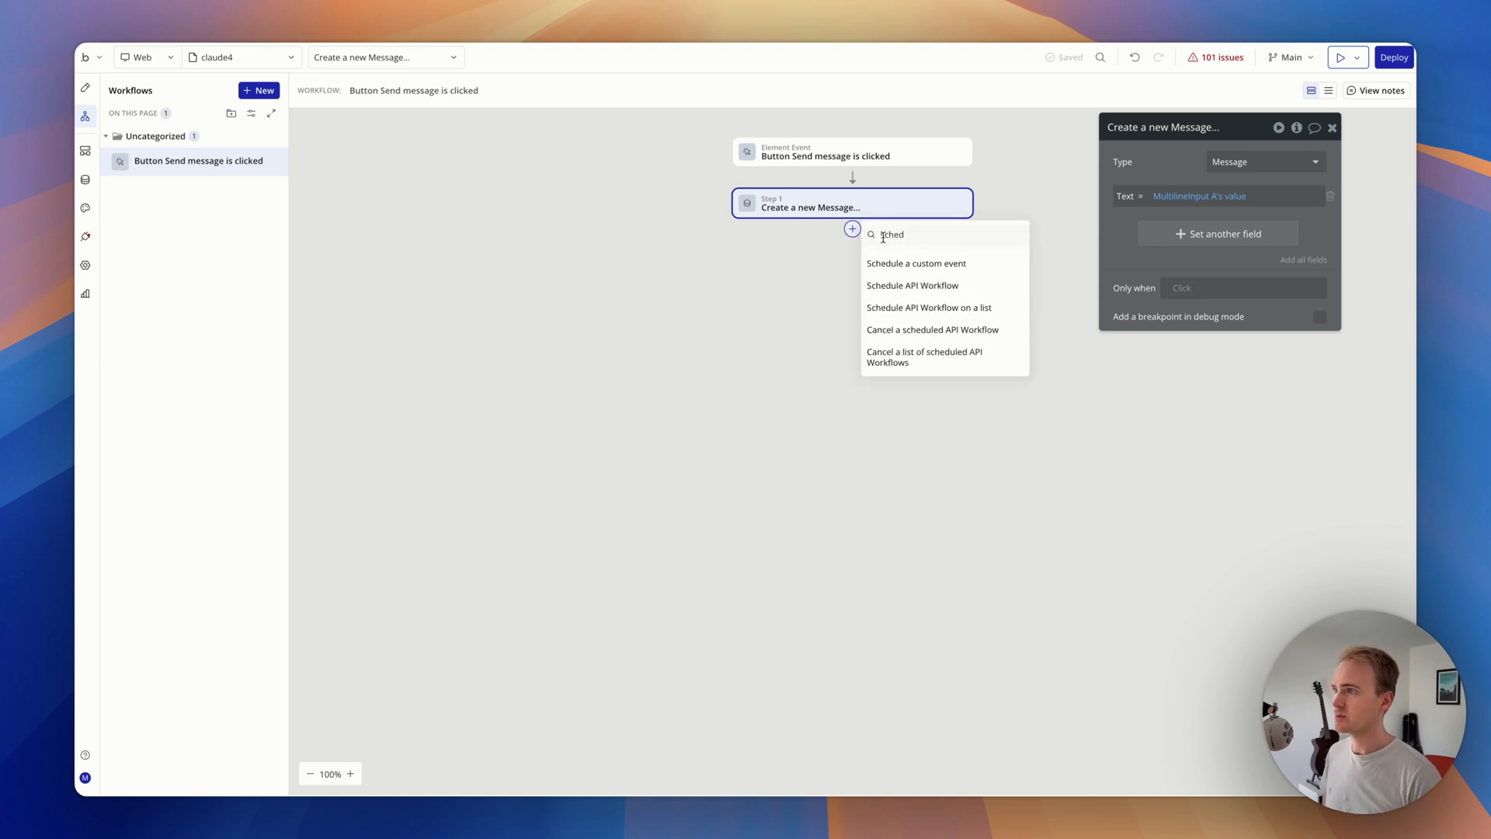
left_click(912, 286)
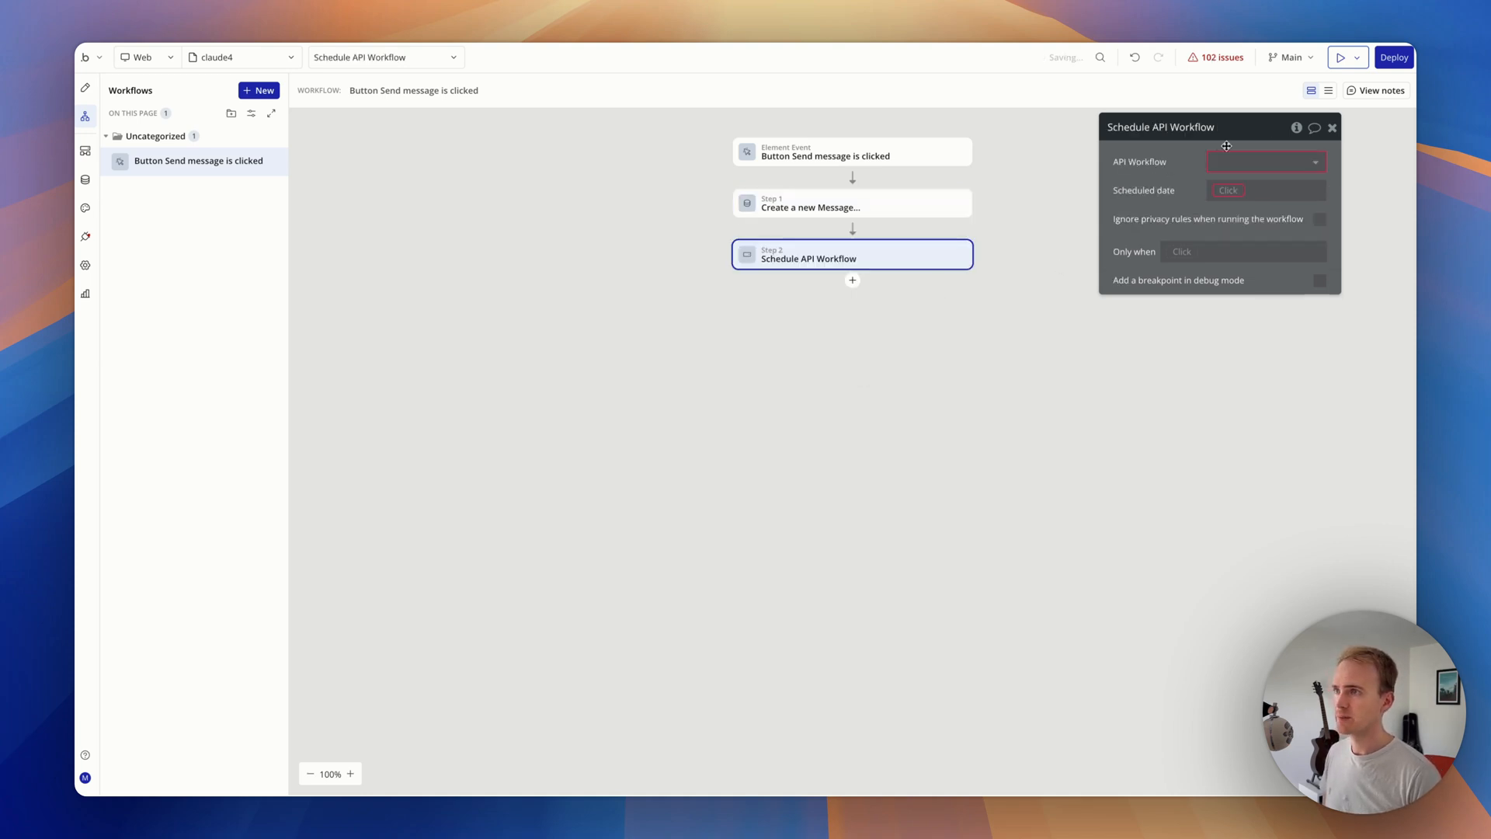
left_click(1265, 160)
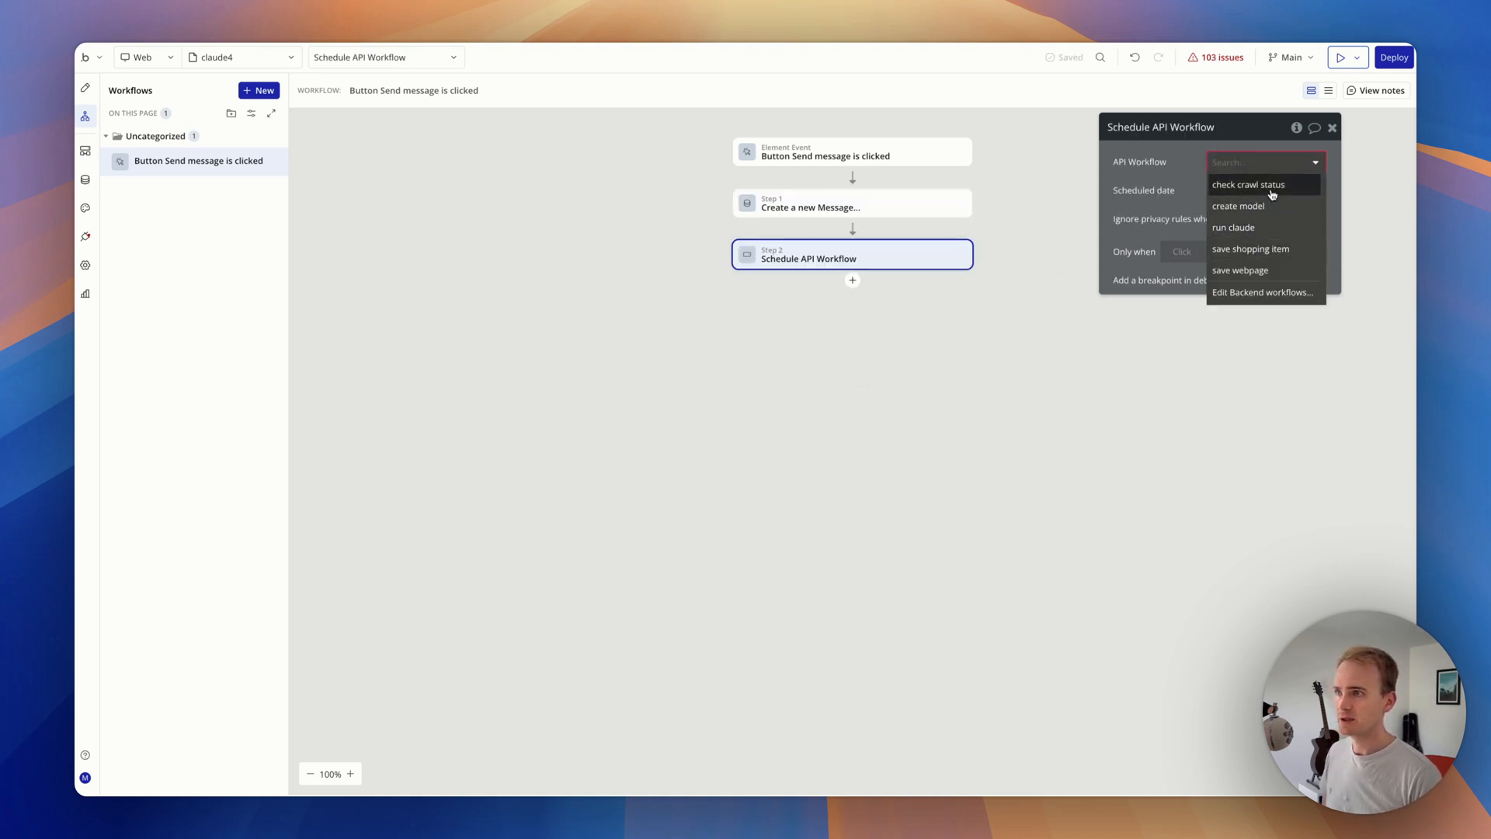
left_click(1233, 227)
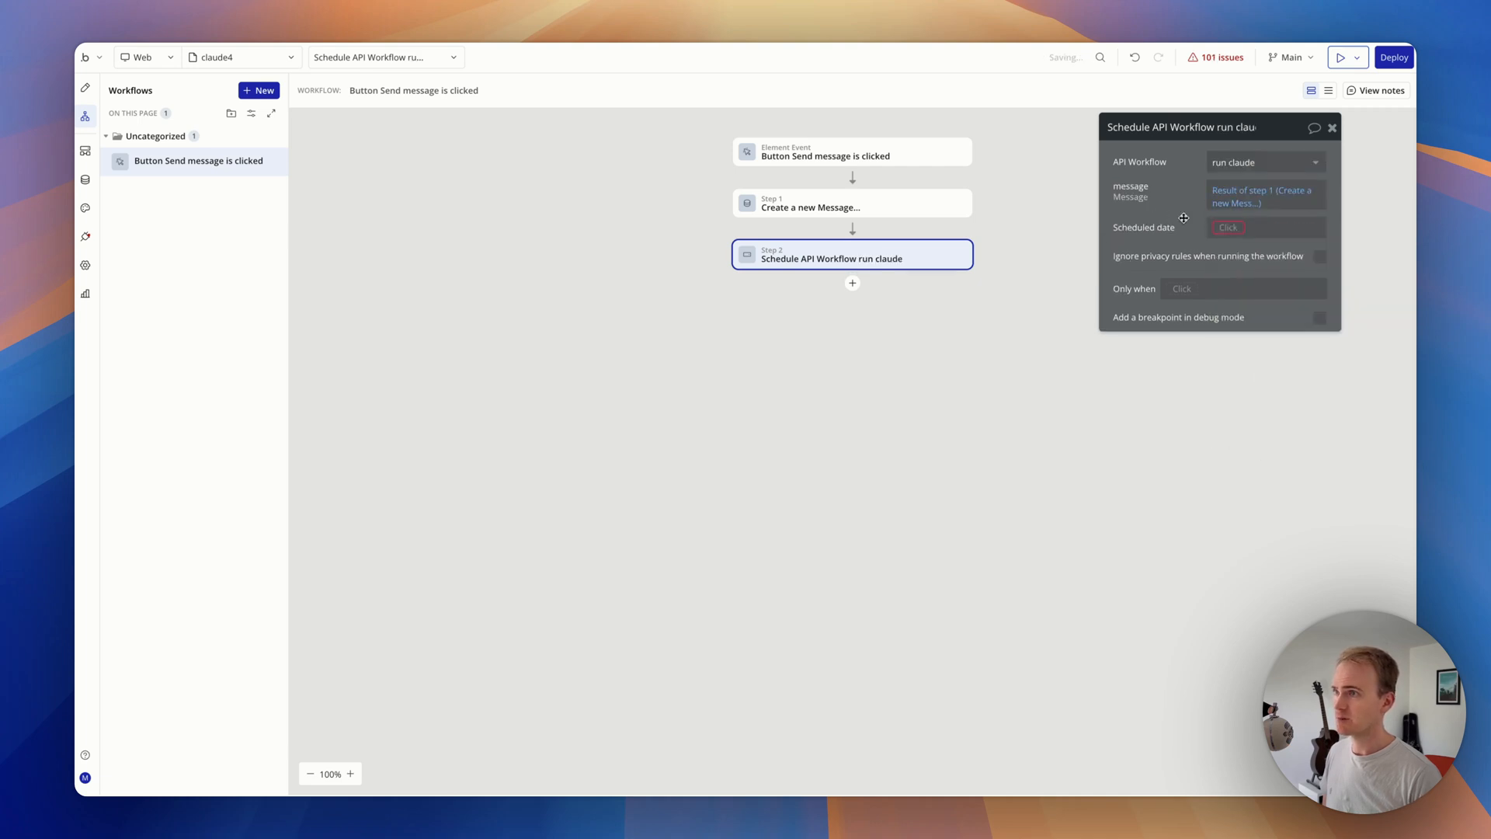
type("cur")
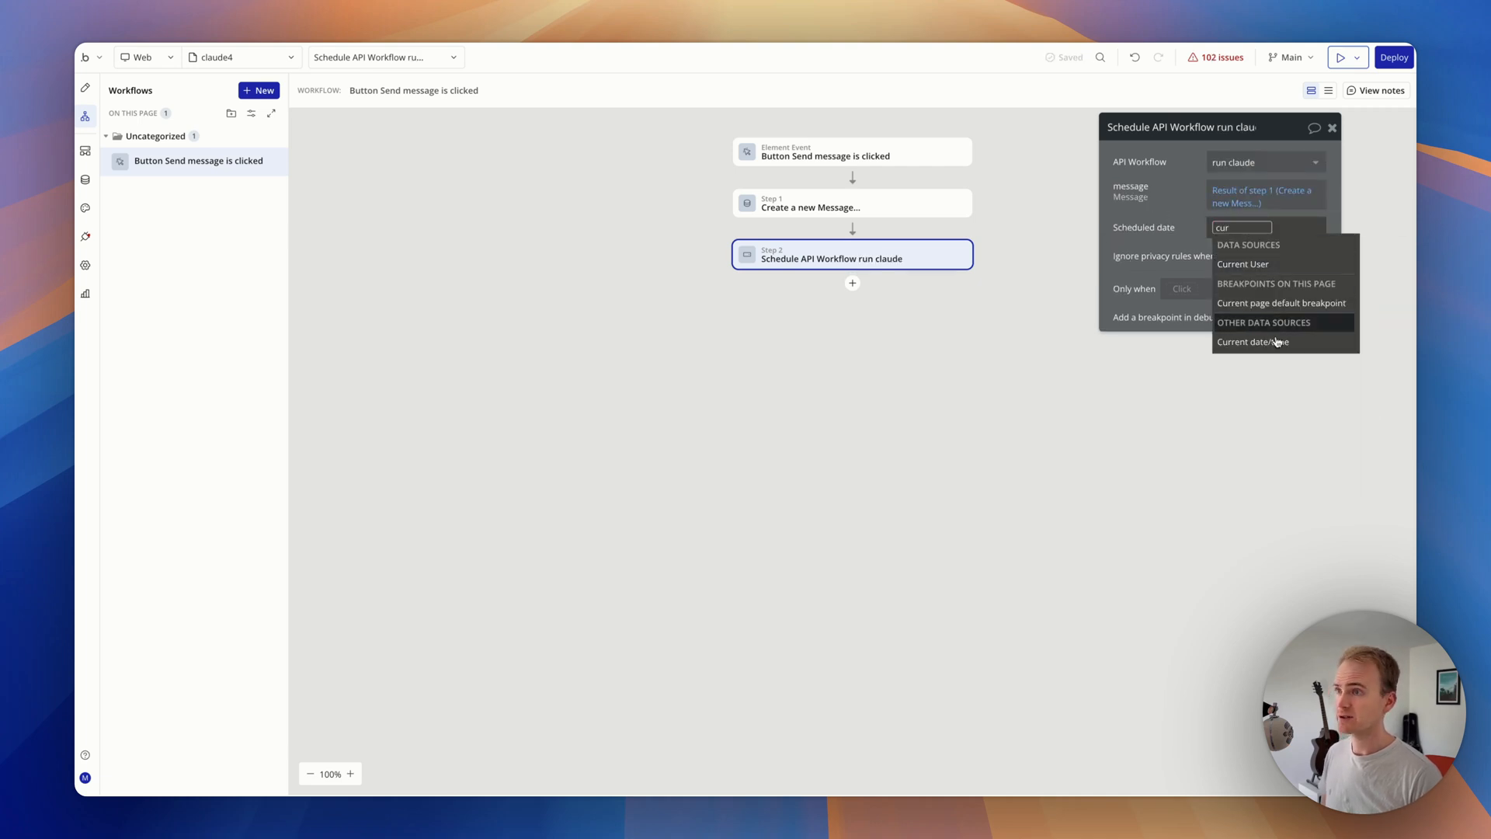
left_click(1254, 341)
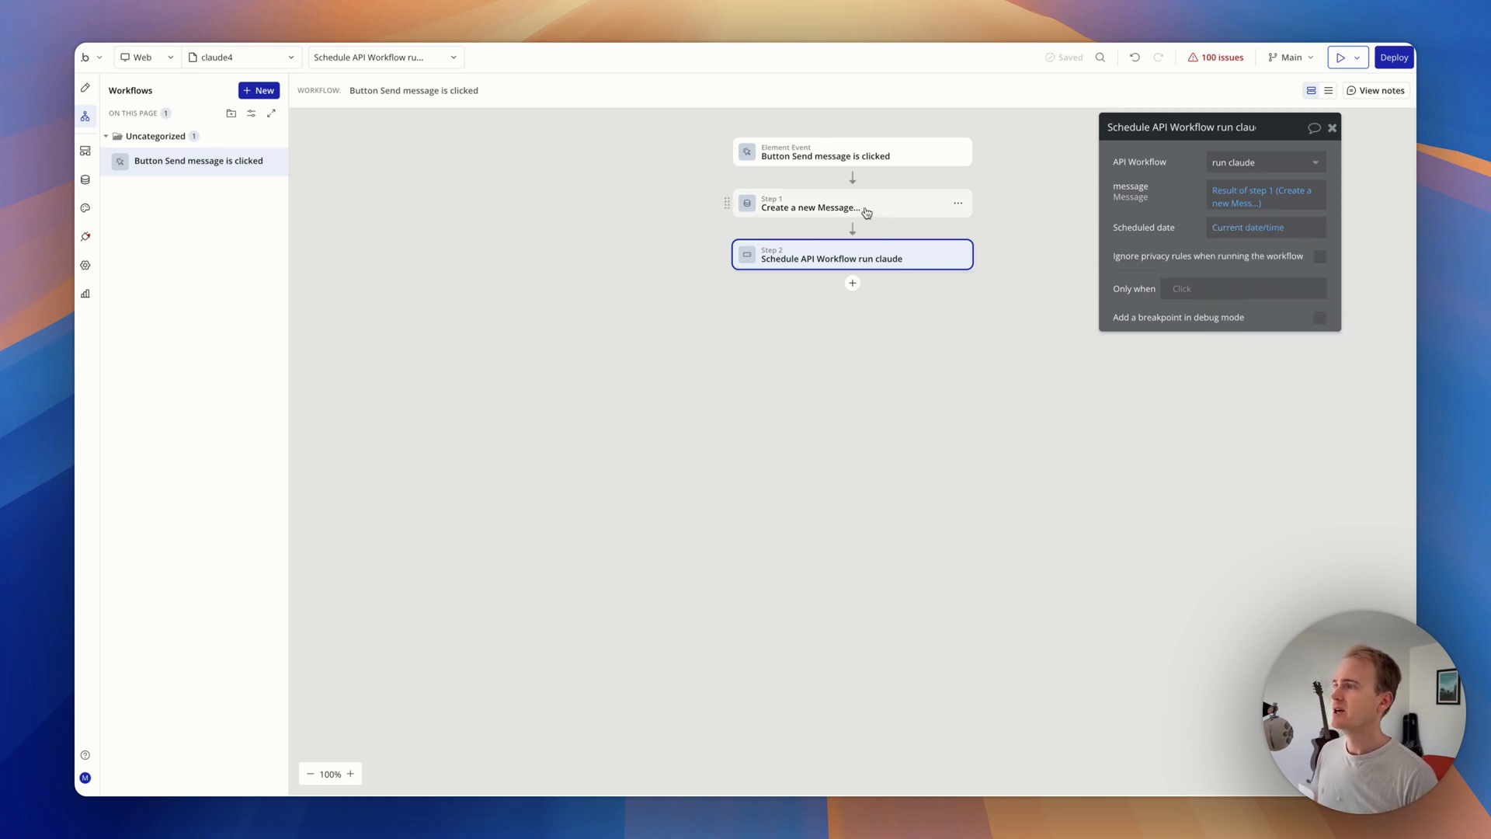
left_click(810, 207)
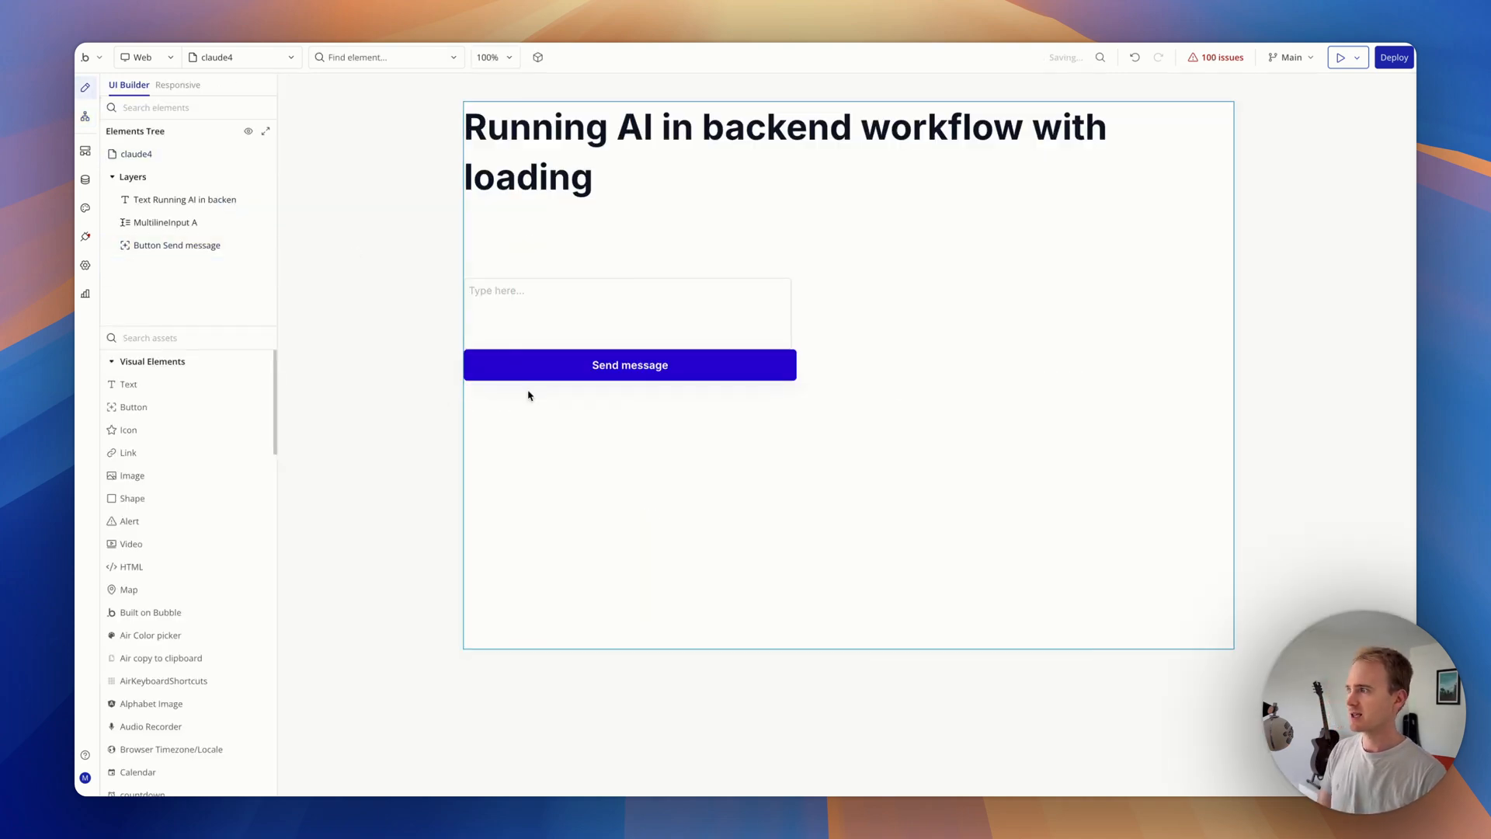
- Draw a group under the Send message button with content type Message
type("group")
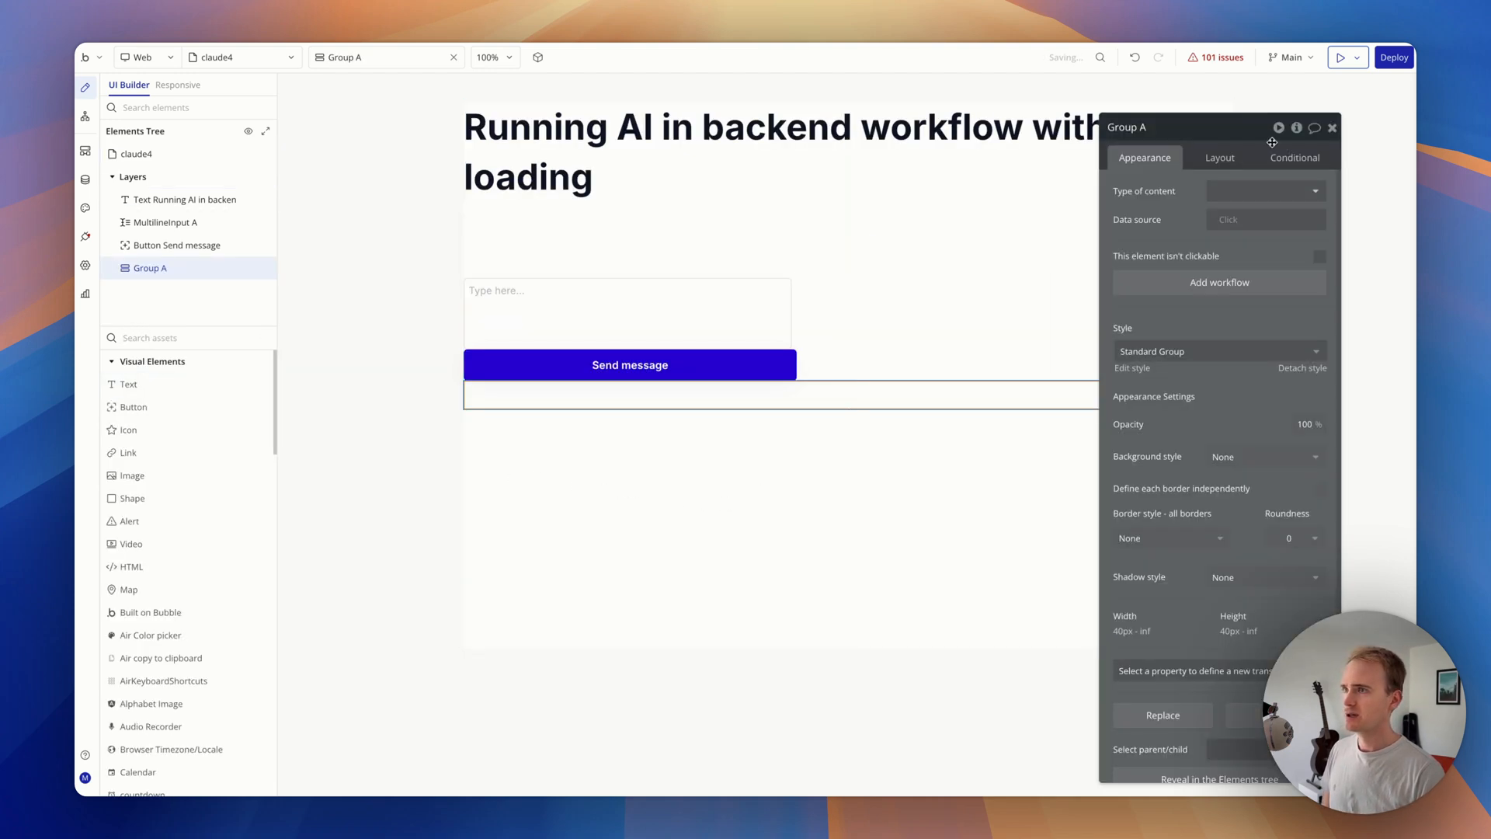
type("mess")
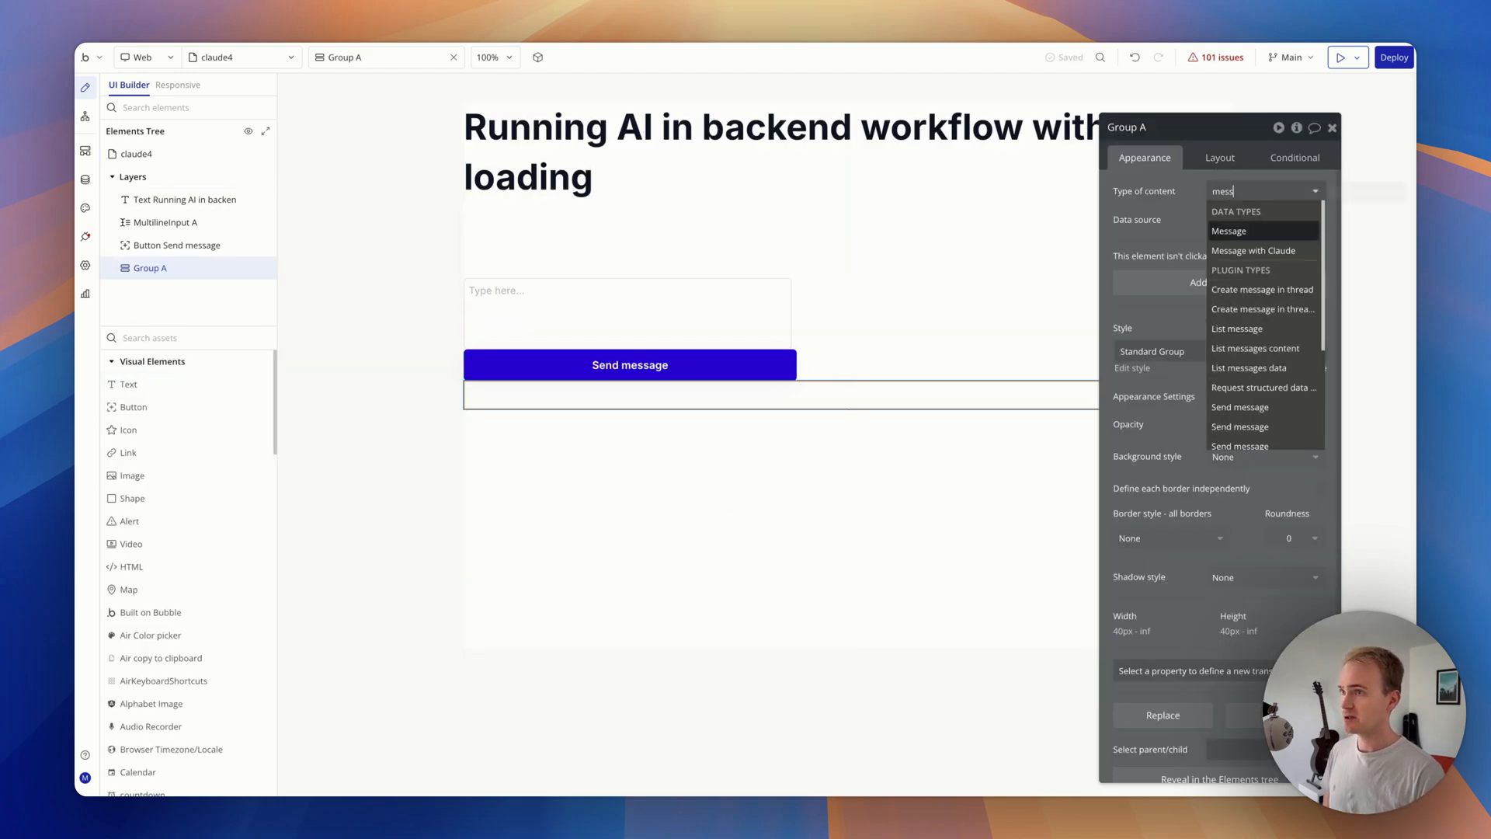
left_click(1229, 230)
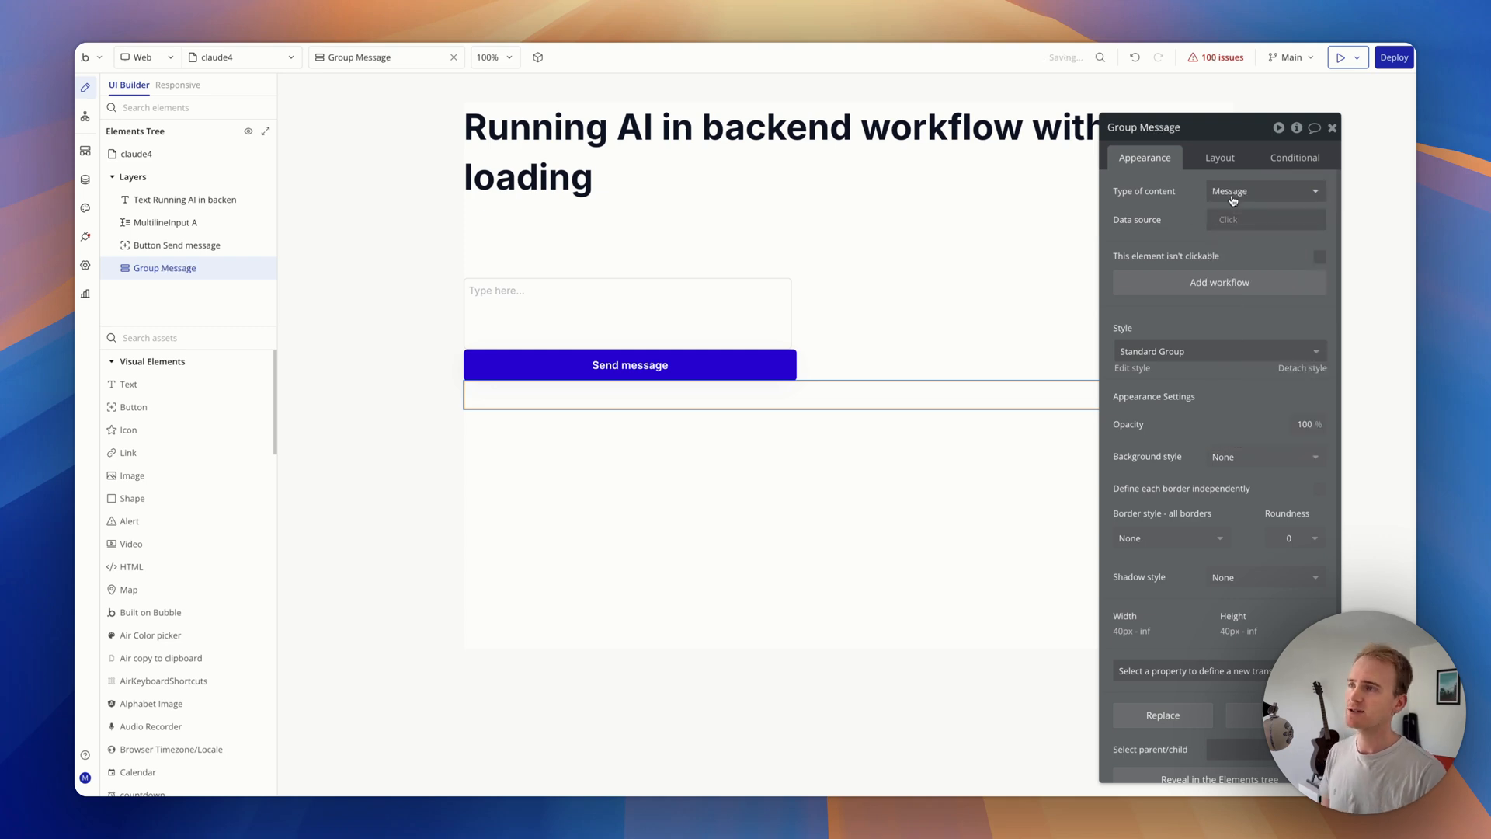
mouse_move(1242, 191)
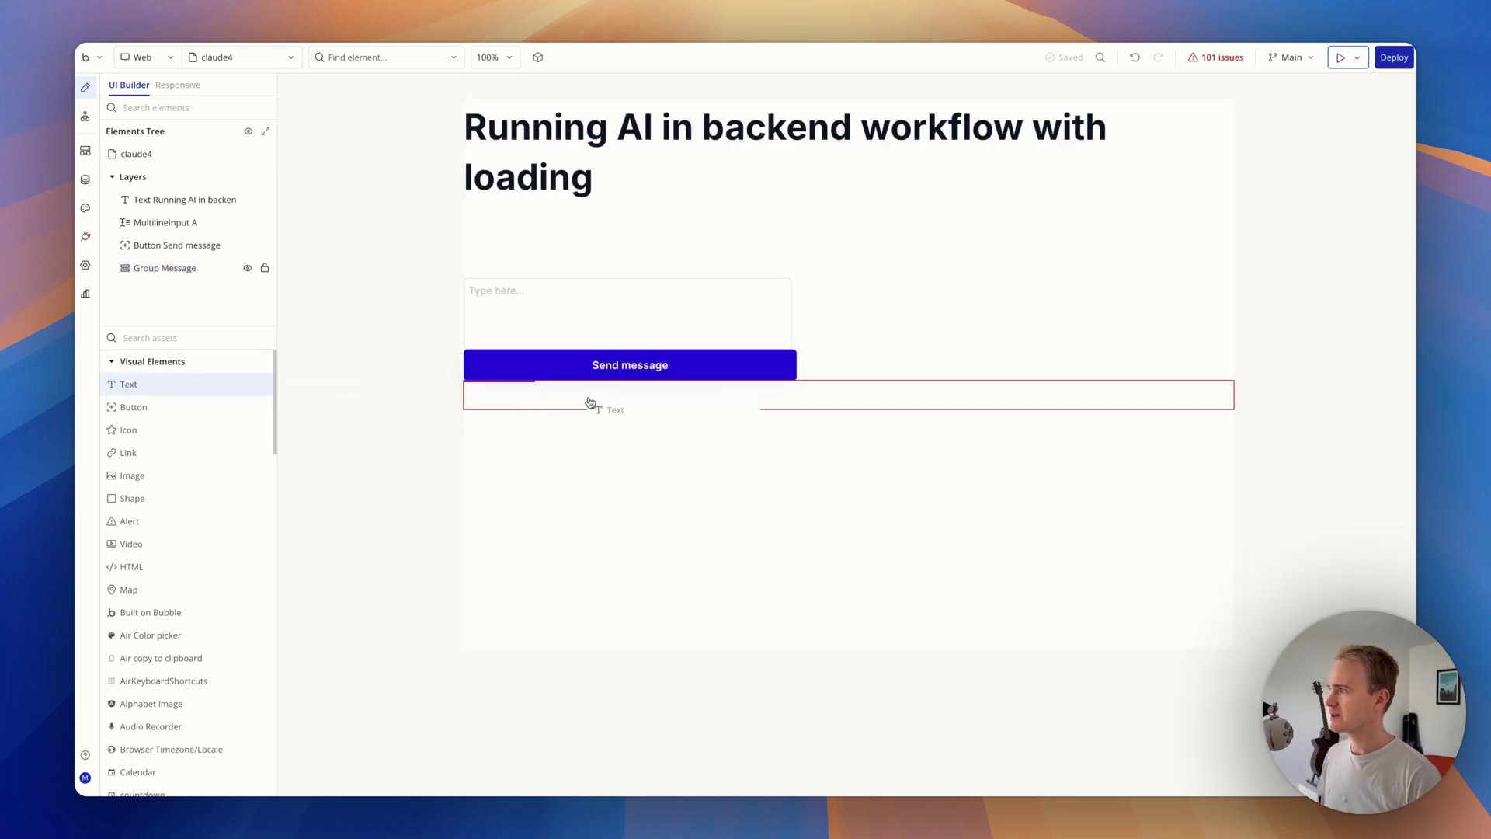
- Add a text in Group Message showing Parent group's Message's new Response field
left_click(600, 404)
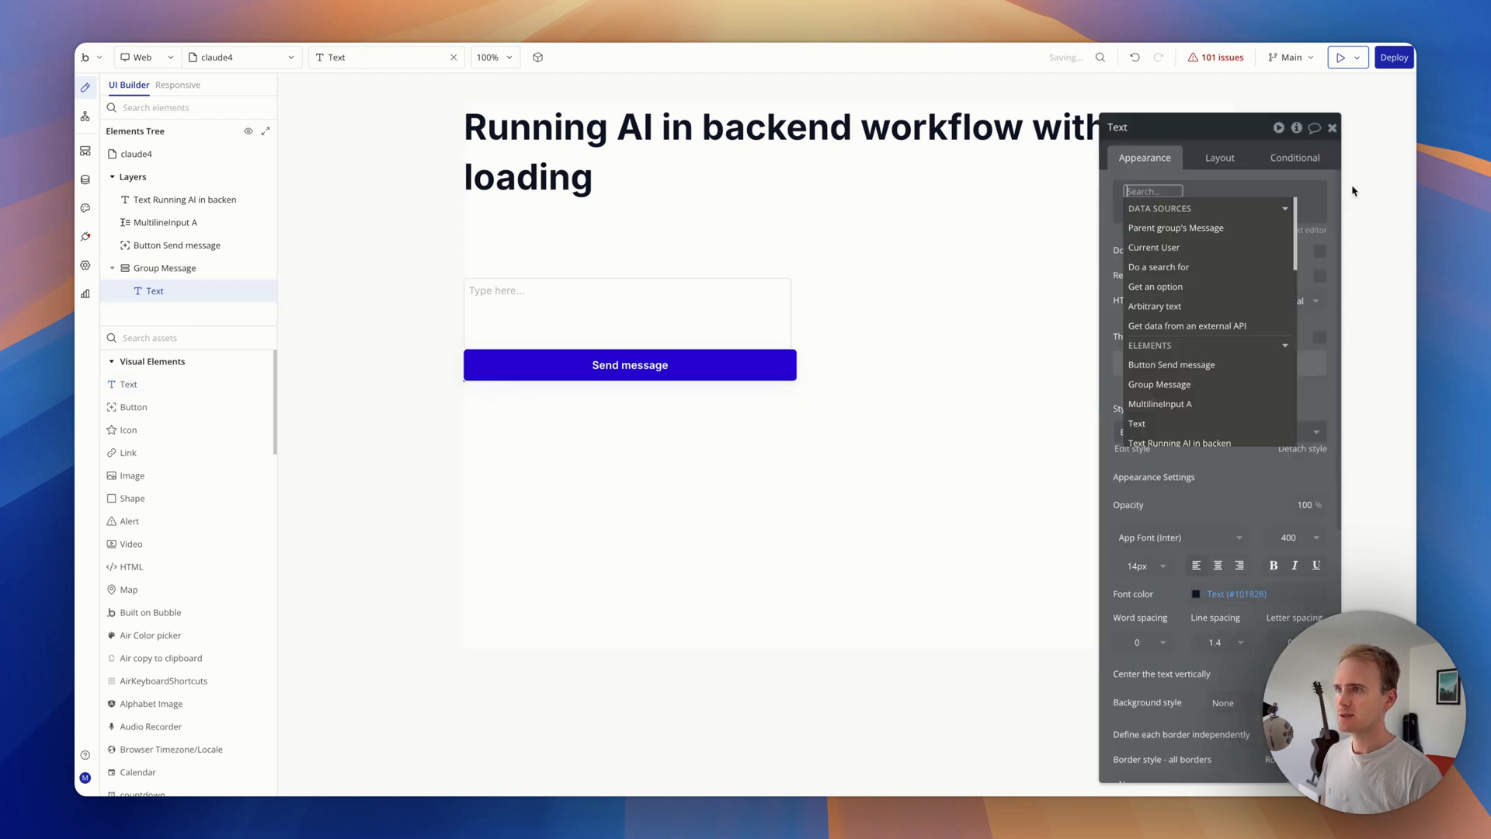
left_click(1176, 228)
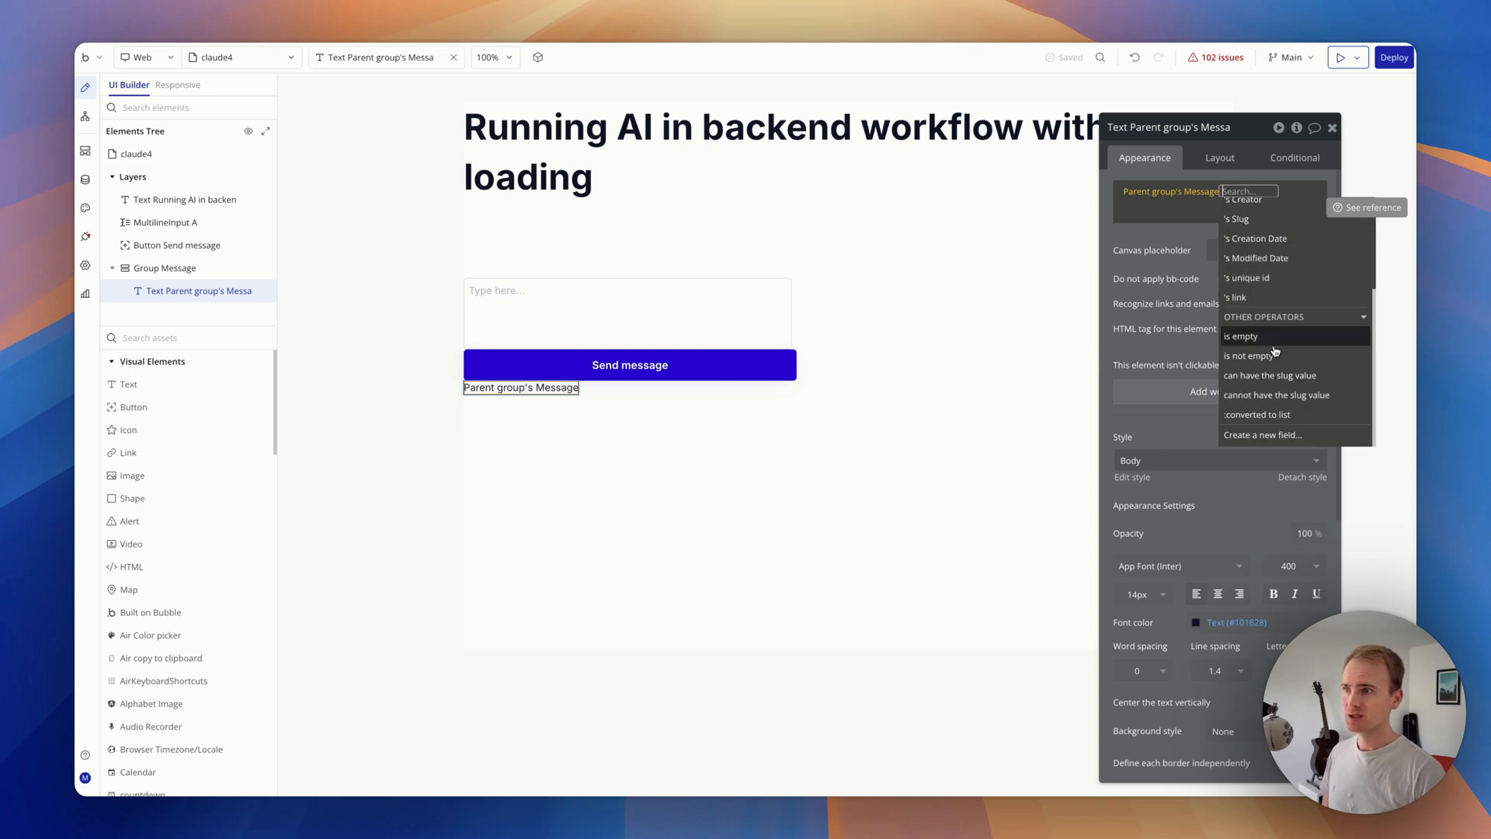
left_click(1260, 435)
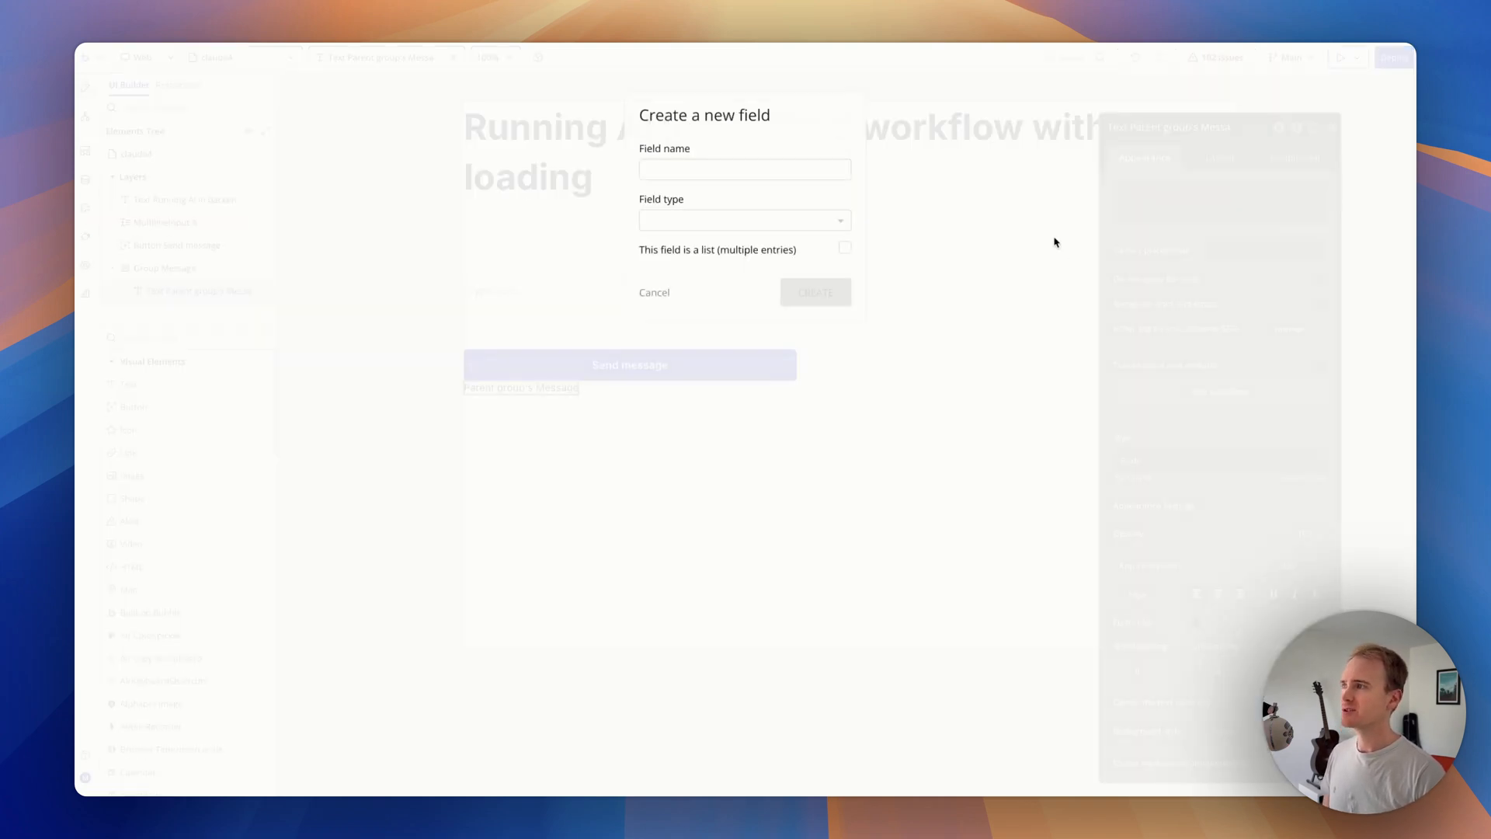
type("Res")
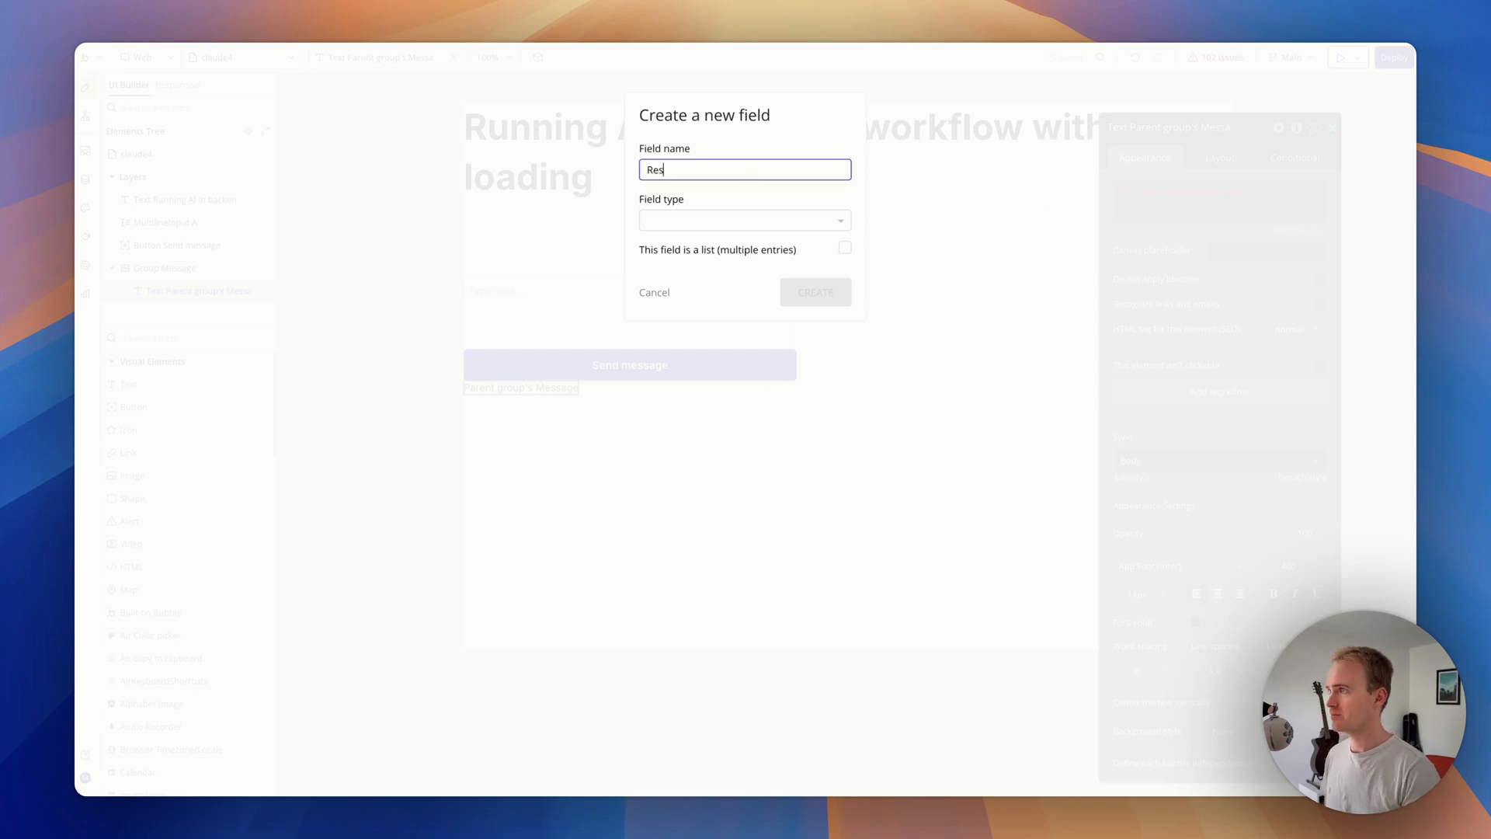
left_click(744, 219)
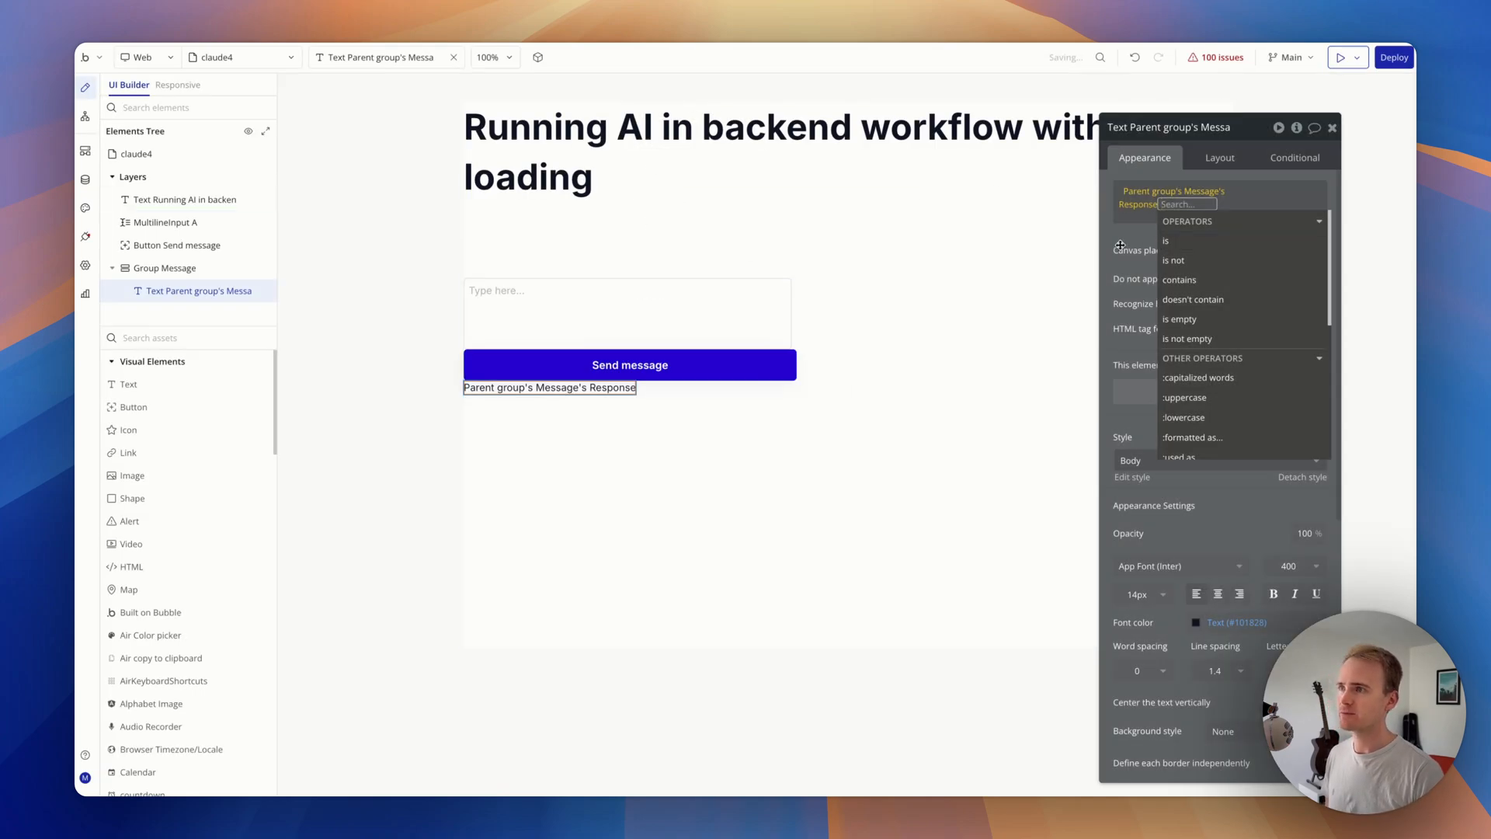
left_click(163, 267)
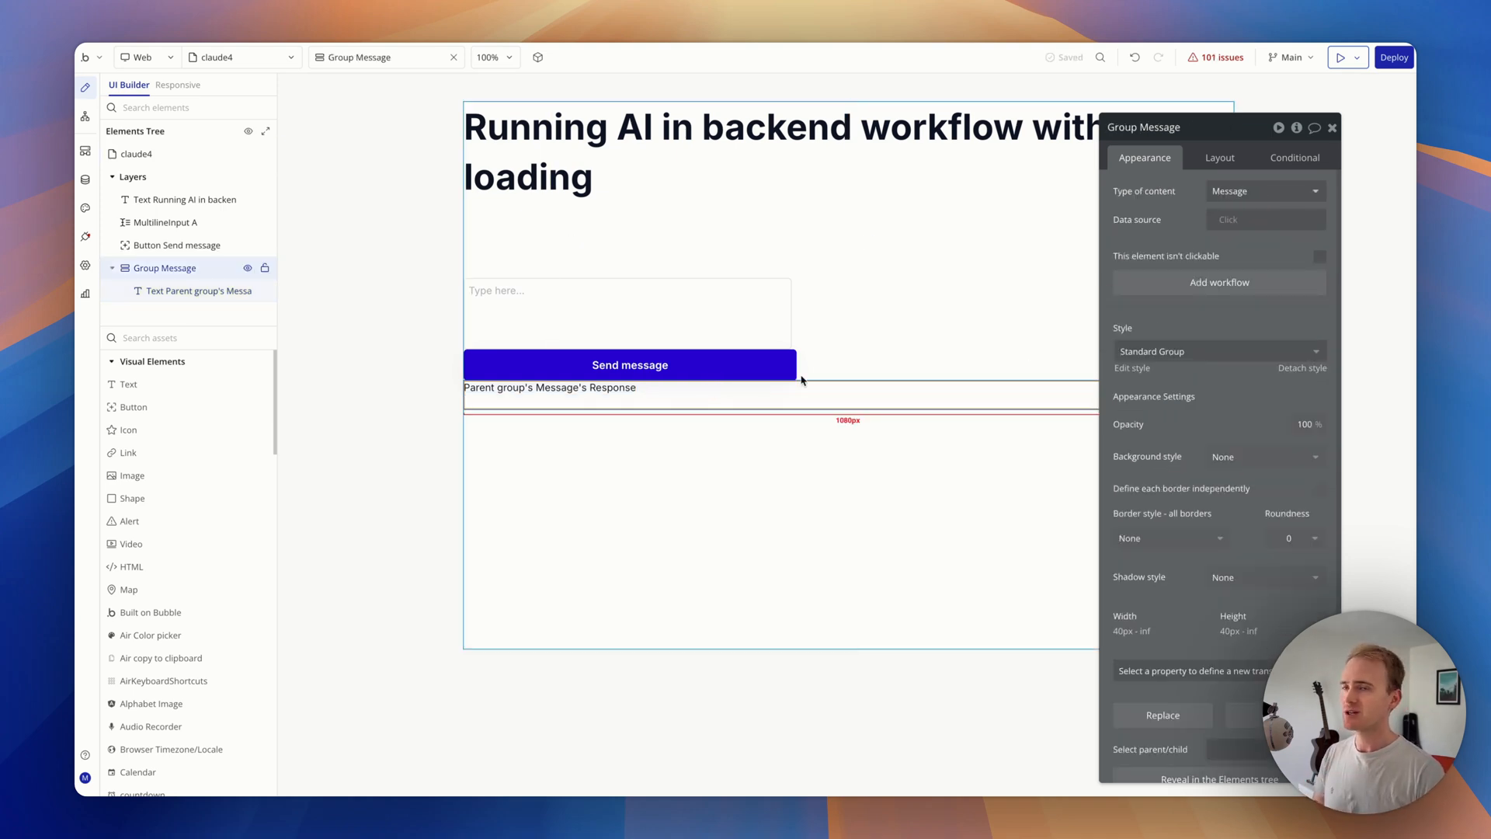
left_click(630, 364)
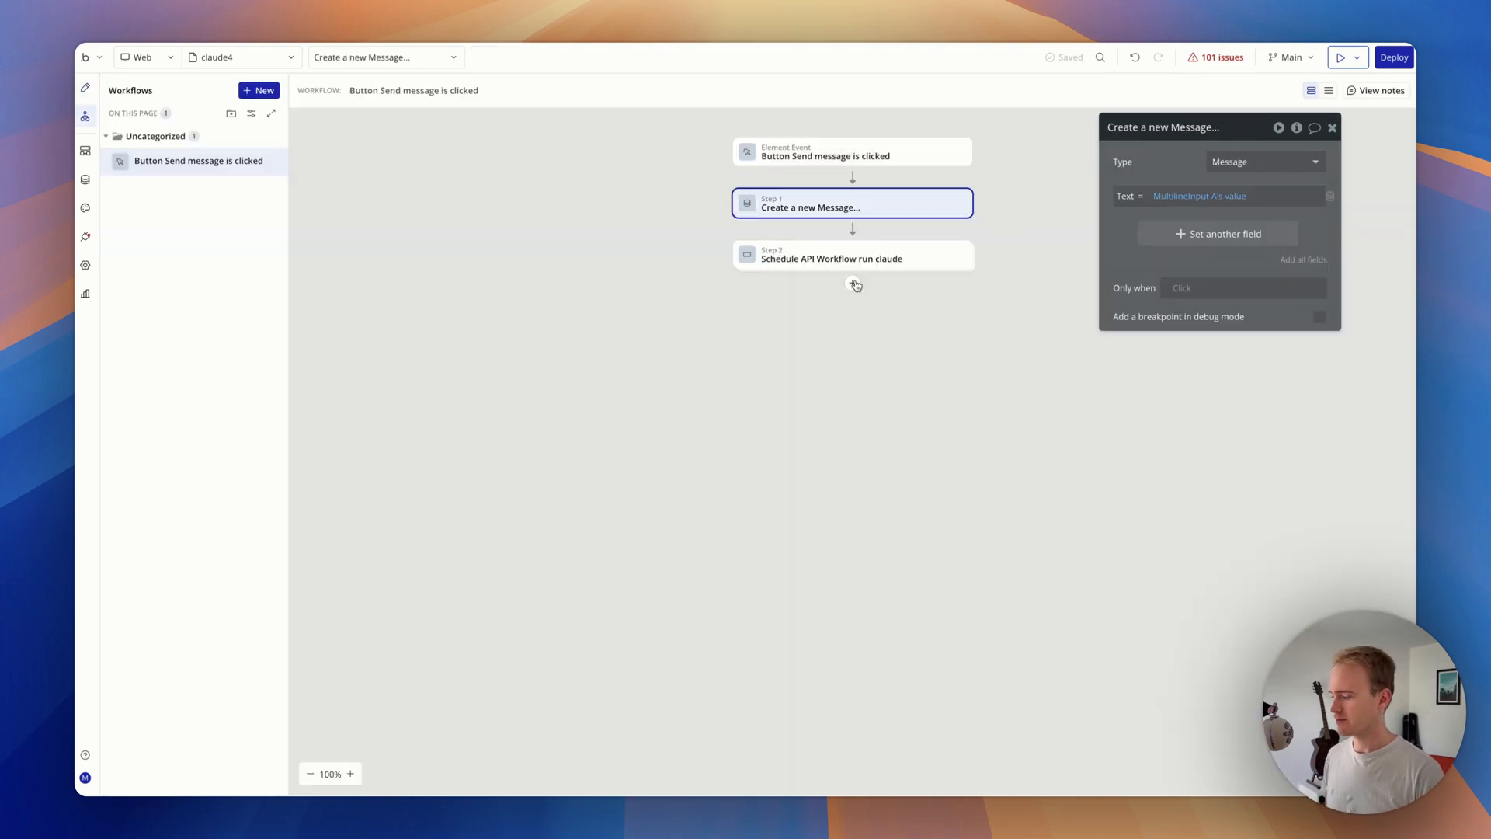
type("show")
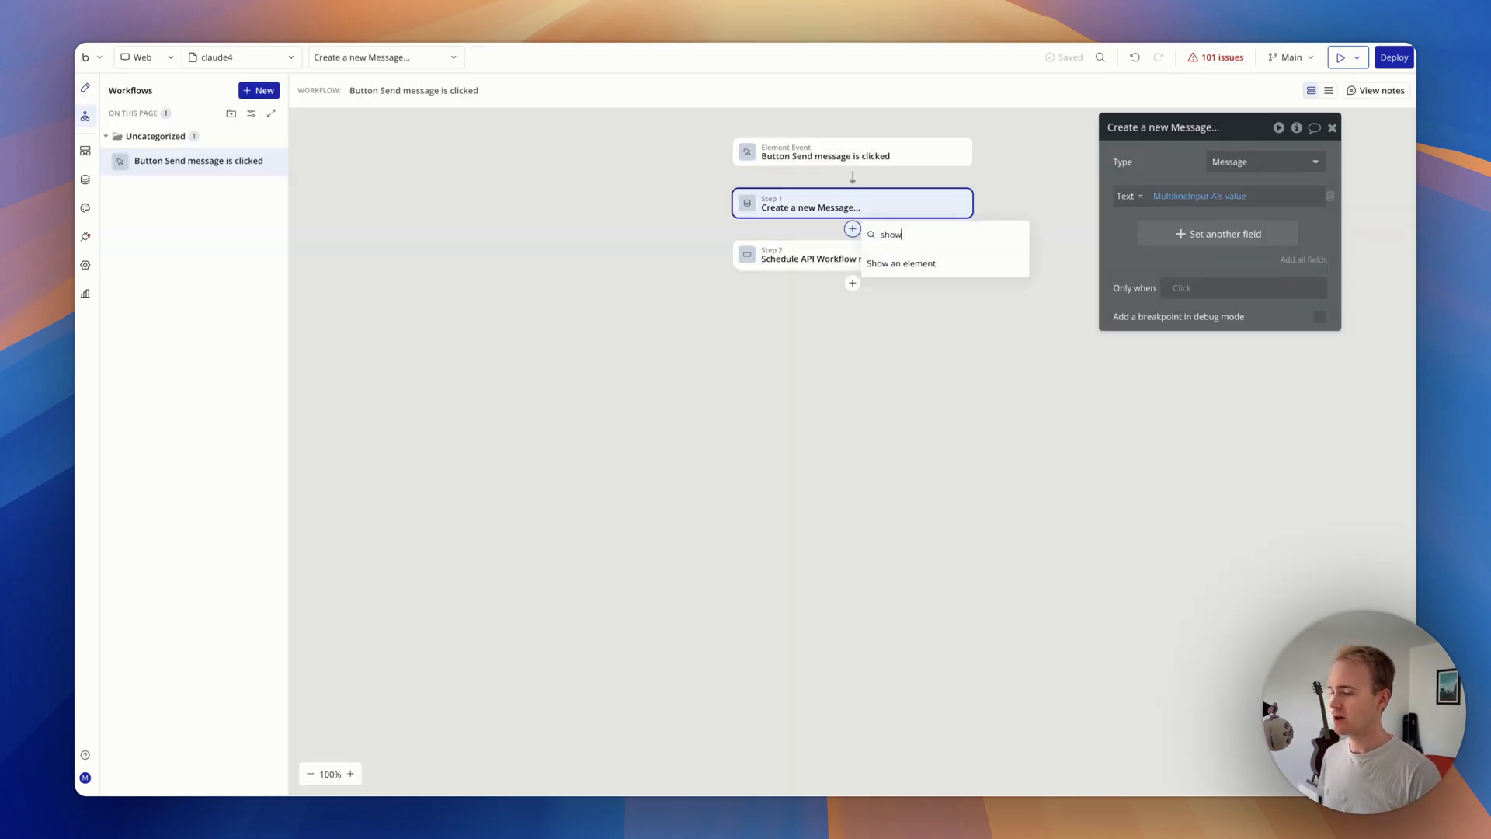
type("dis")
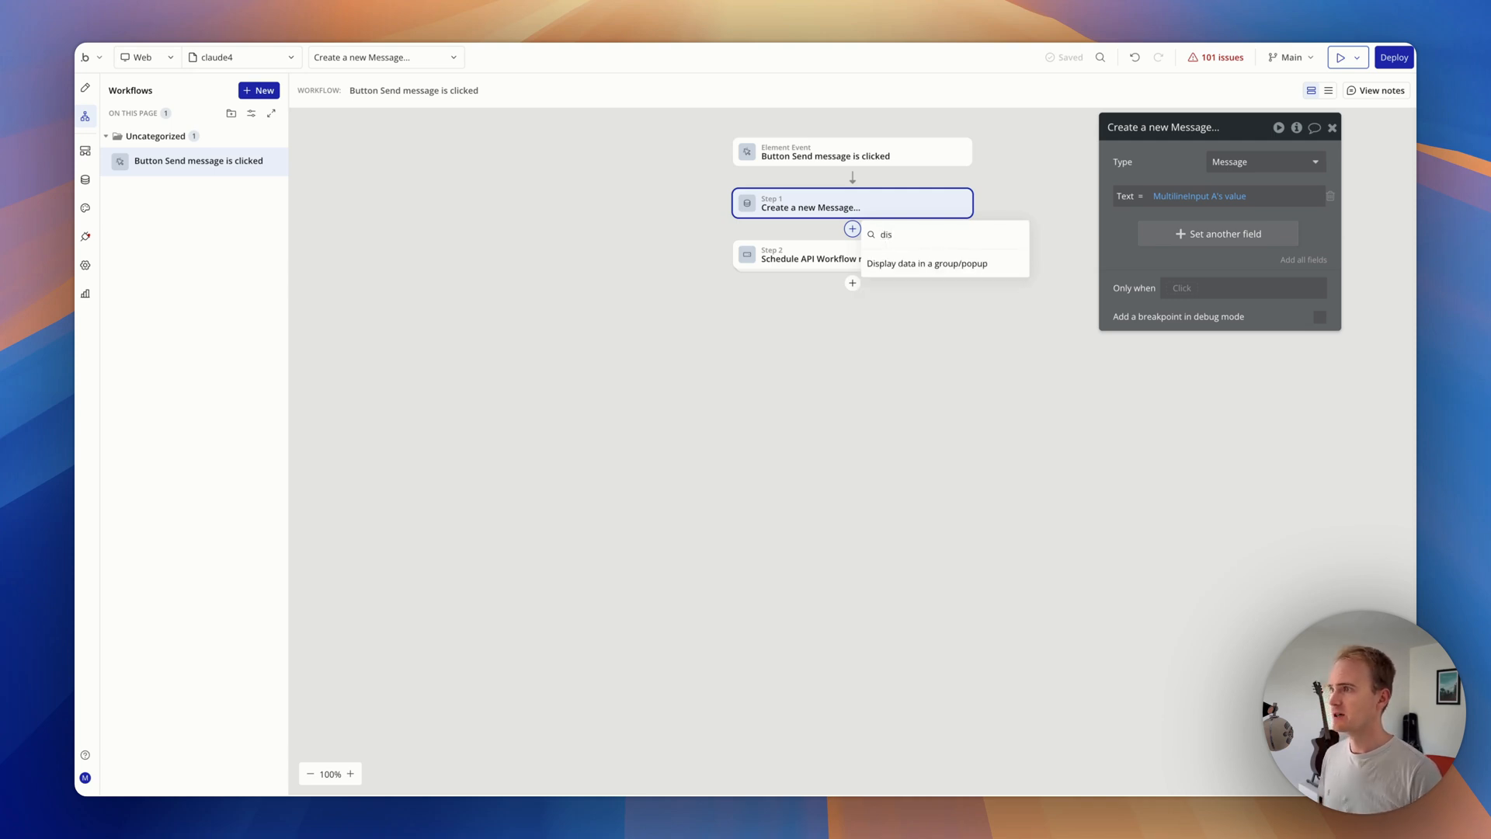
left_click(926, 264)
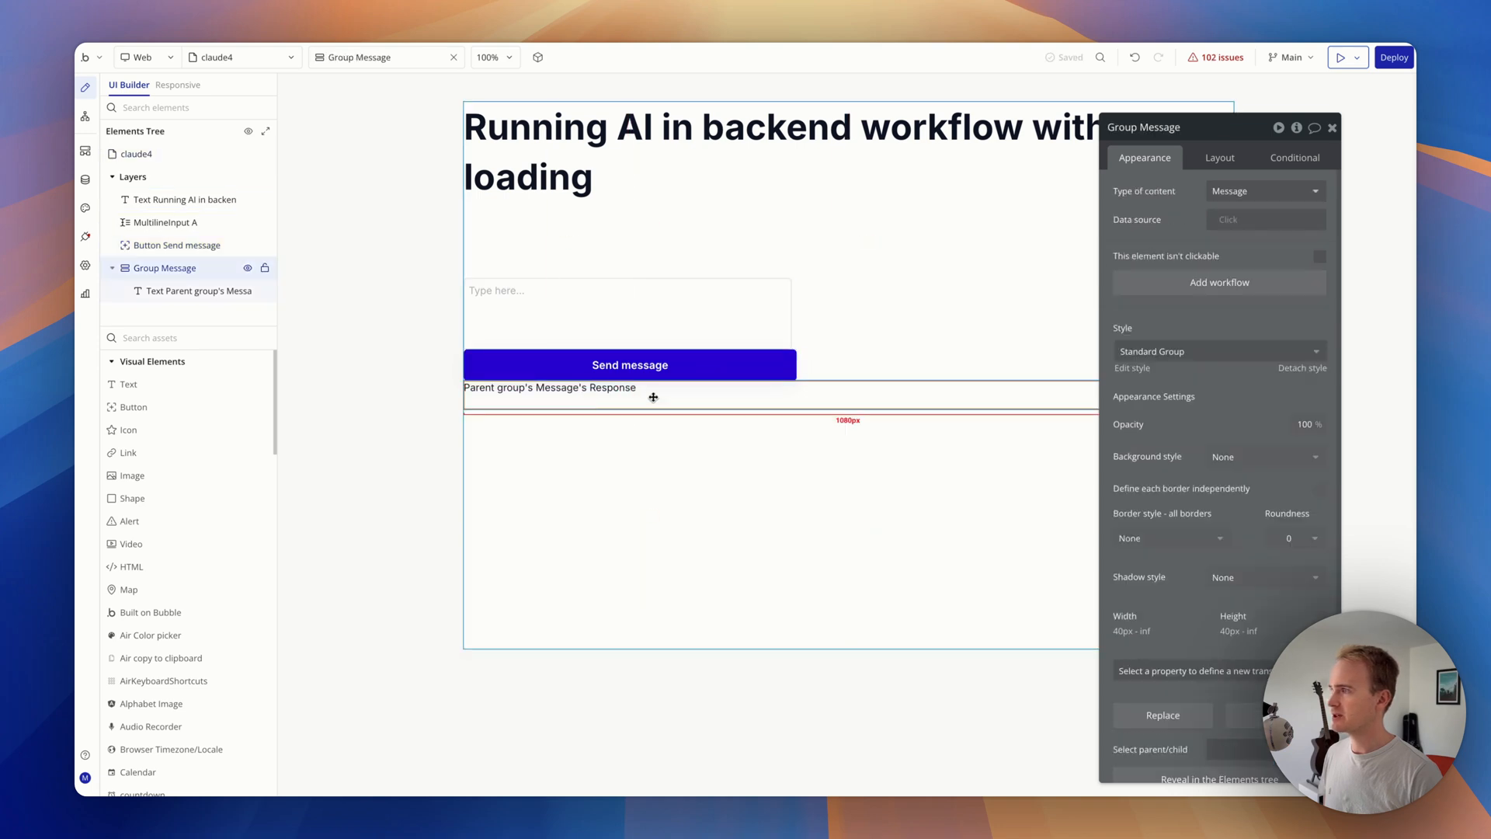
double_click(1141, 126)
type("Response")
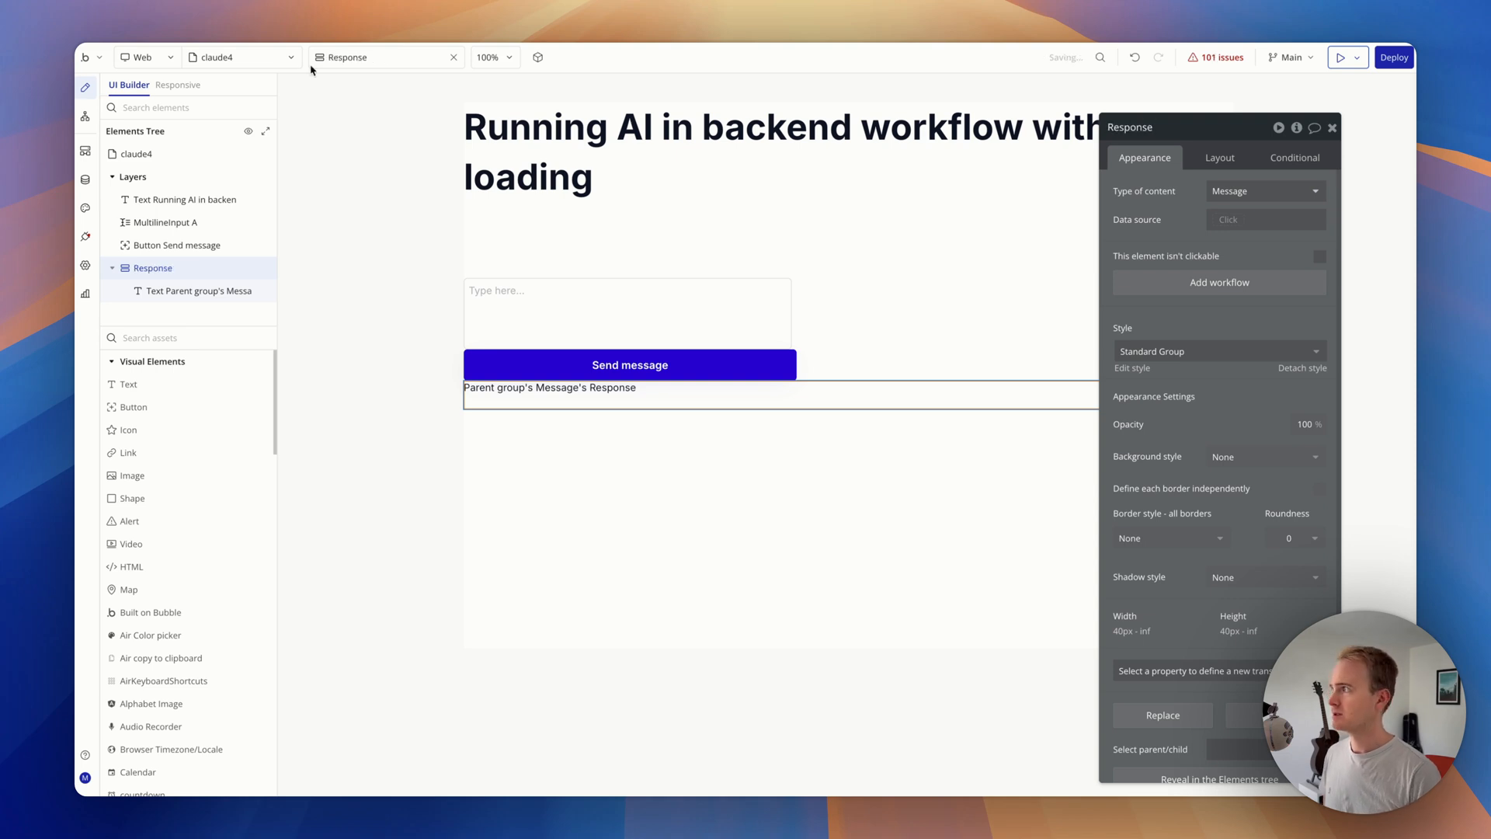
left_click(84, 117)
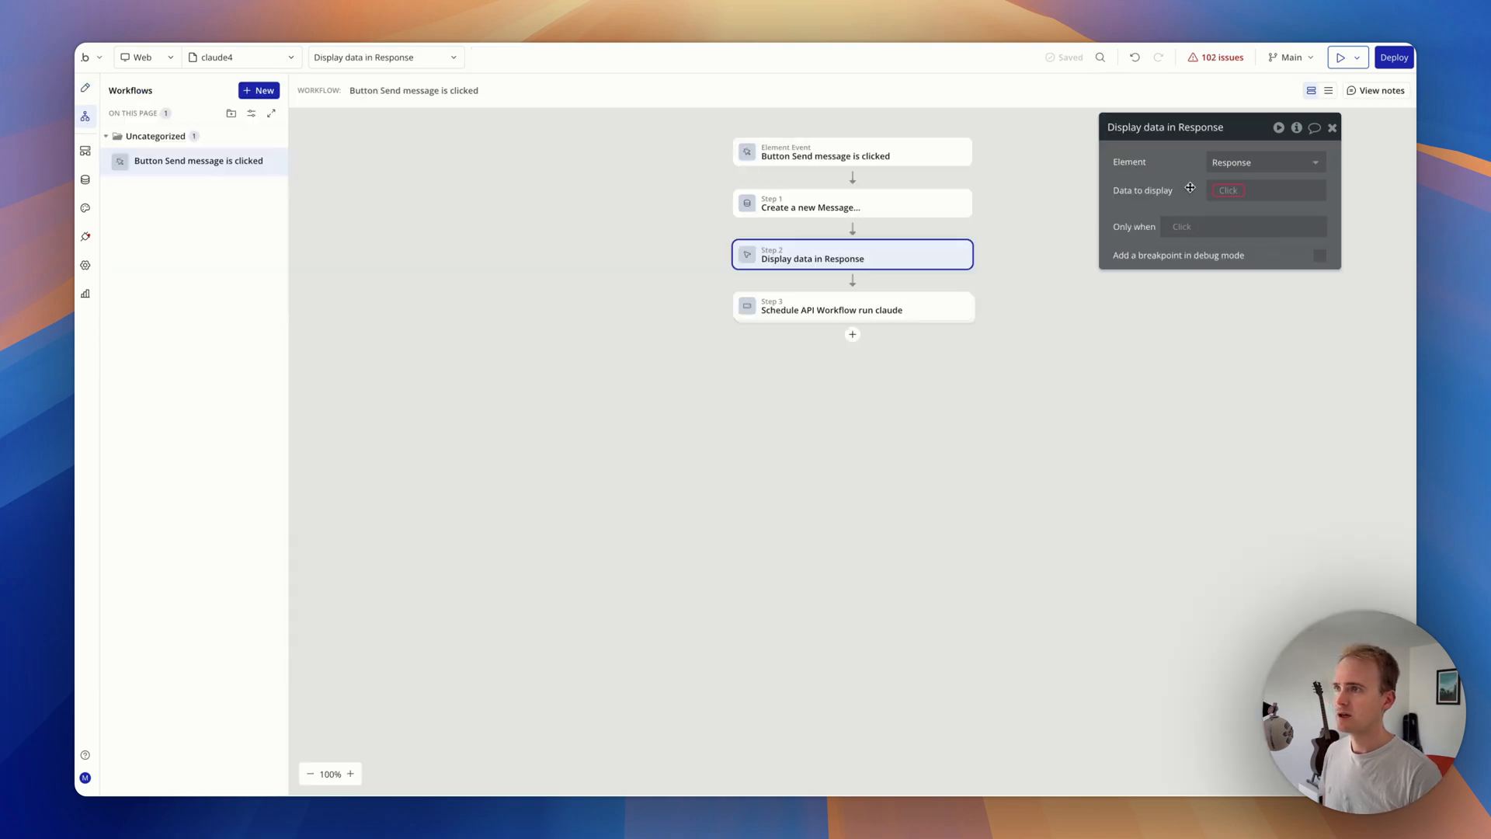
left_click(1249, 190)
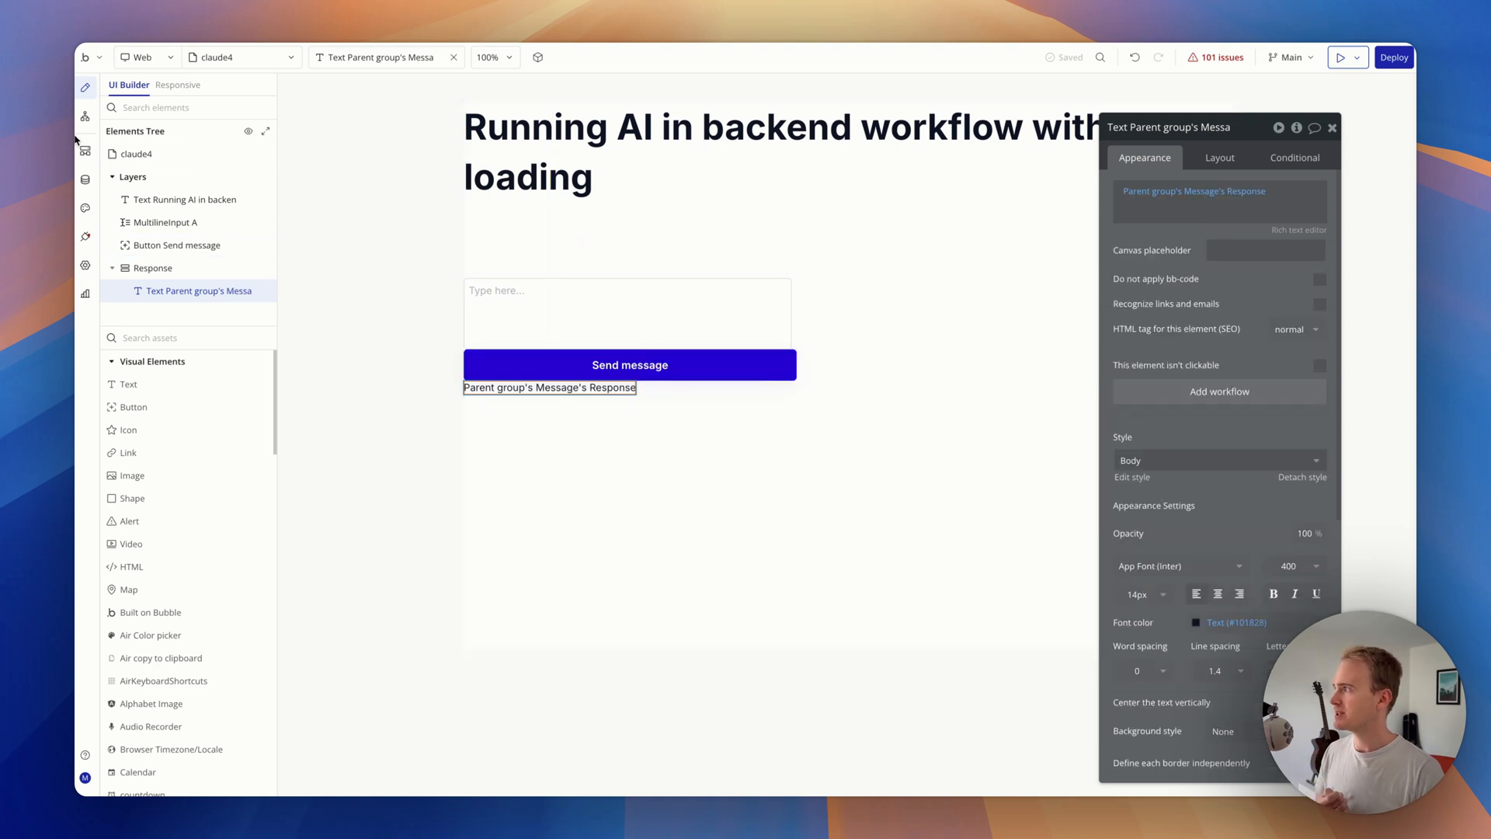
- Add a Make changes step setting message's Response to step 1's first content item text
left_click(83, 150)
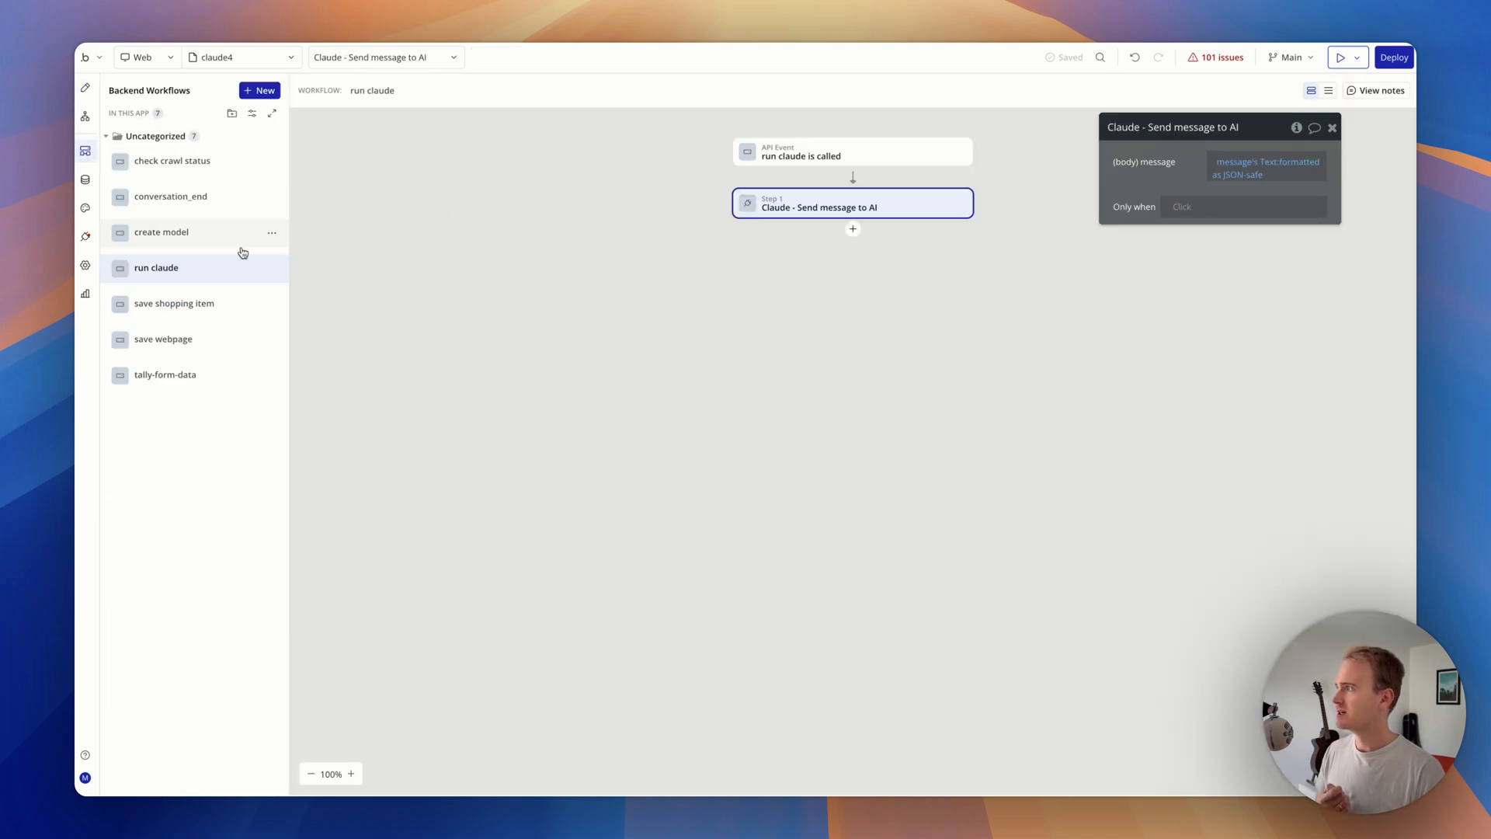
left_click(853, 229)
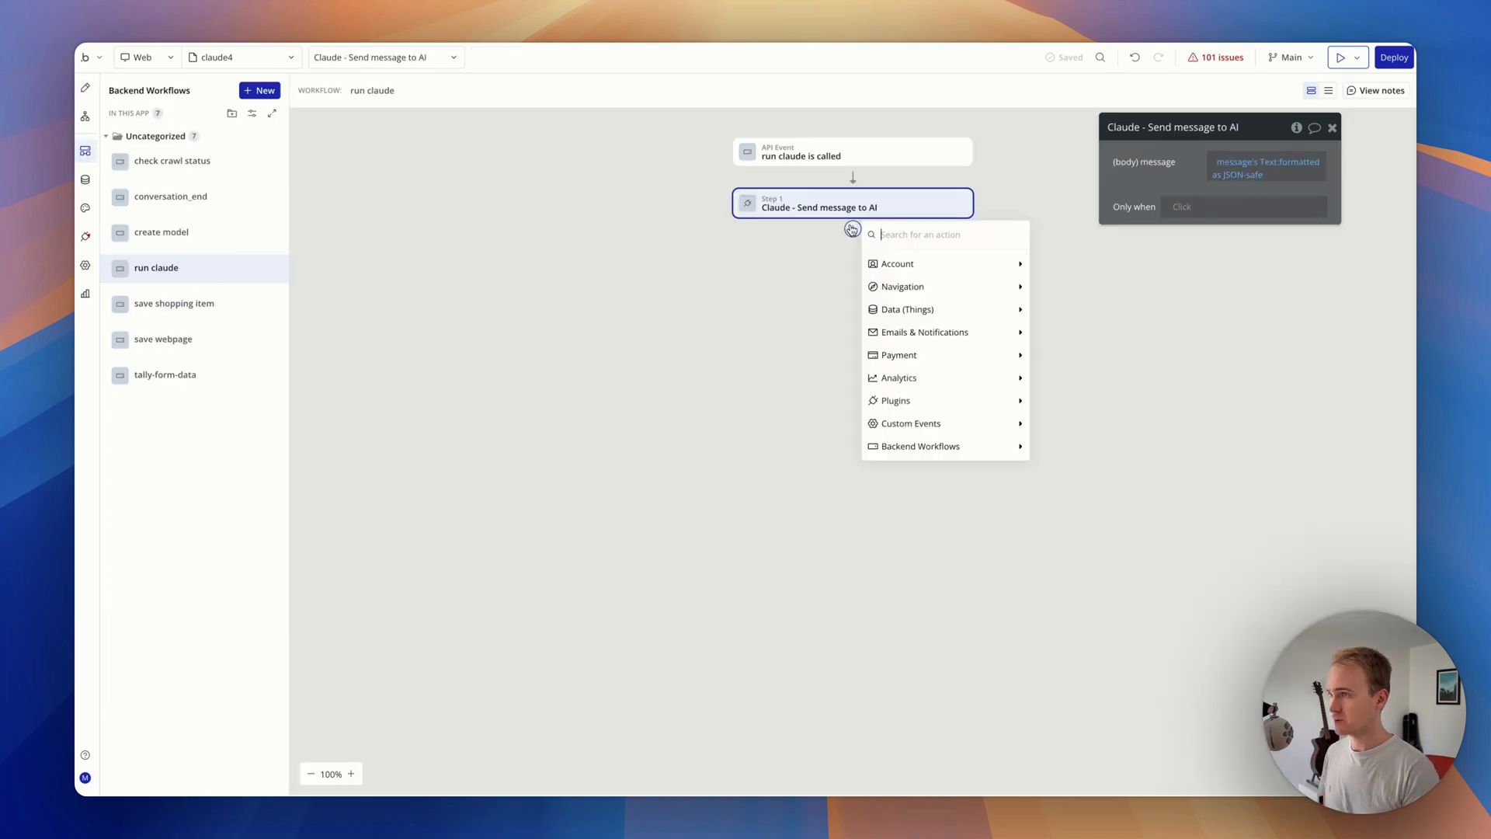
left_click(905, 309)
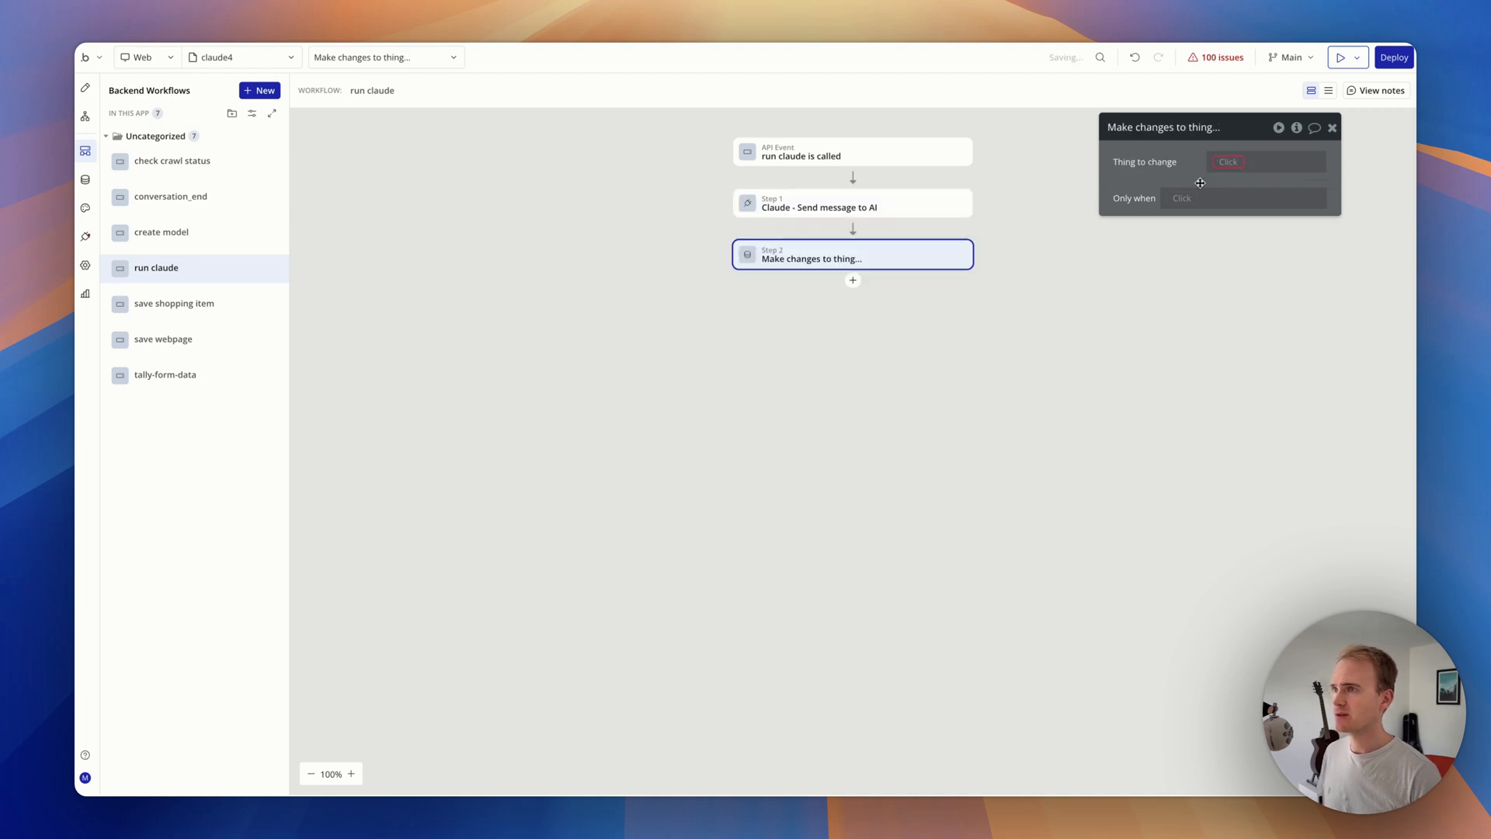
left_click(1228, 160)
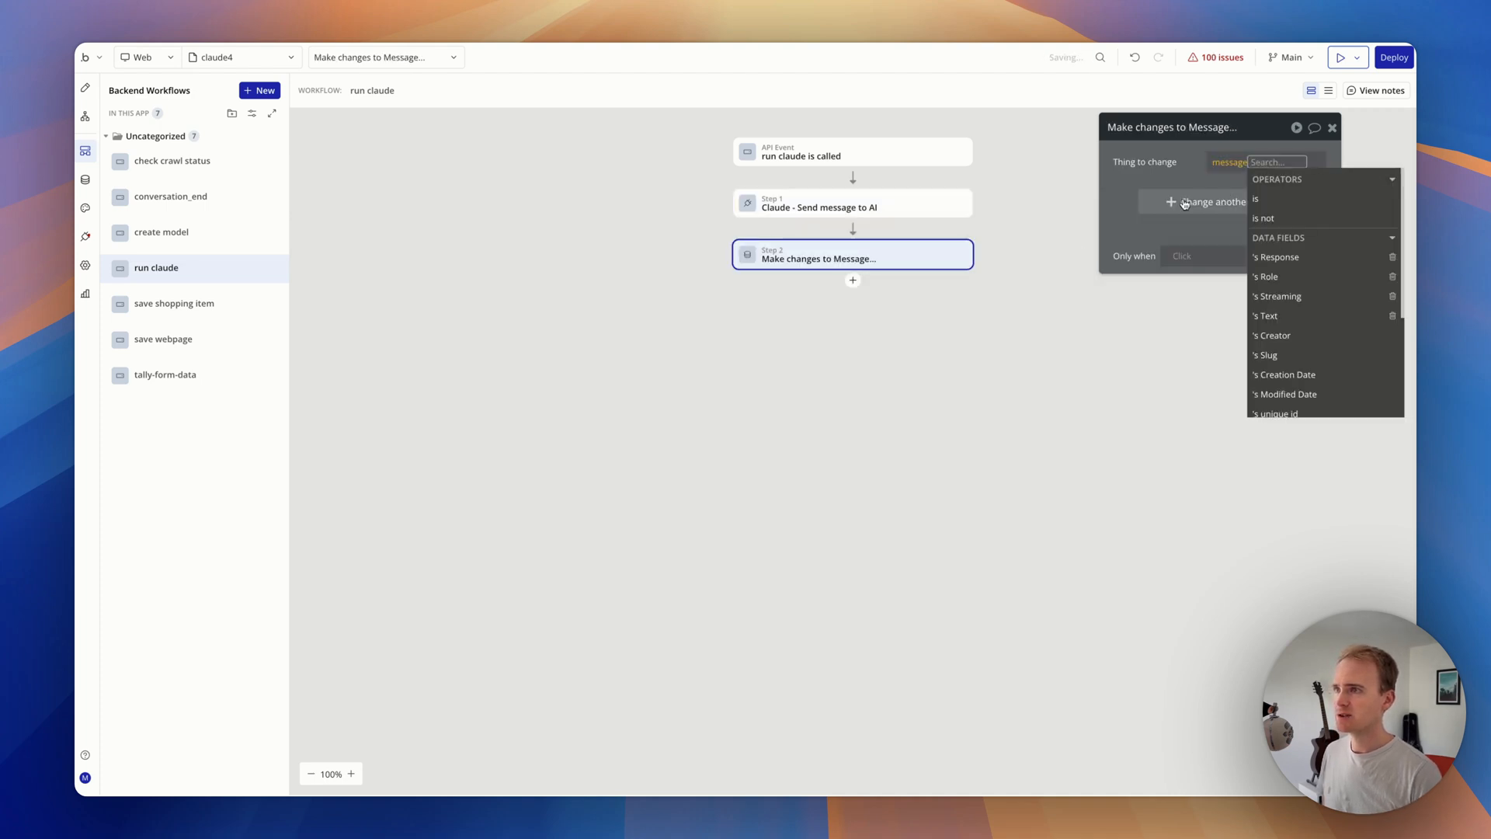
left_click(1277, 257)
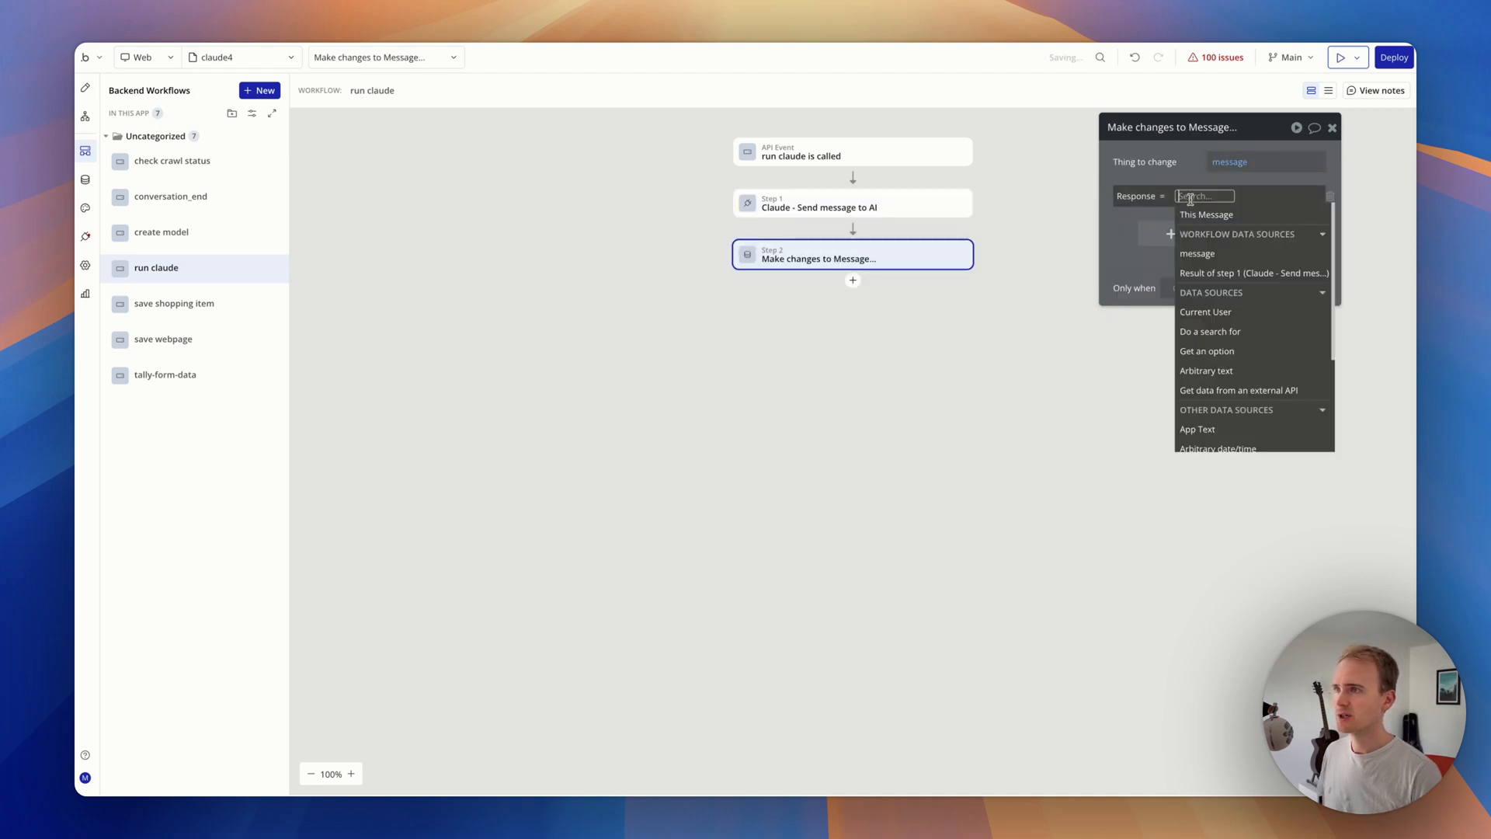
left_click(1254, 273)
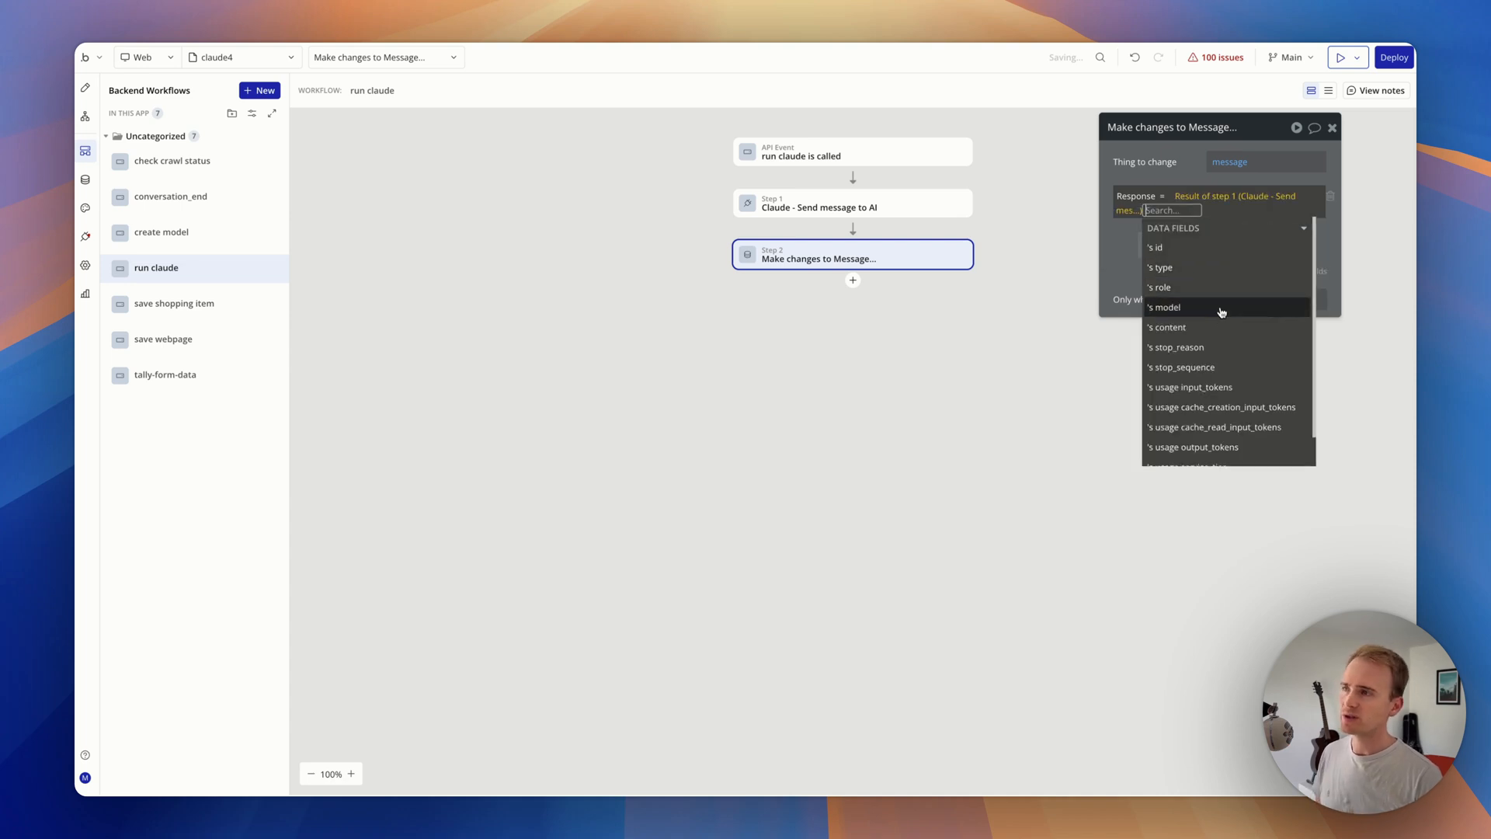
left_click(1166, 326)
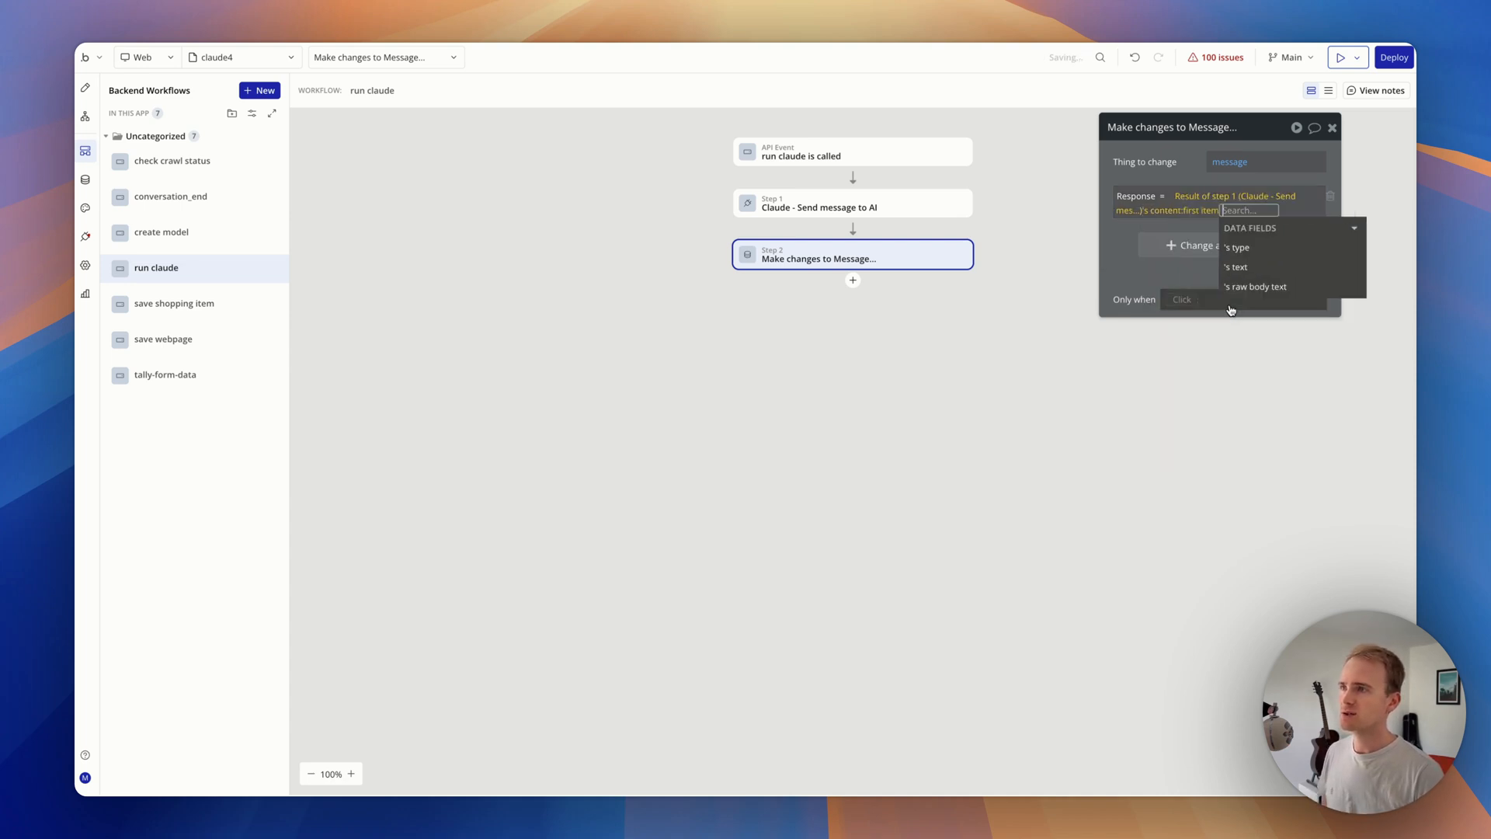
left_click(1236, 265)
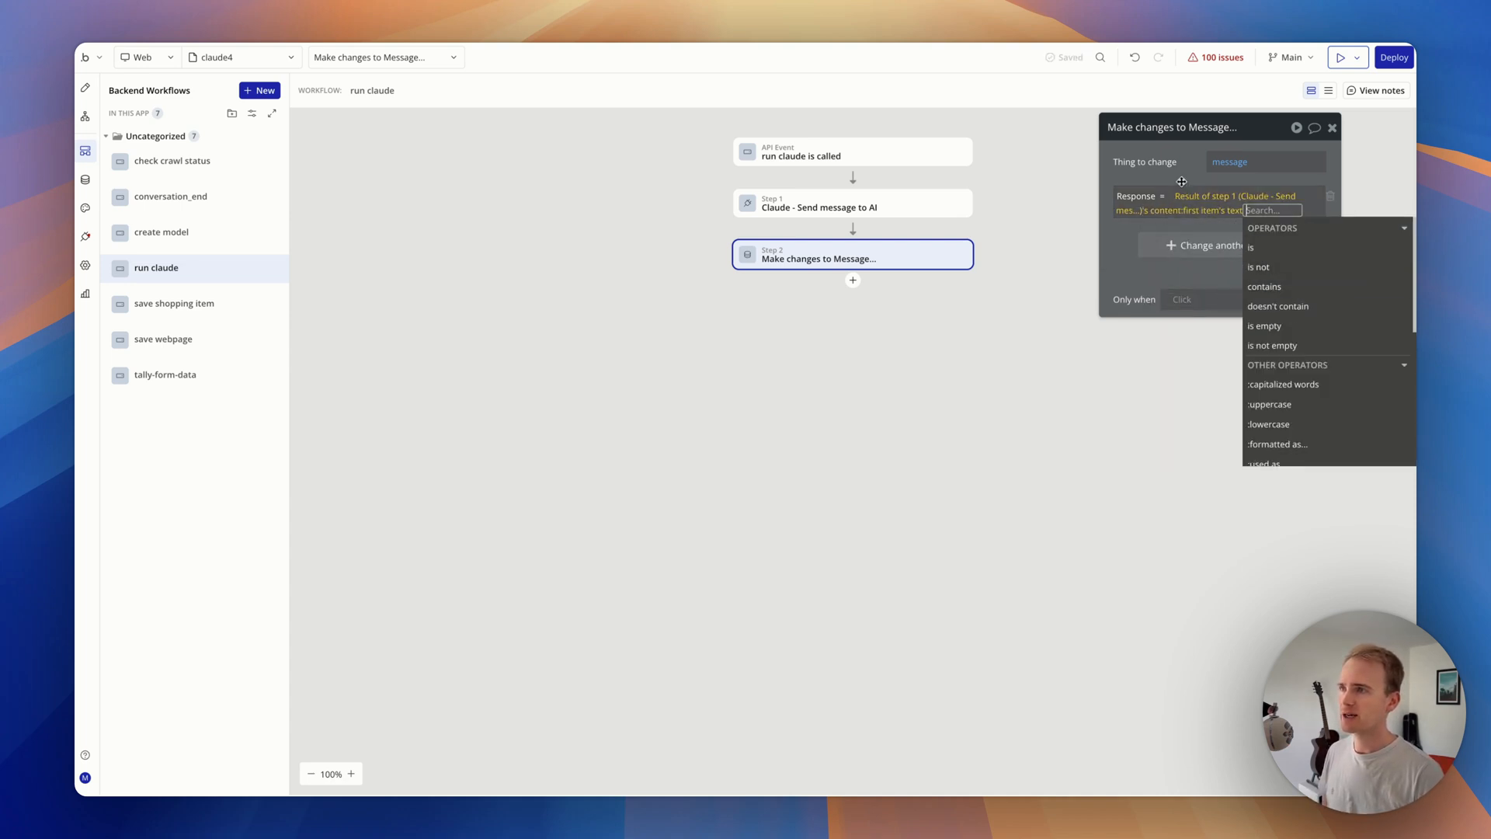
left_click(844, 260)
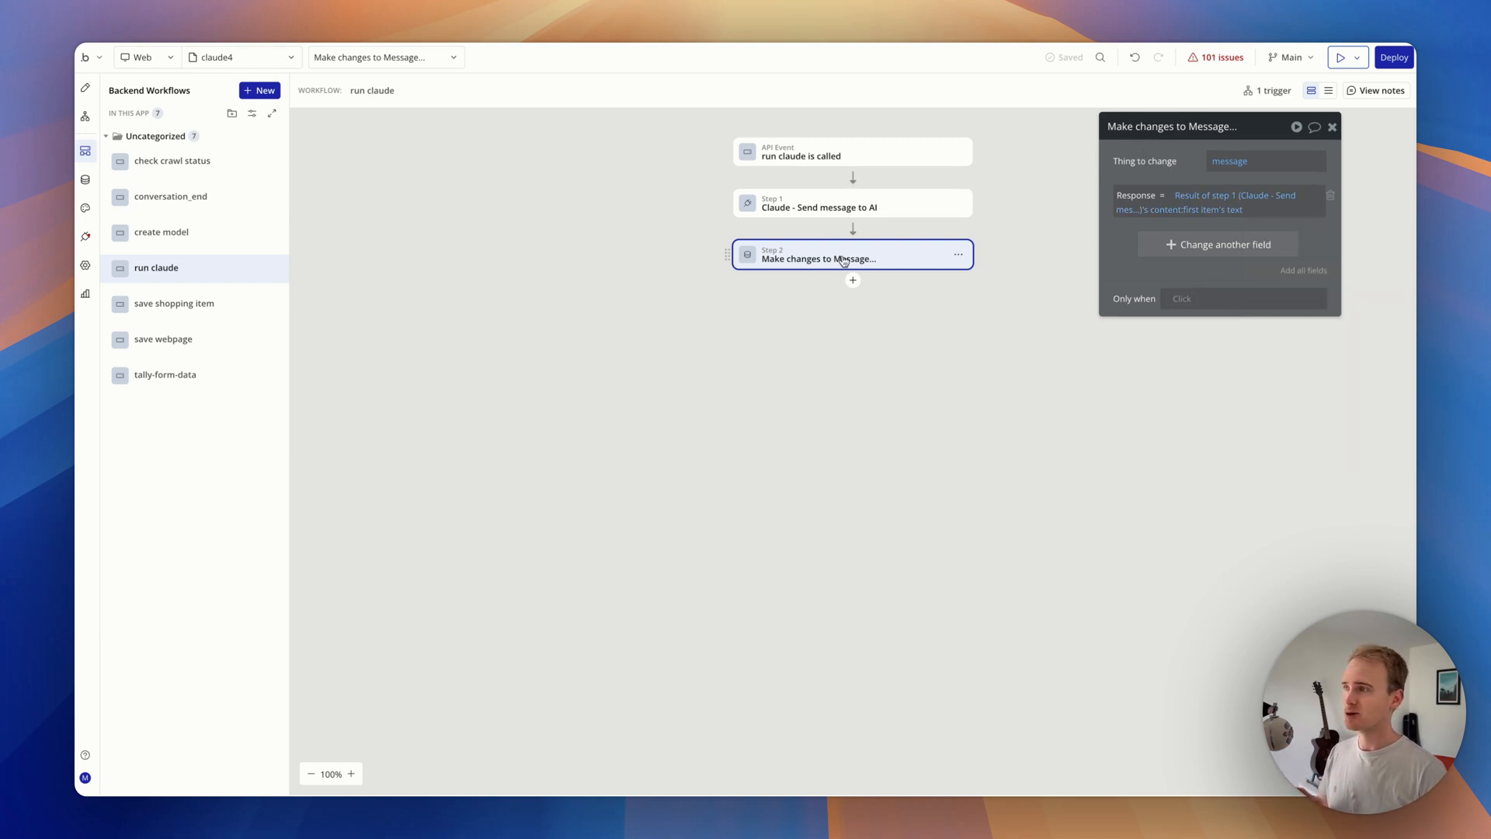
mouse_move(901, 255)
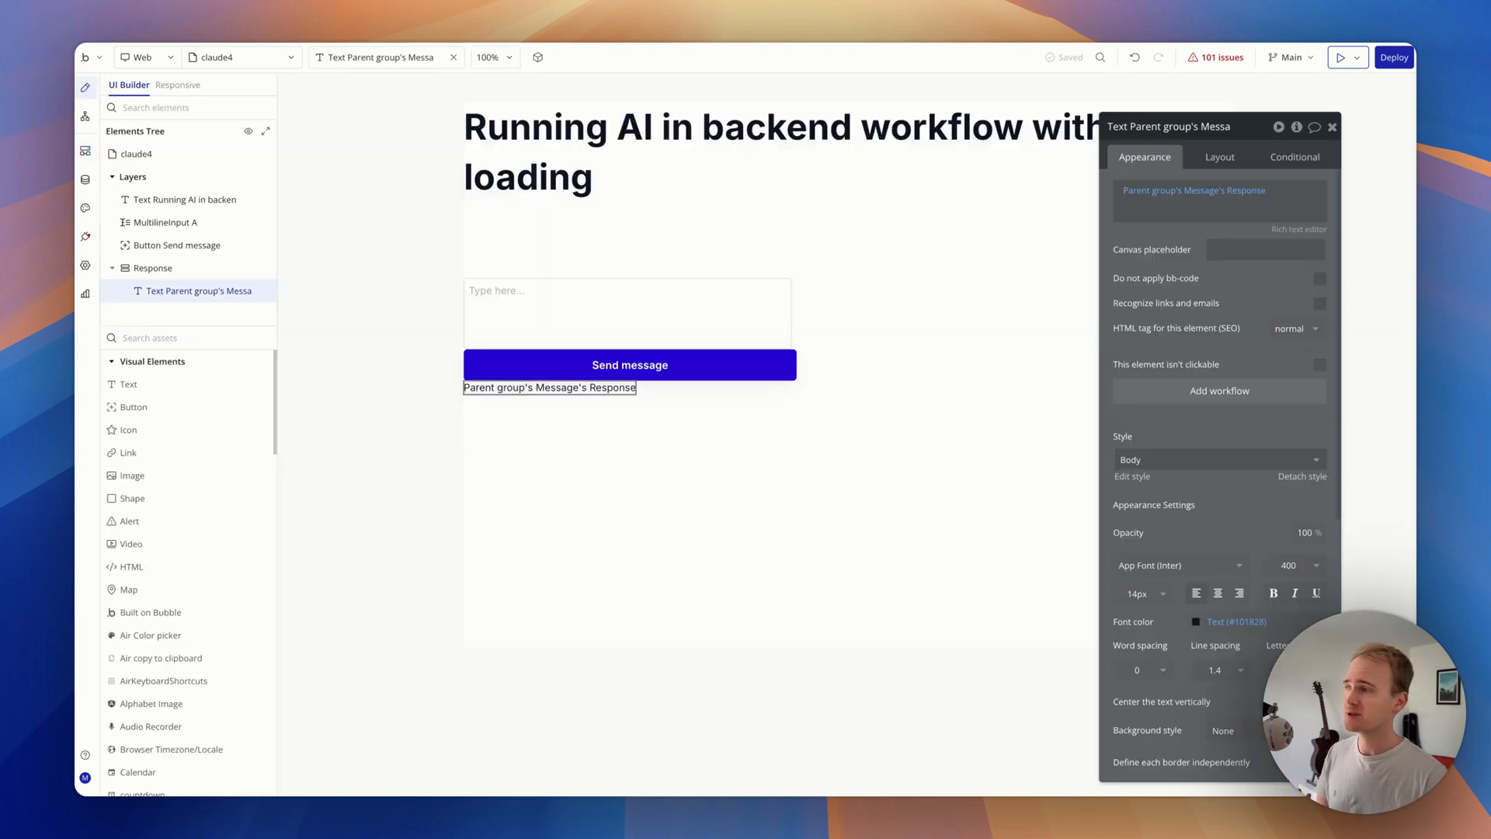
- Add a feather loader icon to the Response group, shown while Response is empty
left_click(153, 268)
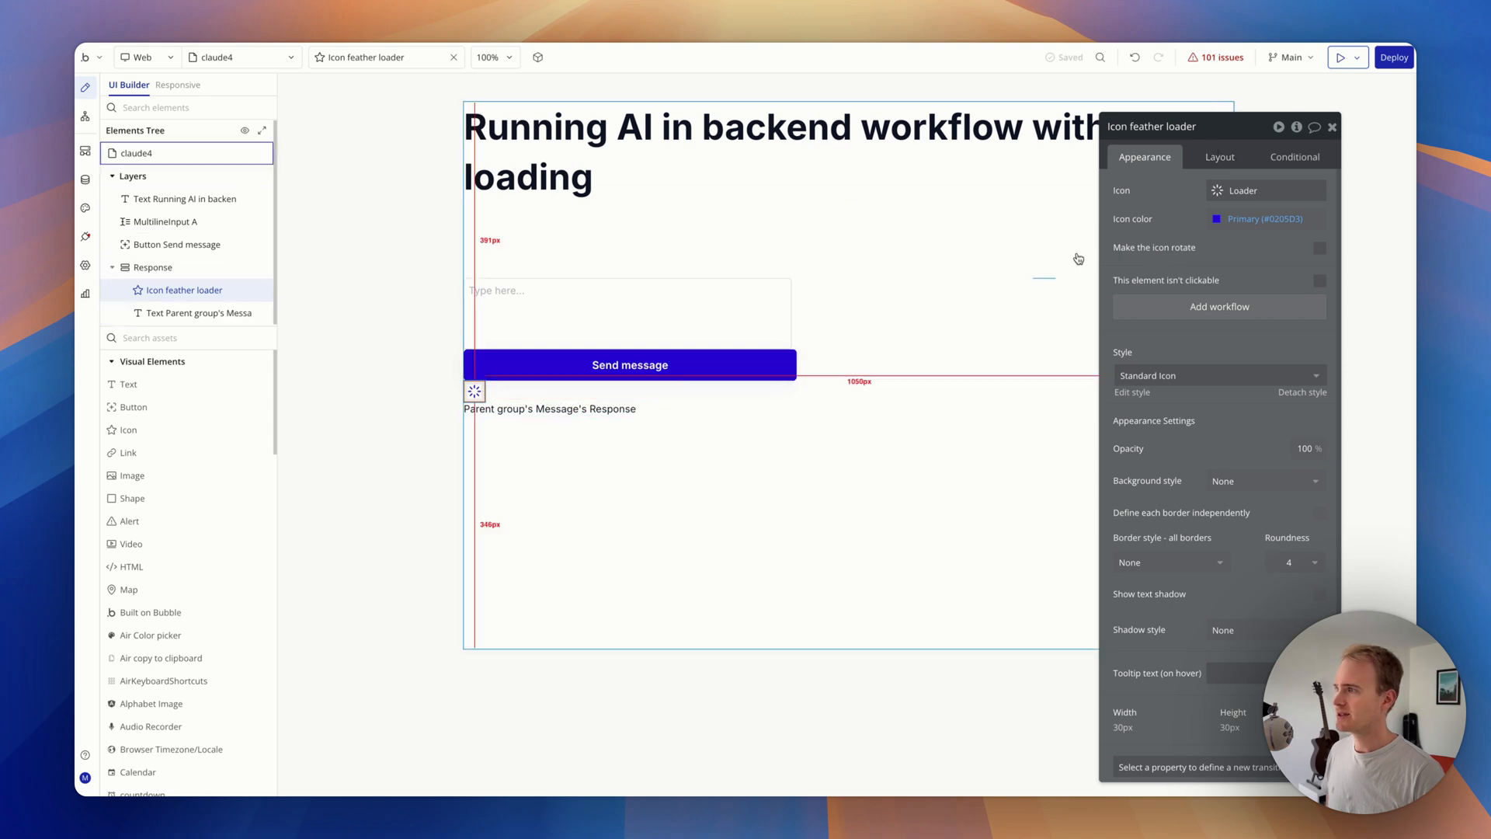
left_click(1219, 157)
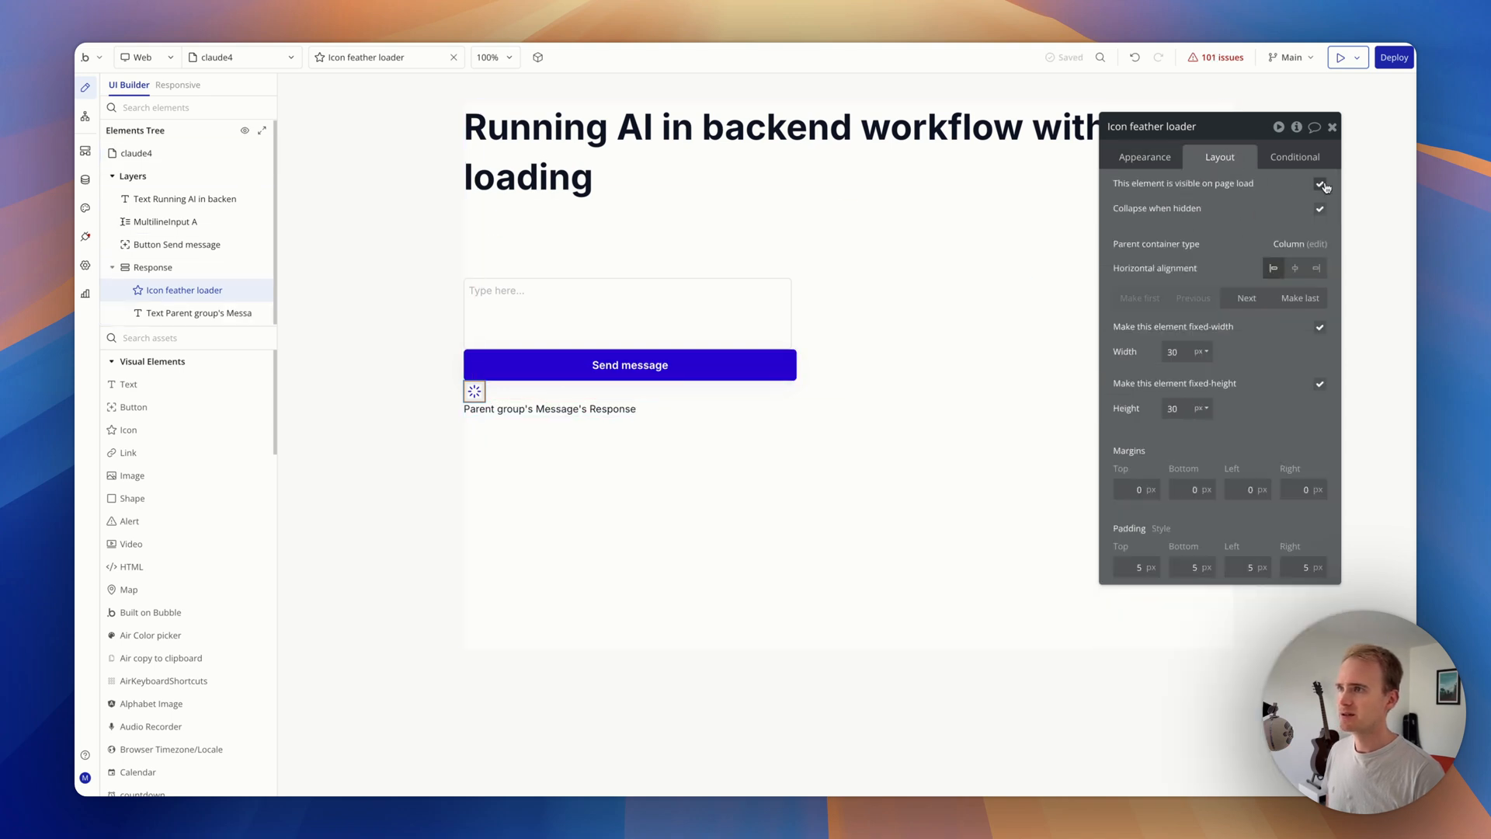
left_click(1295, 157)
type("res")
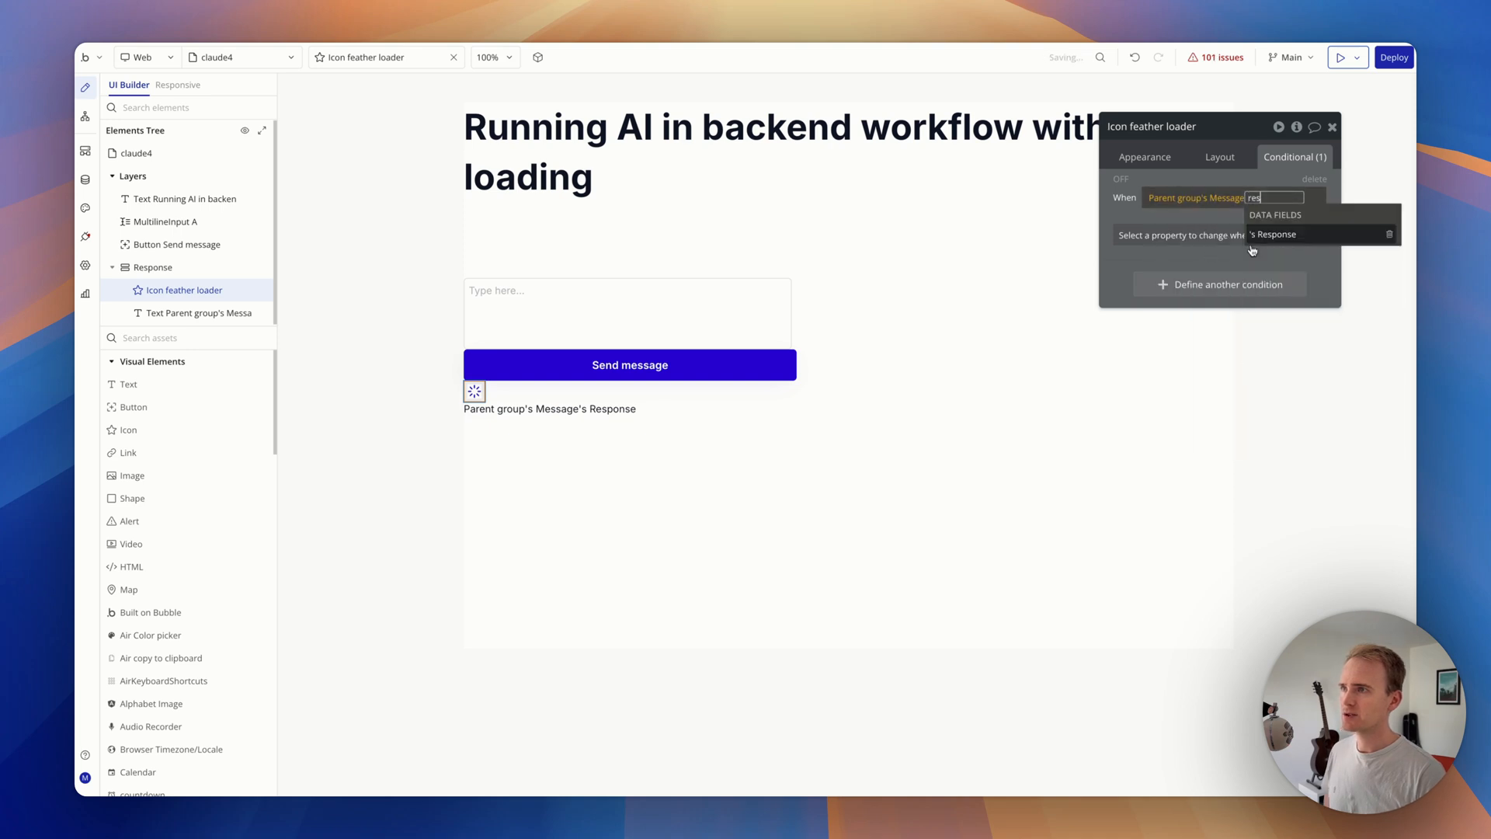
left_click(1277, 235)
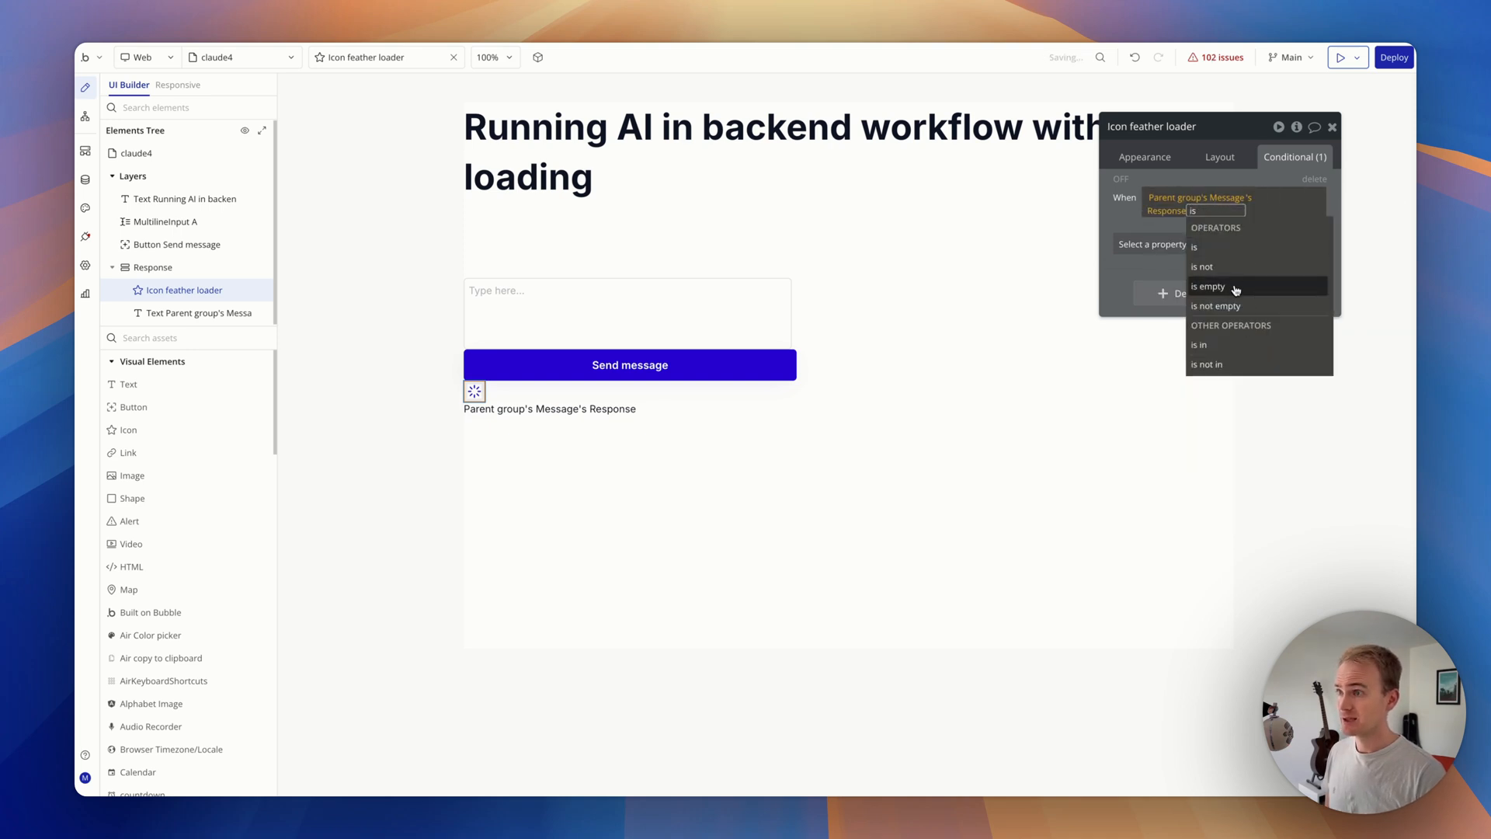
left_click(1209, 285)
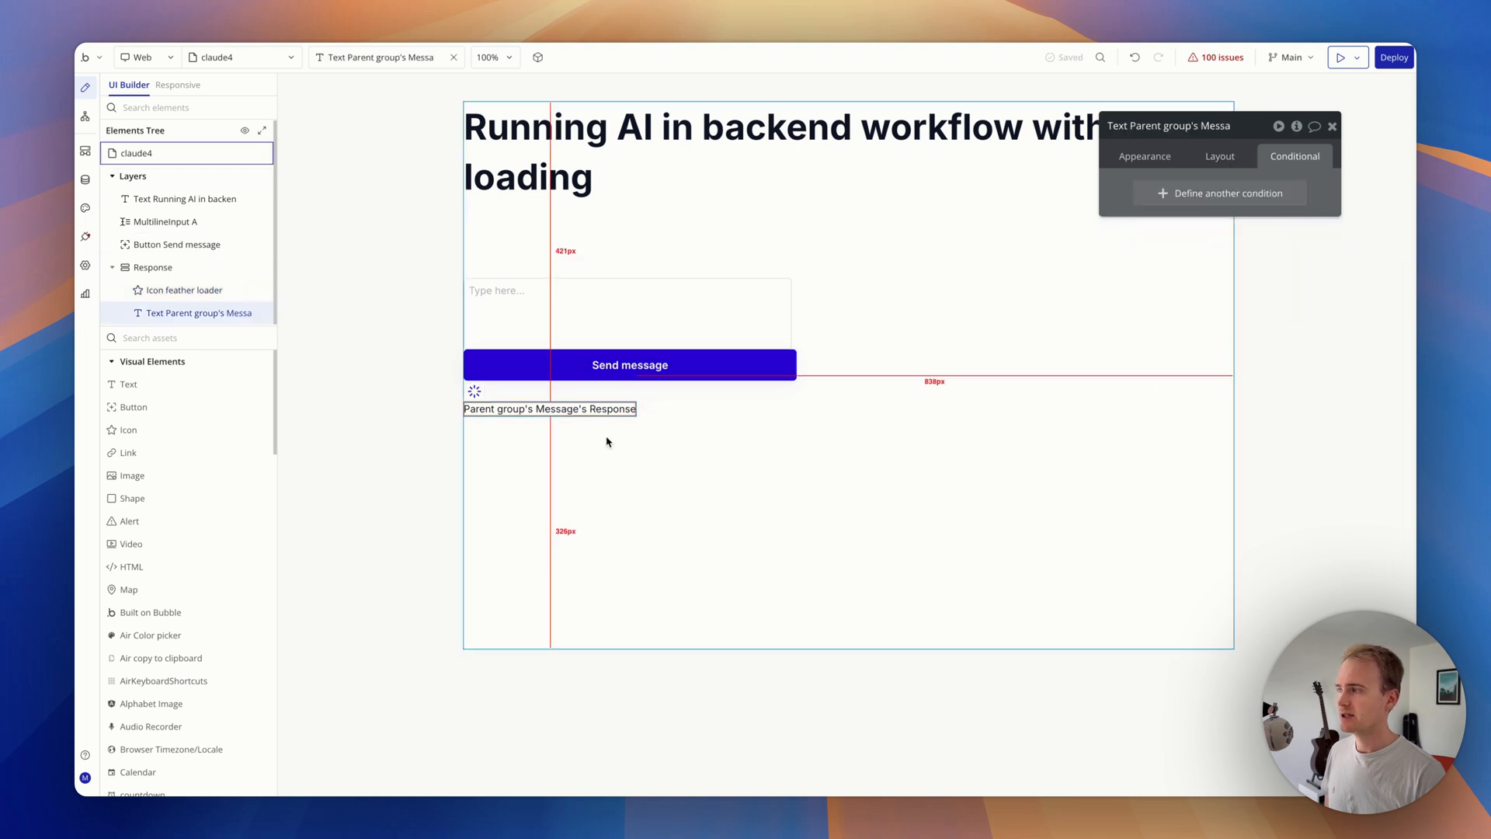
- Hide the response text on page load and show it once Response is not empty
left_click(1219, 155)
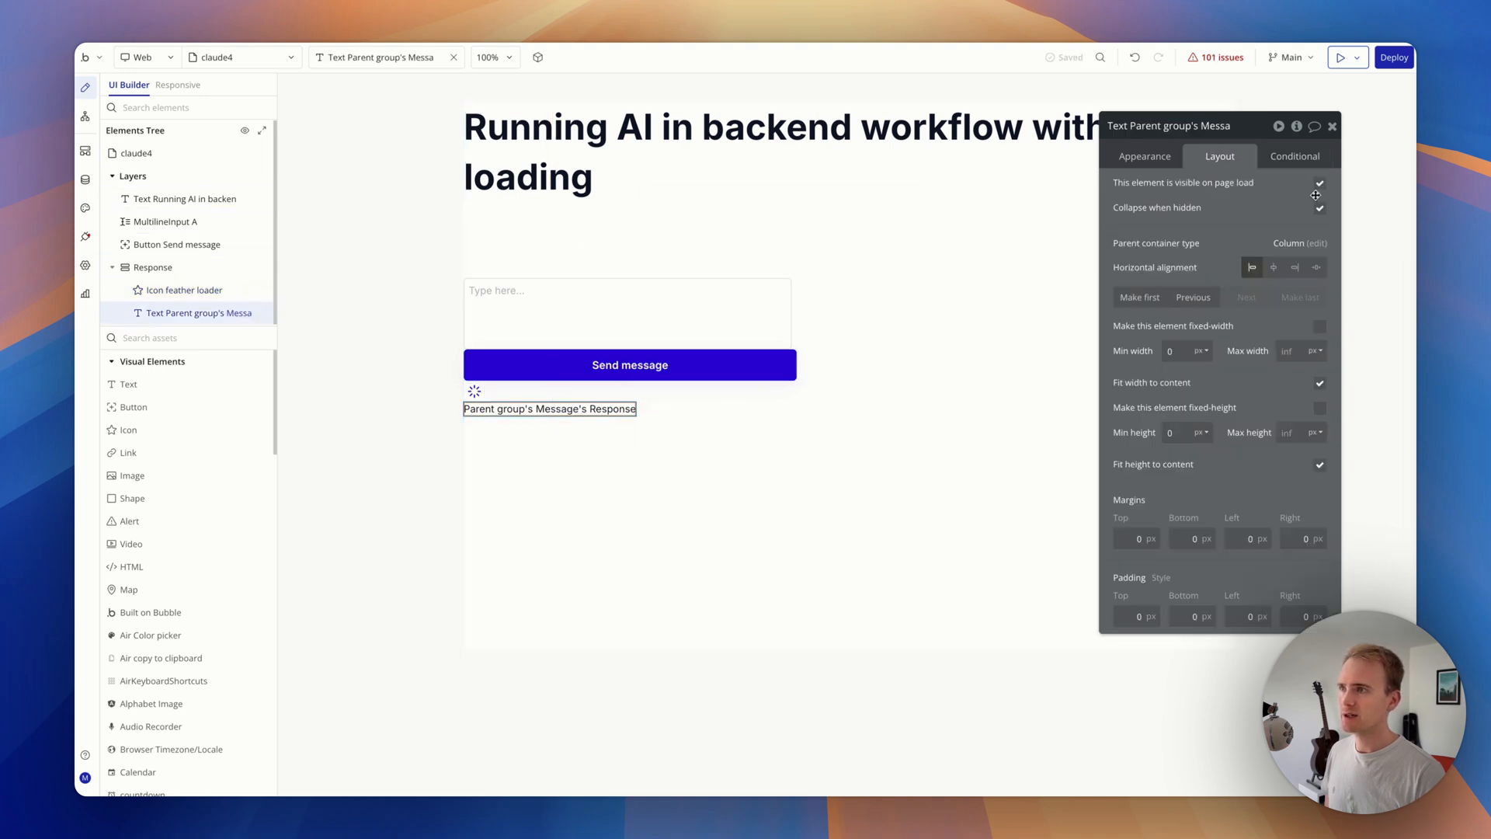
left_click(1294, 156)
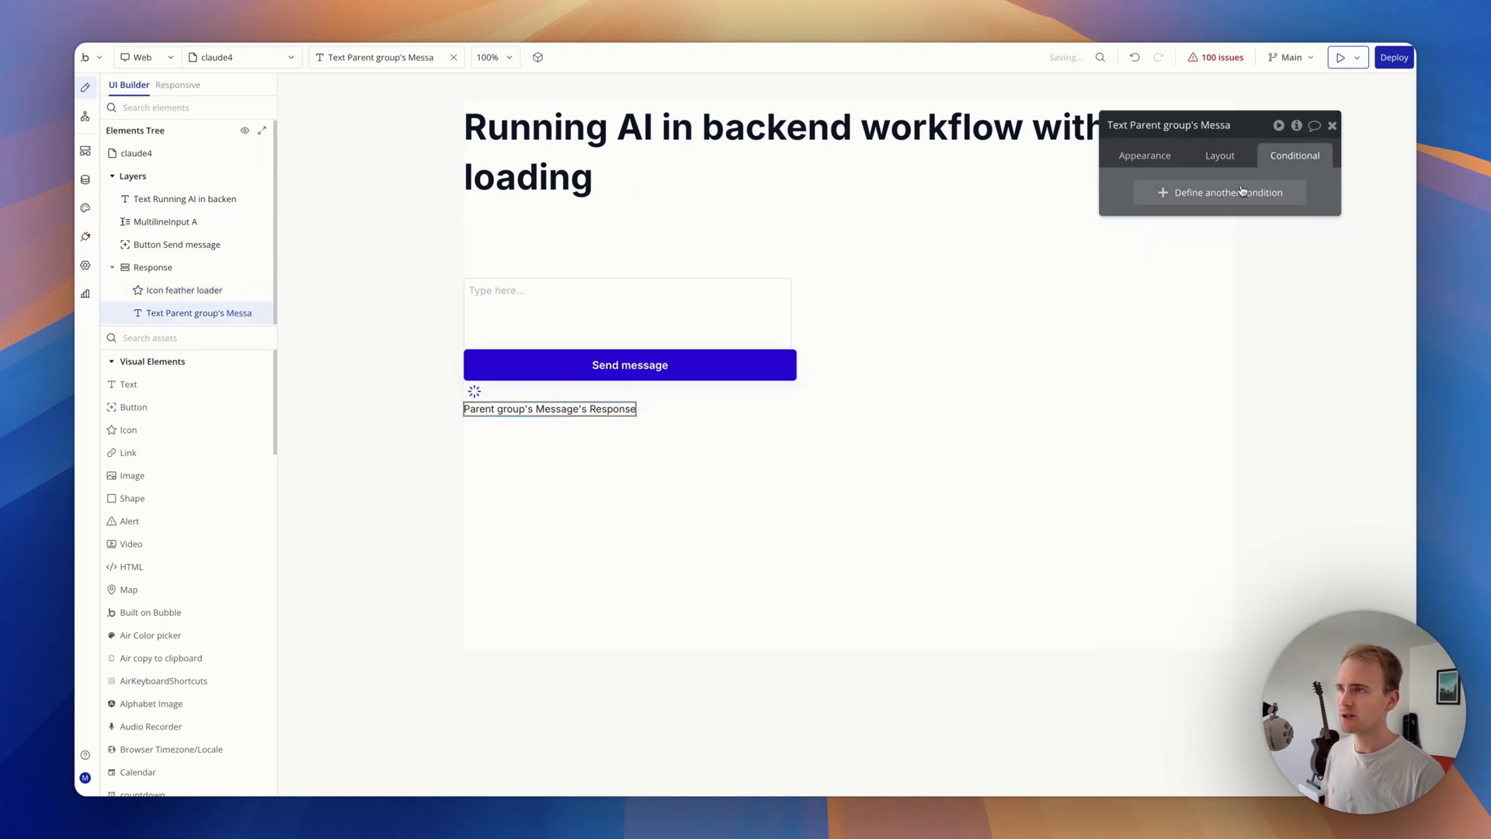
left_click(1221, 193)
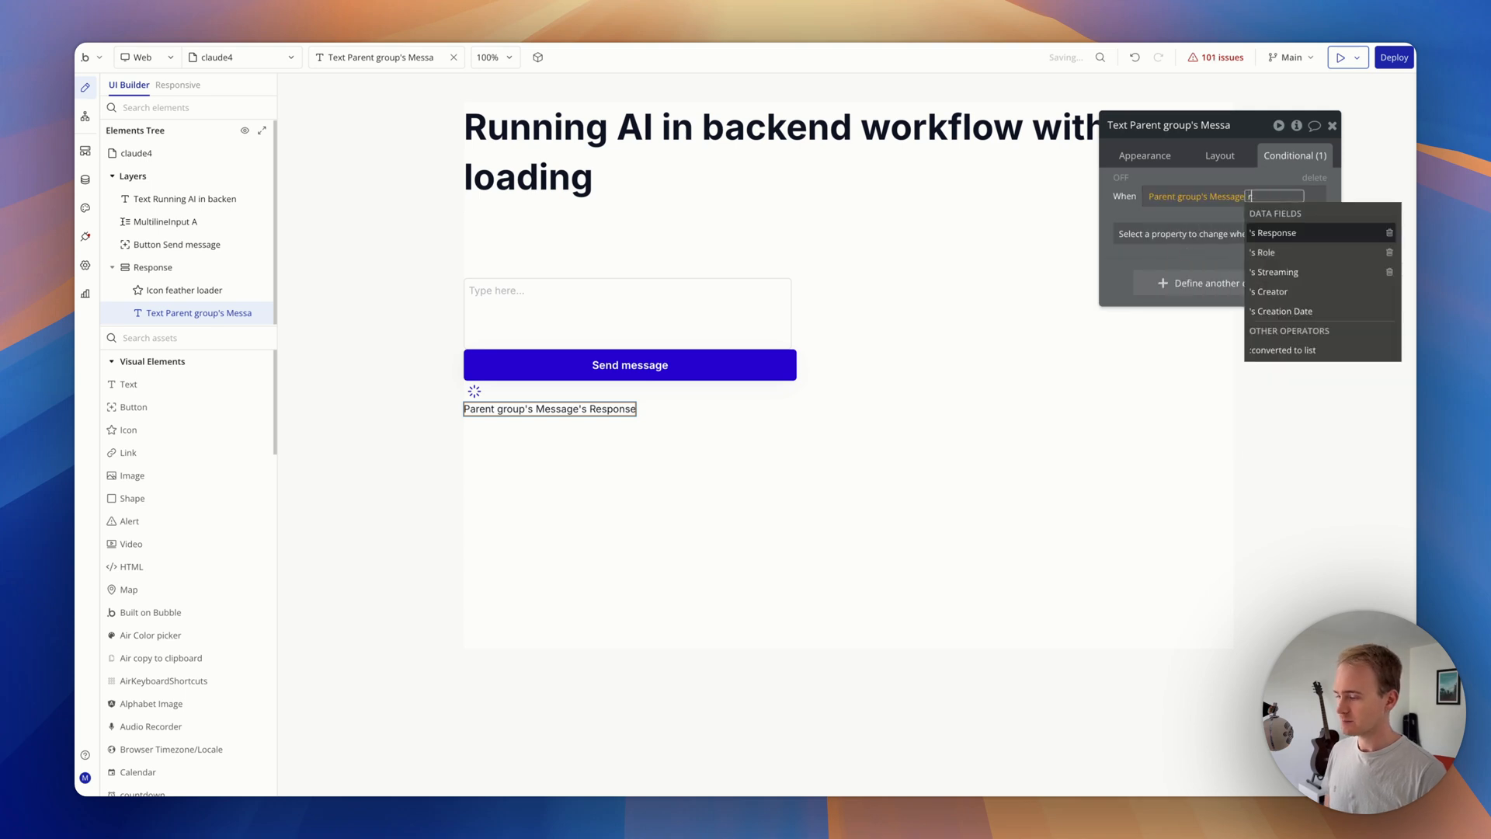
left_click(1274, 231)
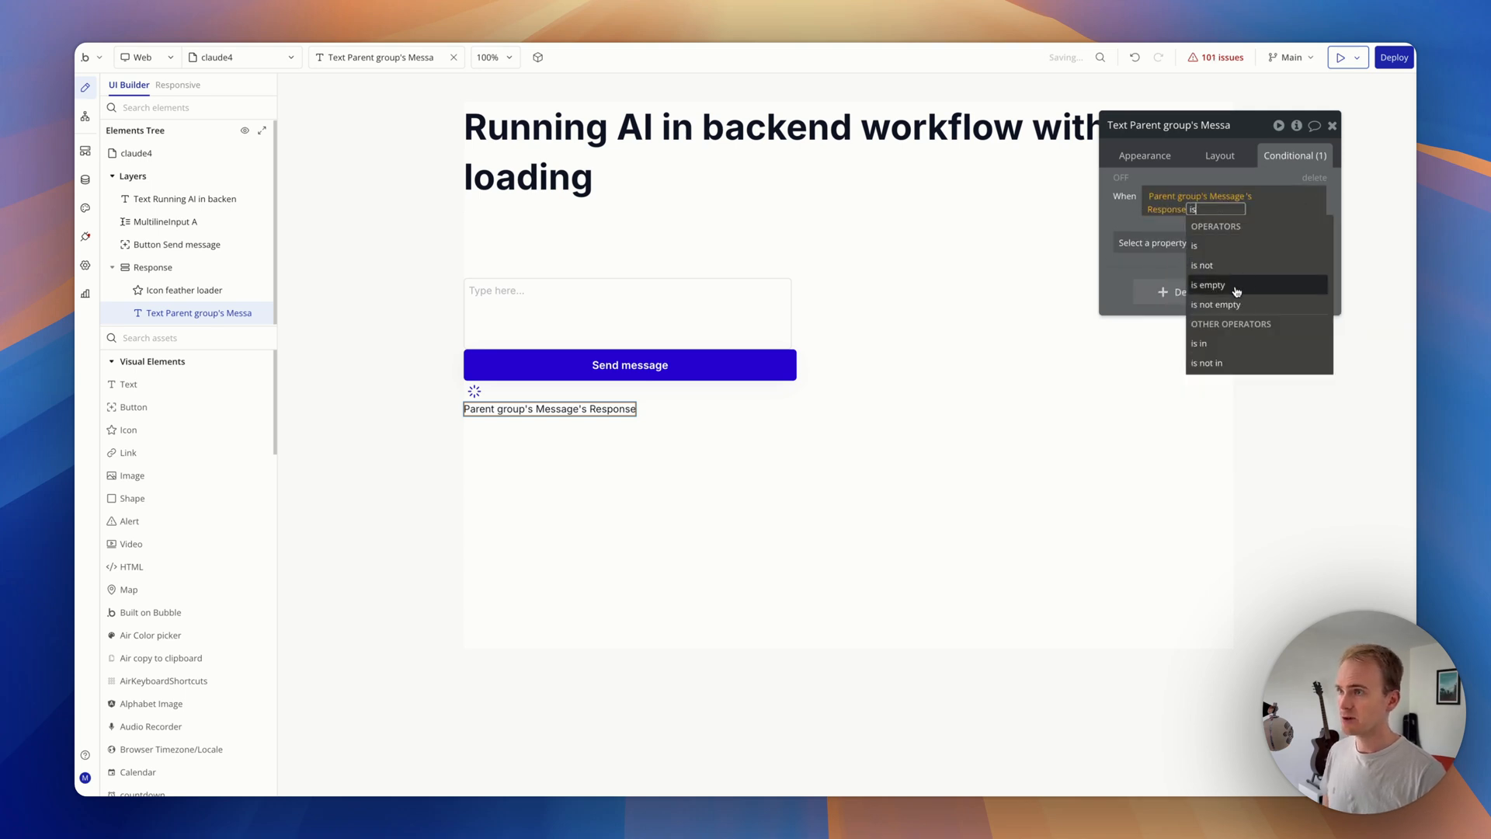
left_click(1215, 305)
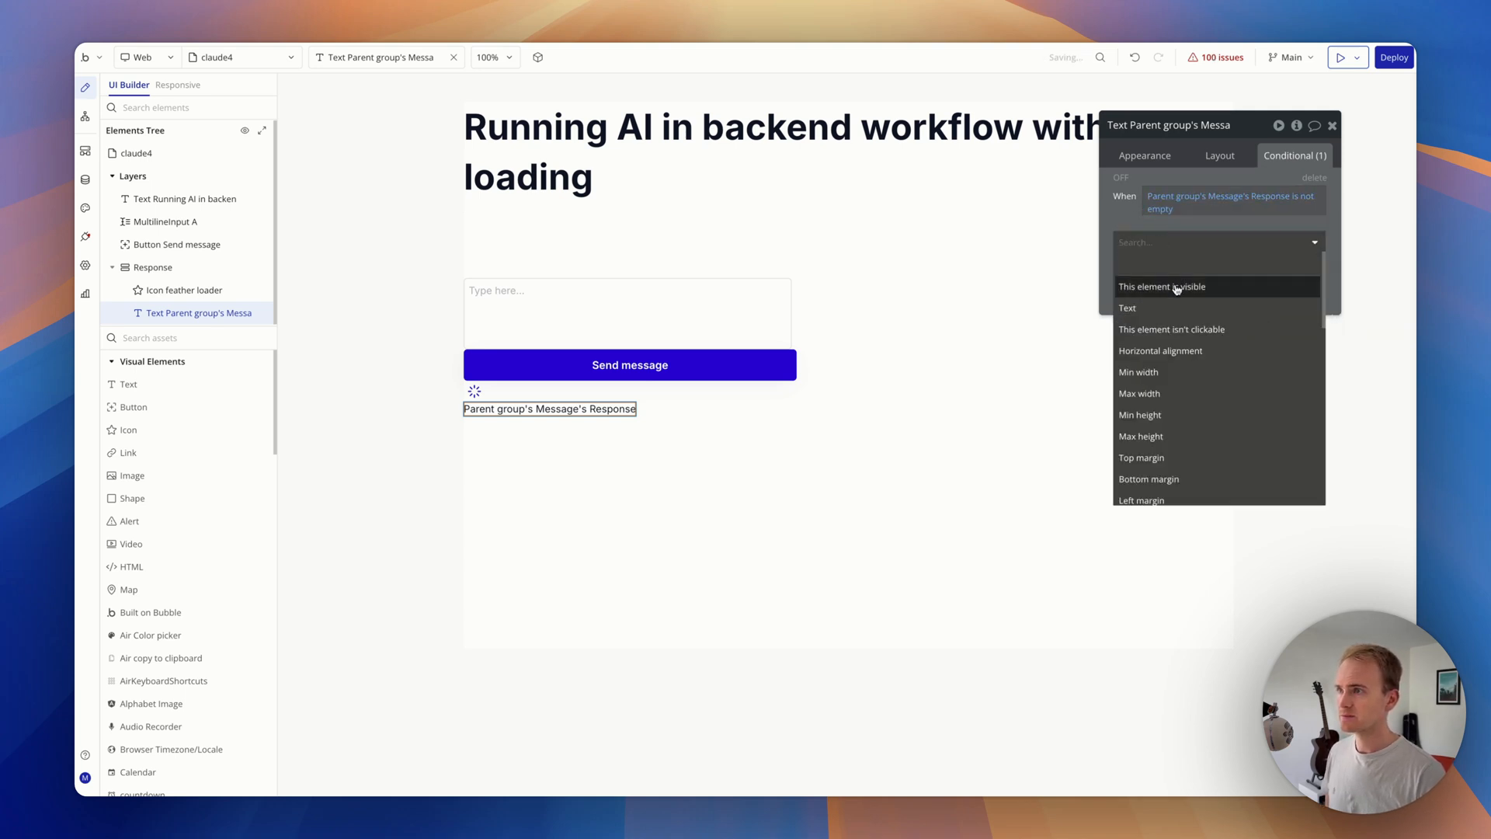
left_click(1162, 286)
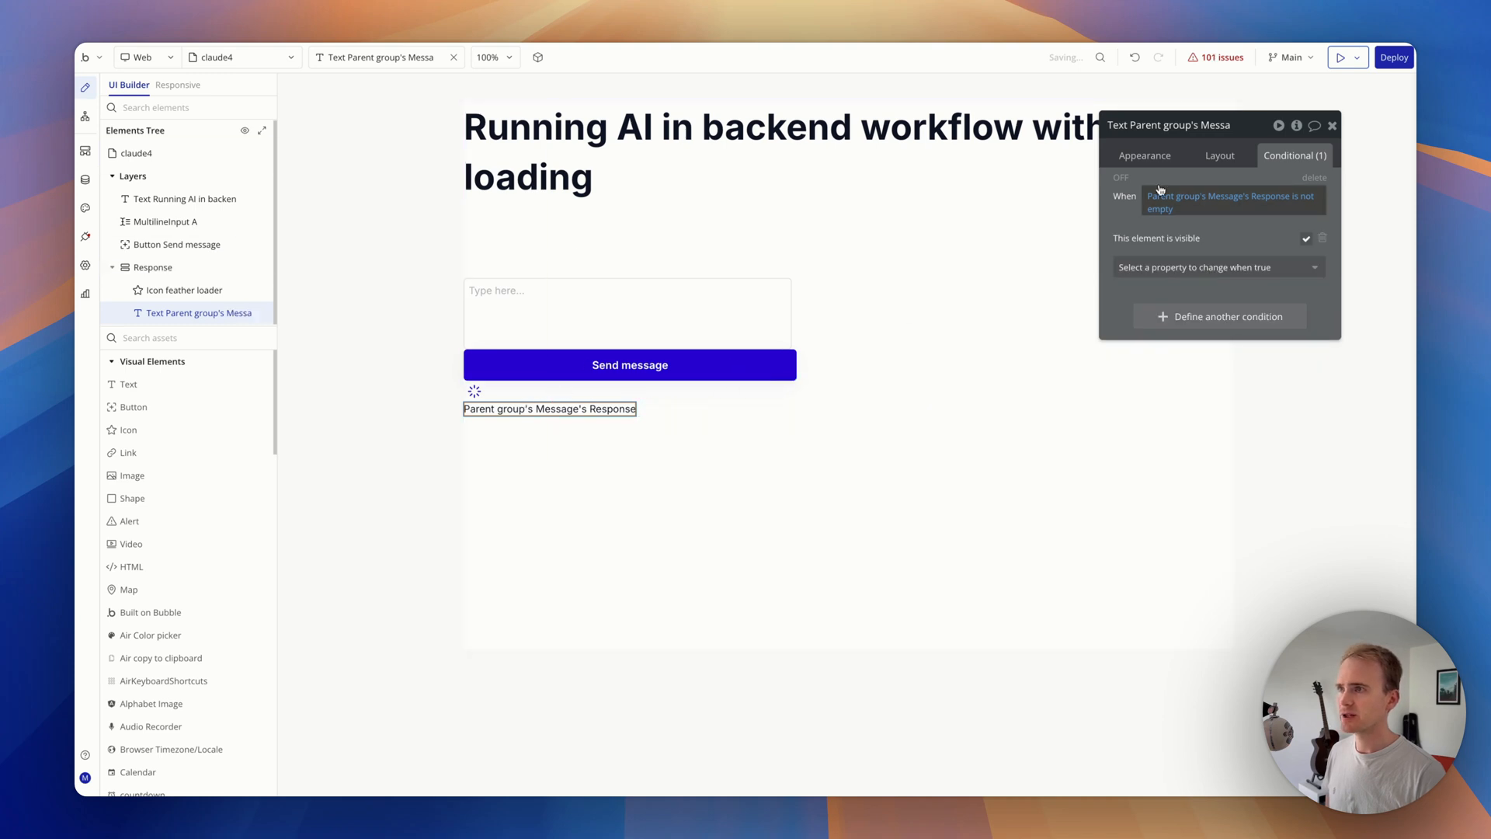
left_click(1221, 153)
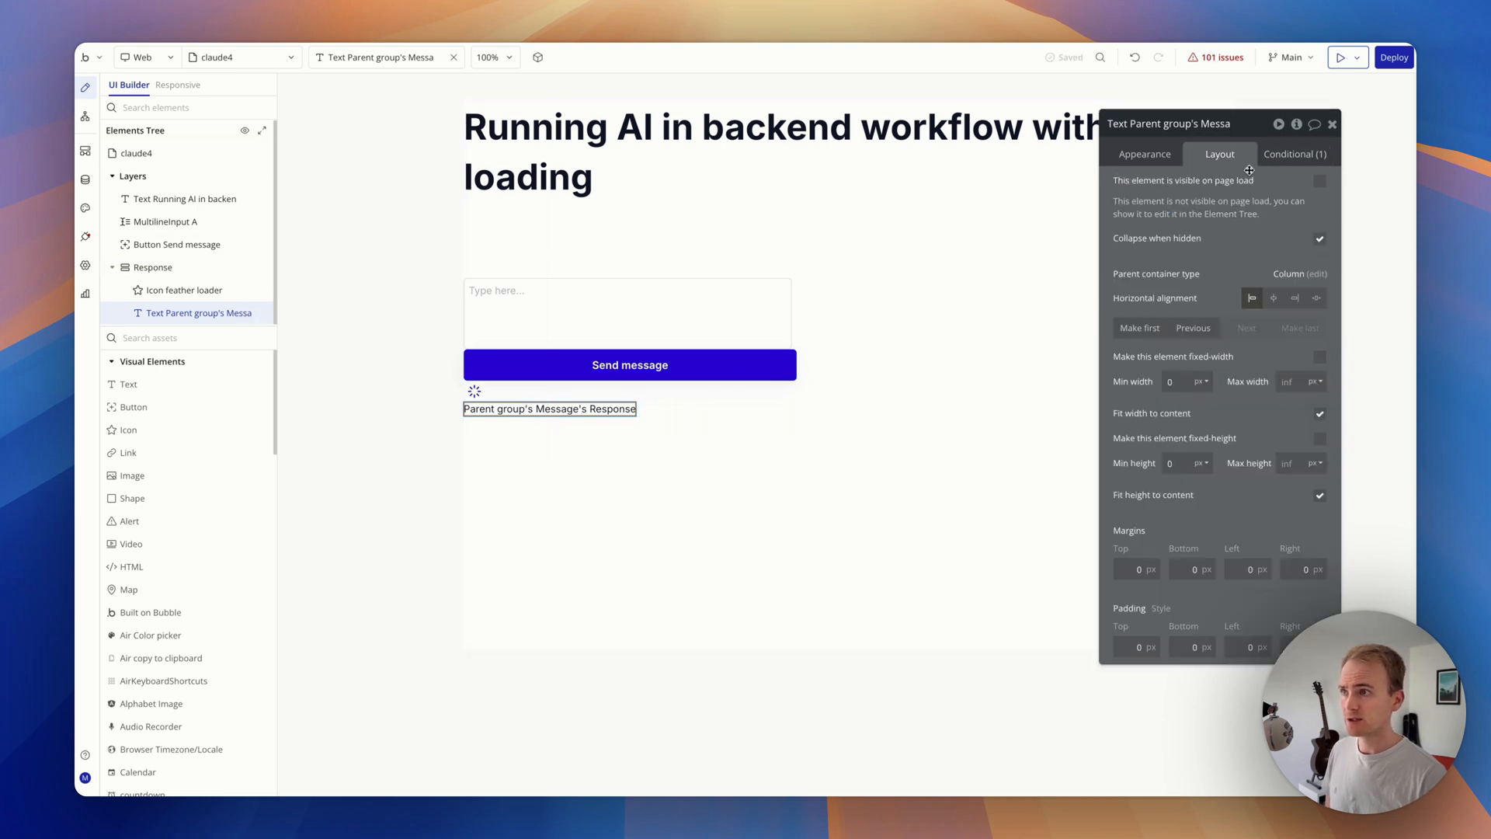
left_click(183, 291)
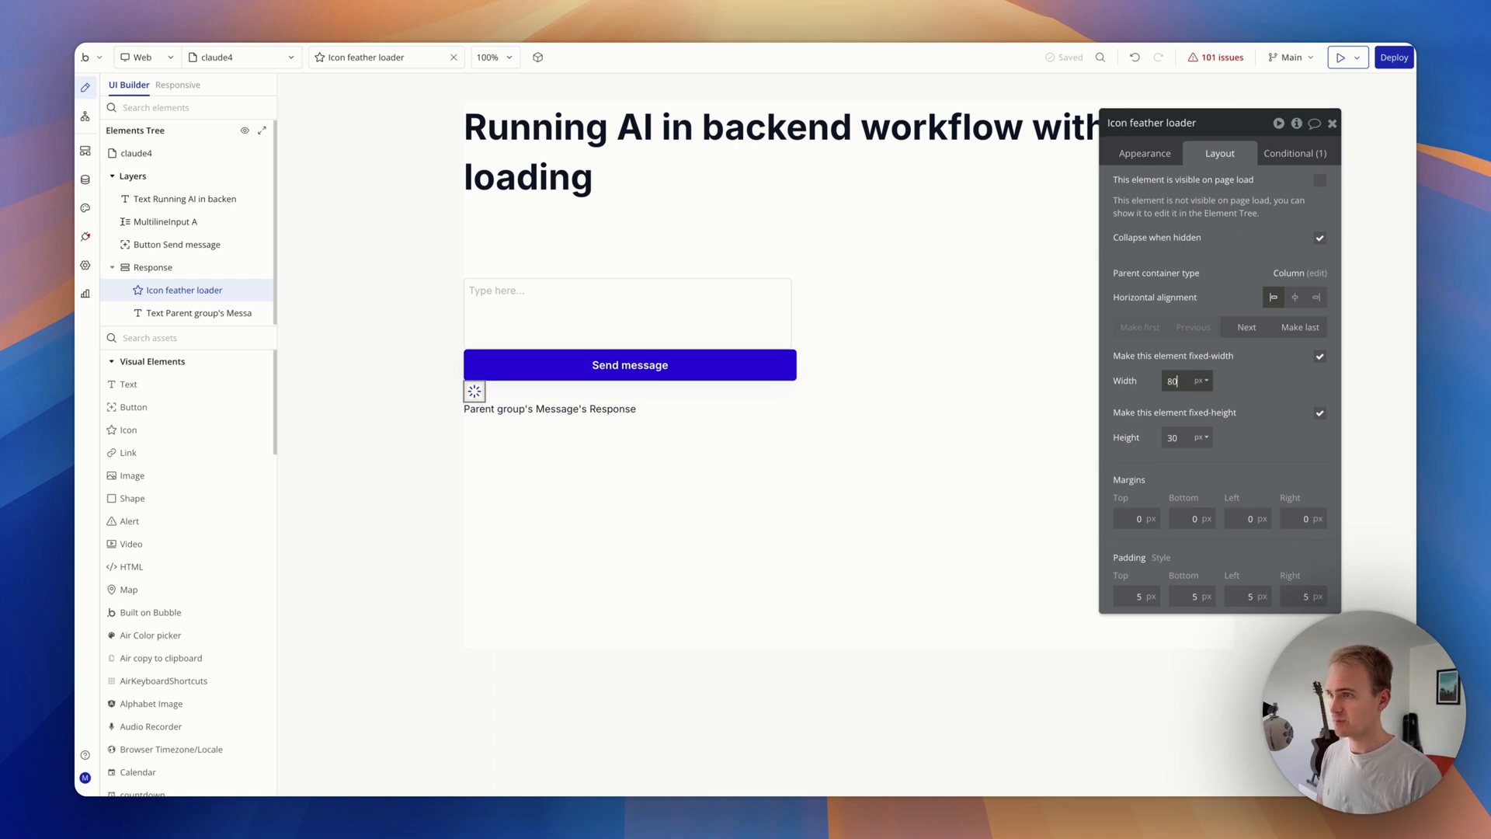
- Size the feather loader icon at 80 by 80 px and reopen the Send message workflow
type("80")
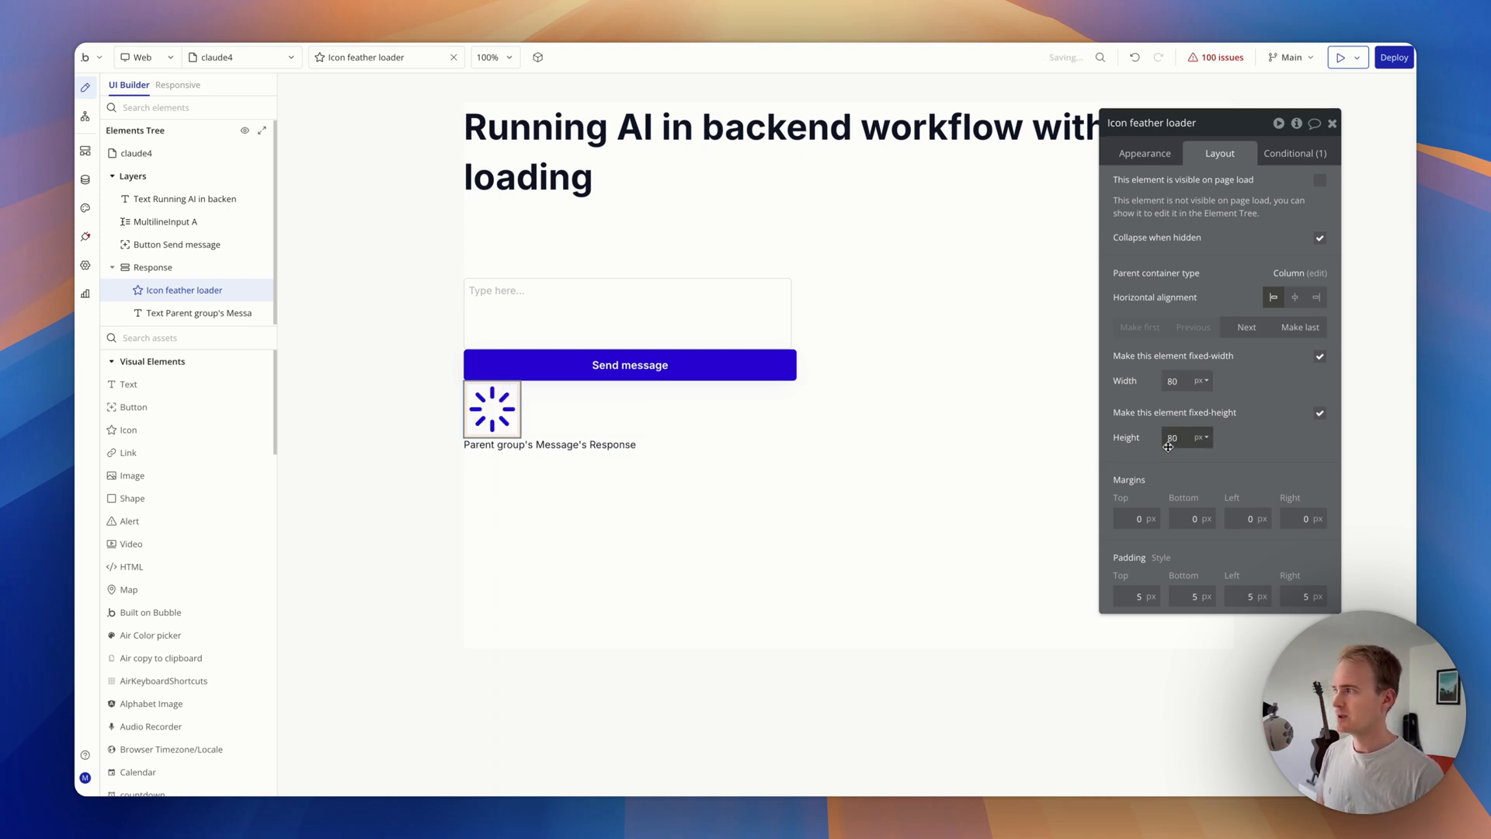
left_click(163, 222)
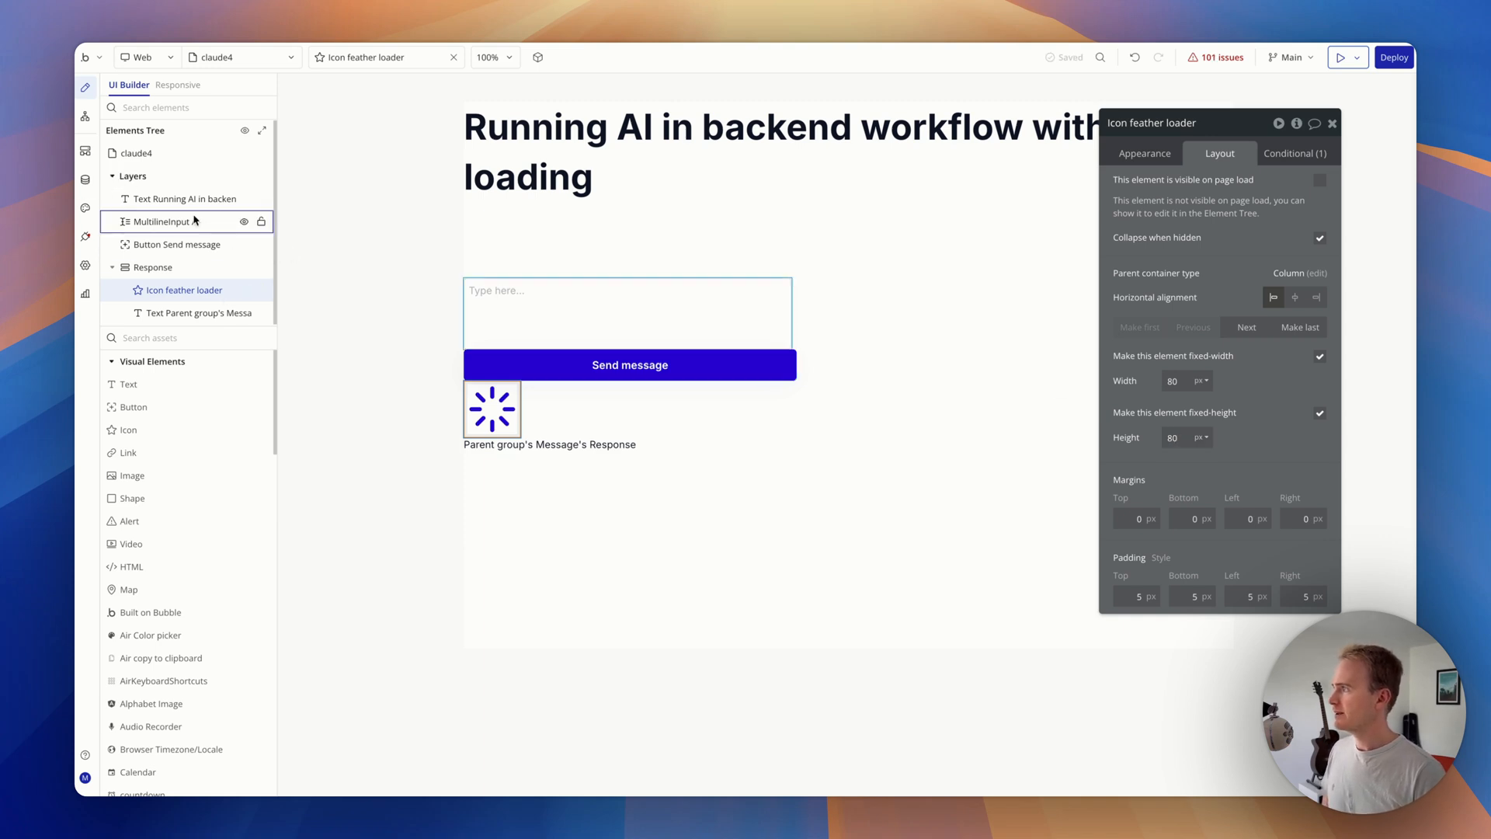
left_click(629, 363)
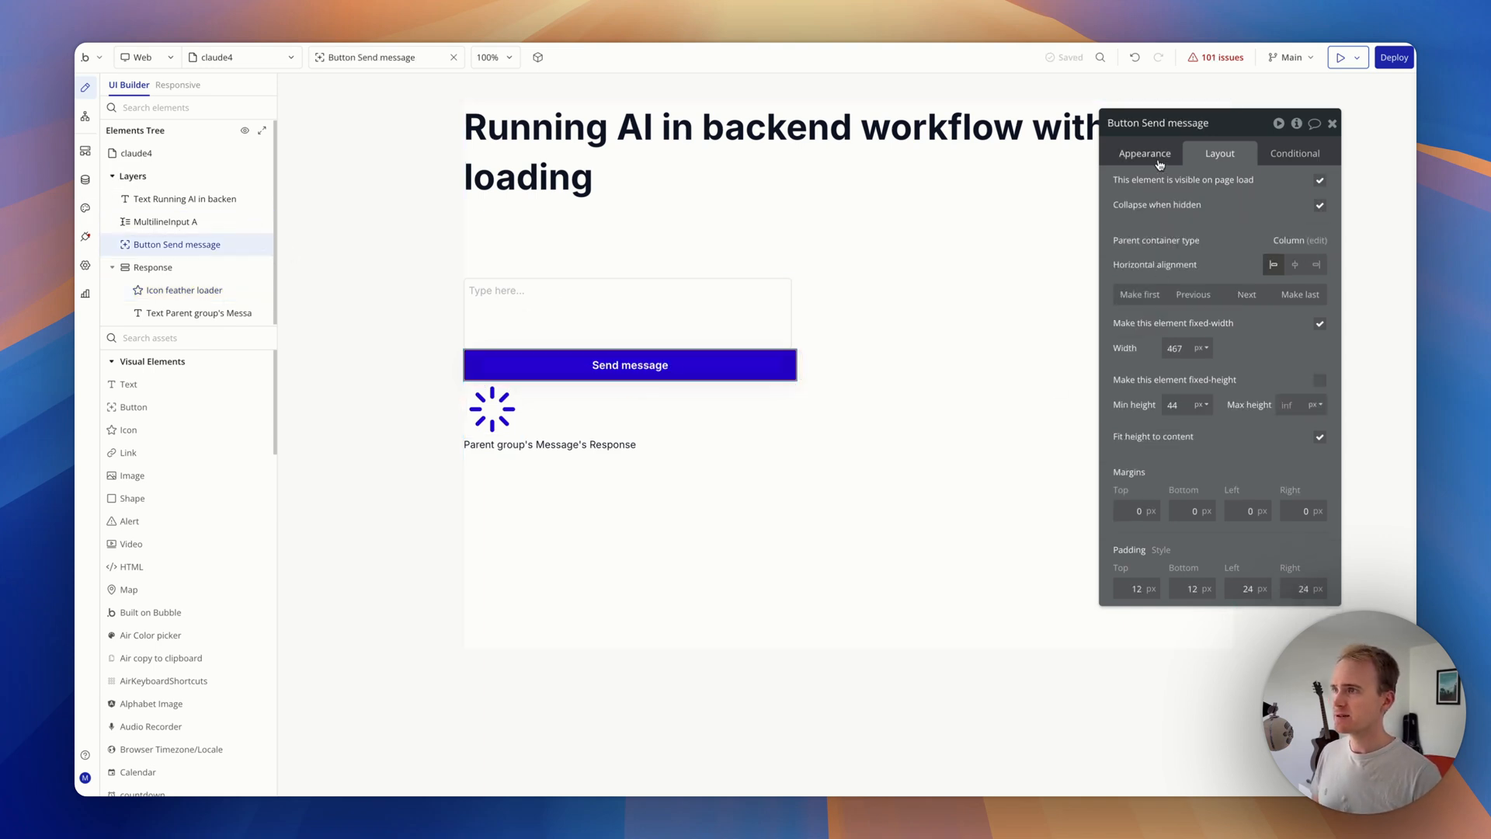
left_click(84, 113)
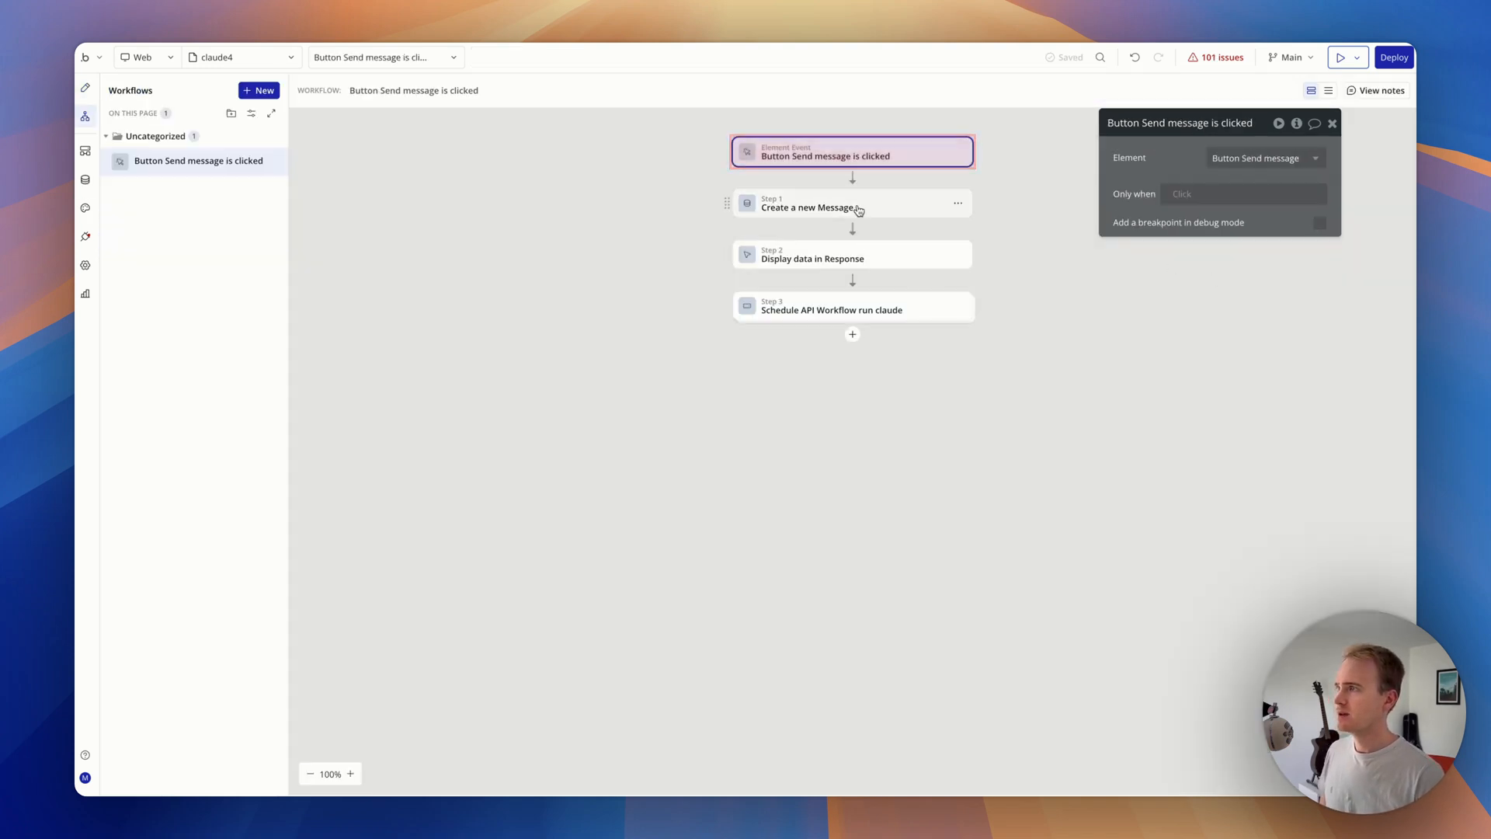
- Inspect the create Message, display Response and schedule run claude steps, then jump to the backend workflow
left_click(811, 202)
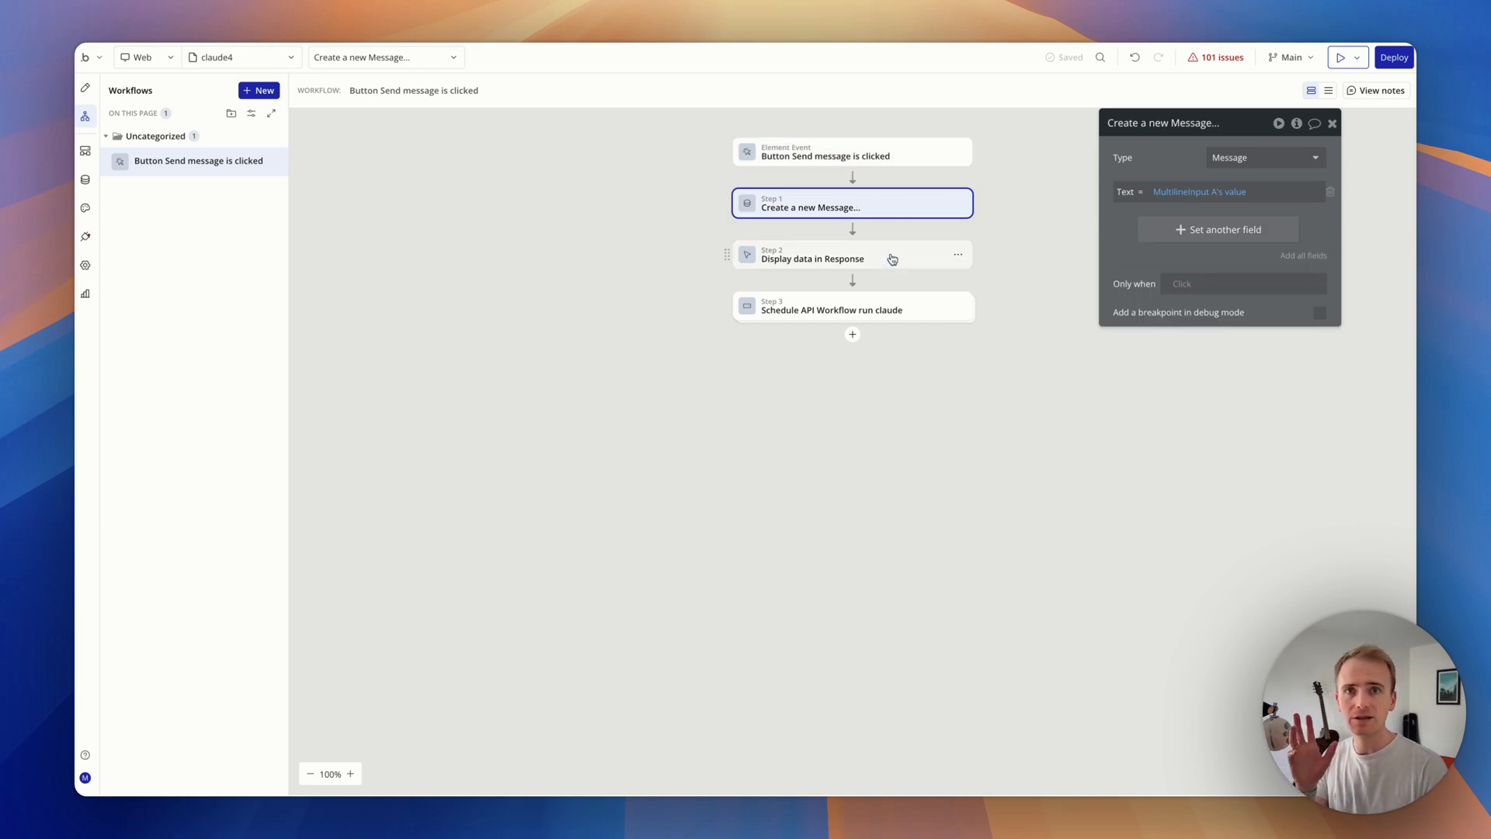
left_click(812, 258)
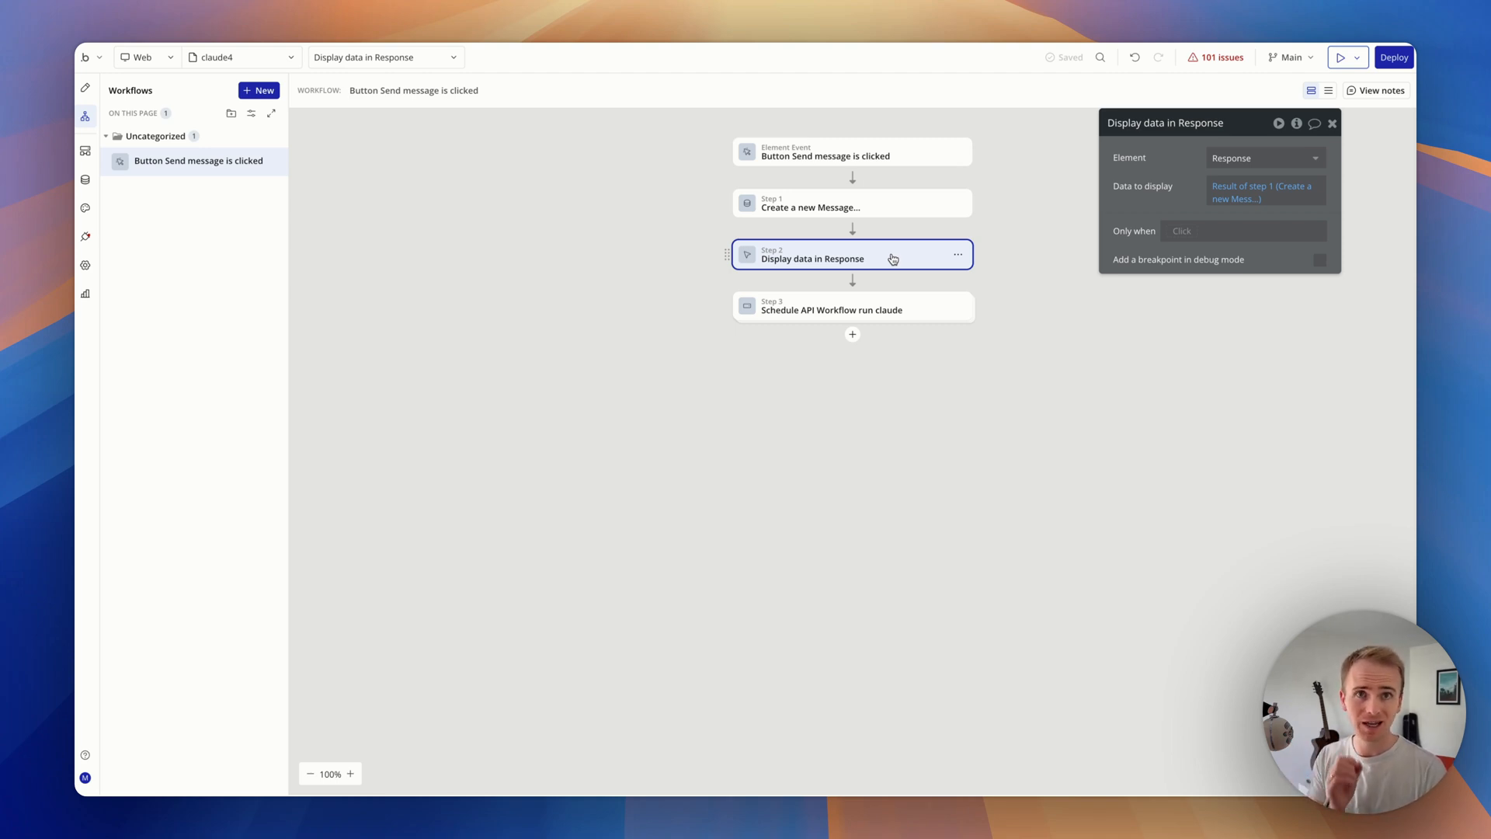
left_click(833, 307)
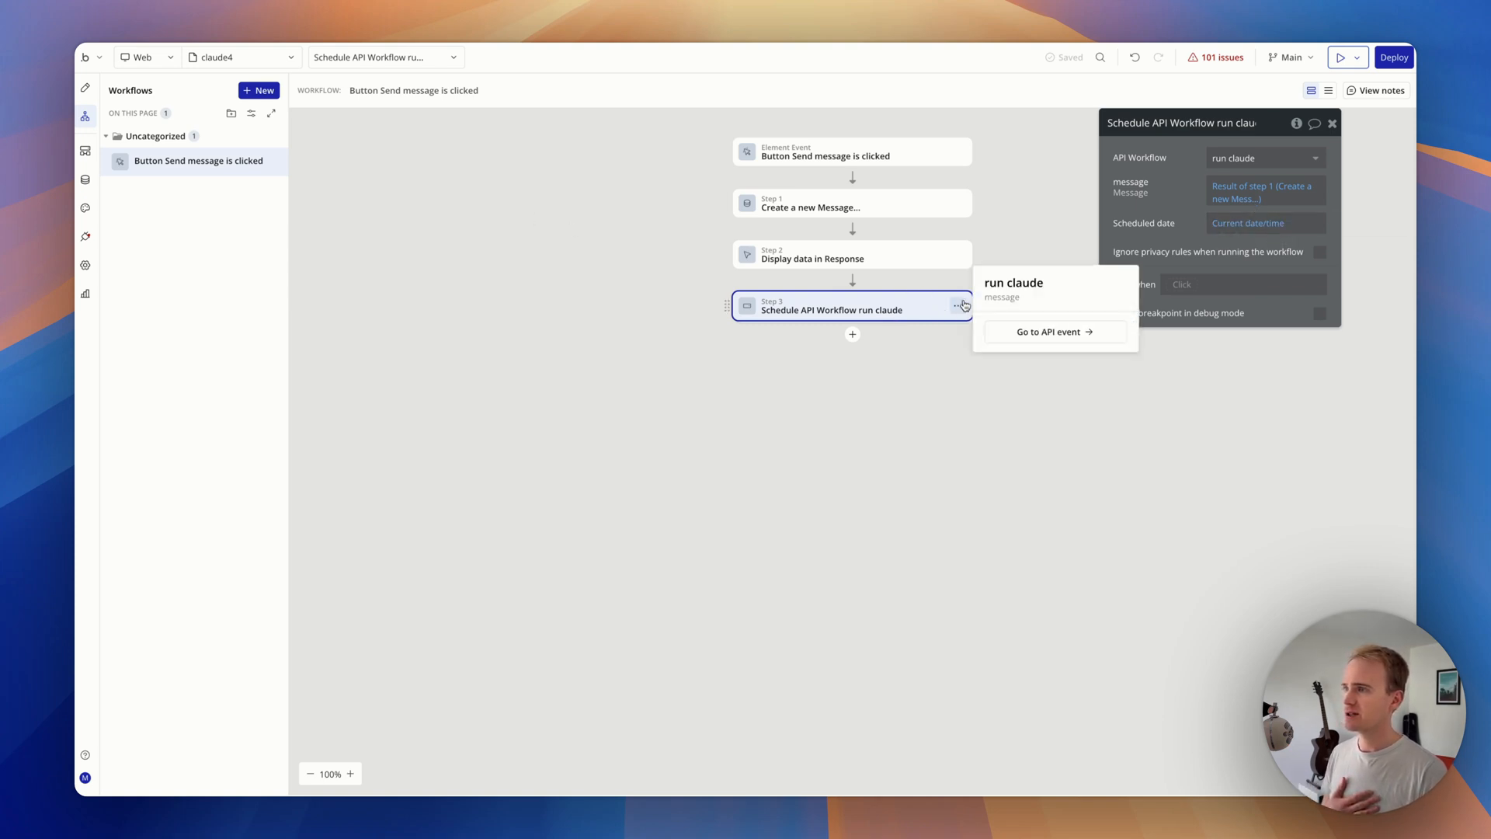
left_click(1048, 332)
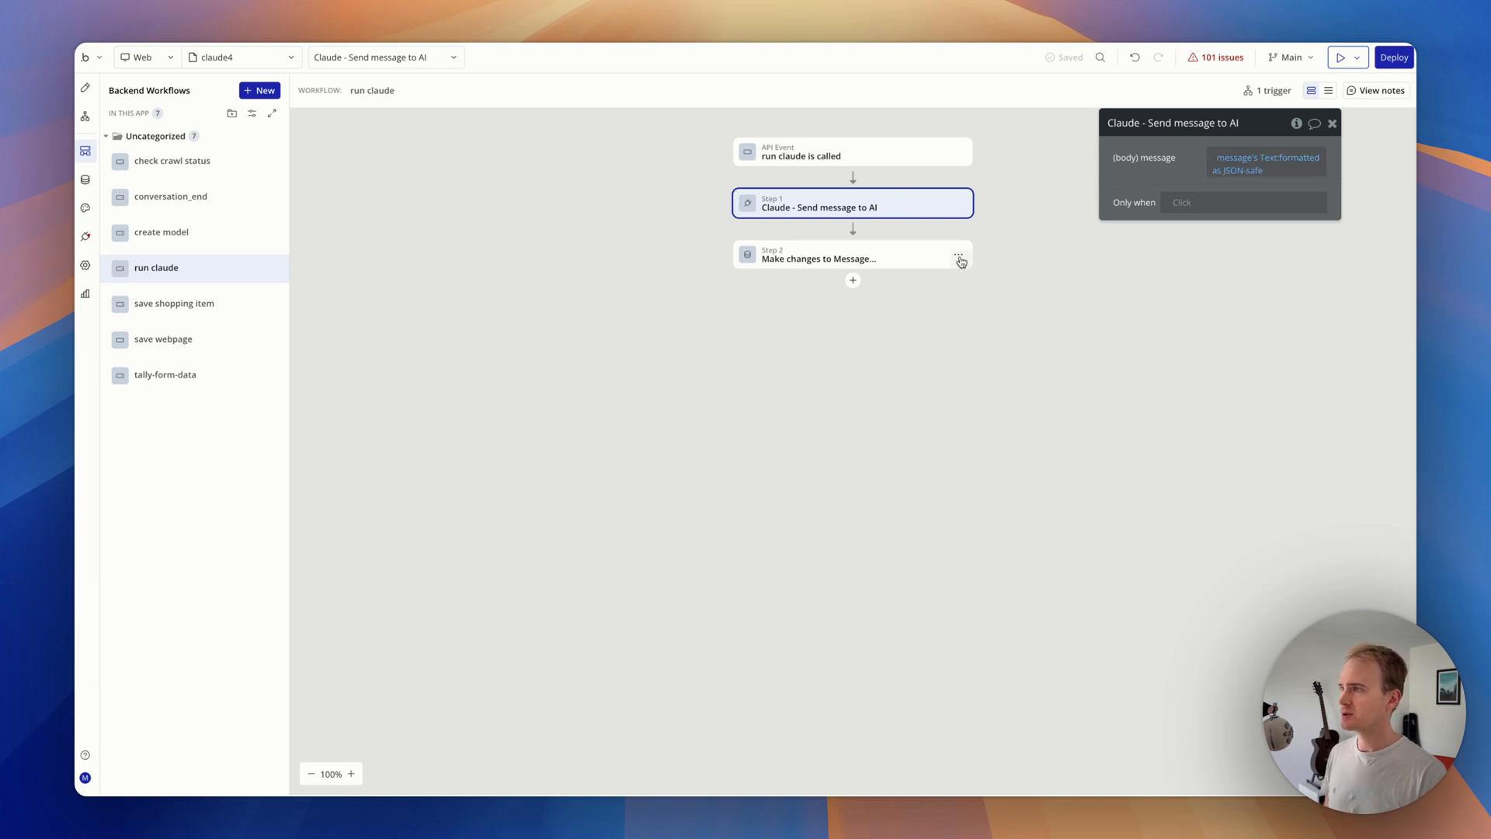
left_click(853, 253)
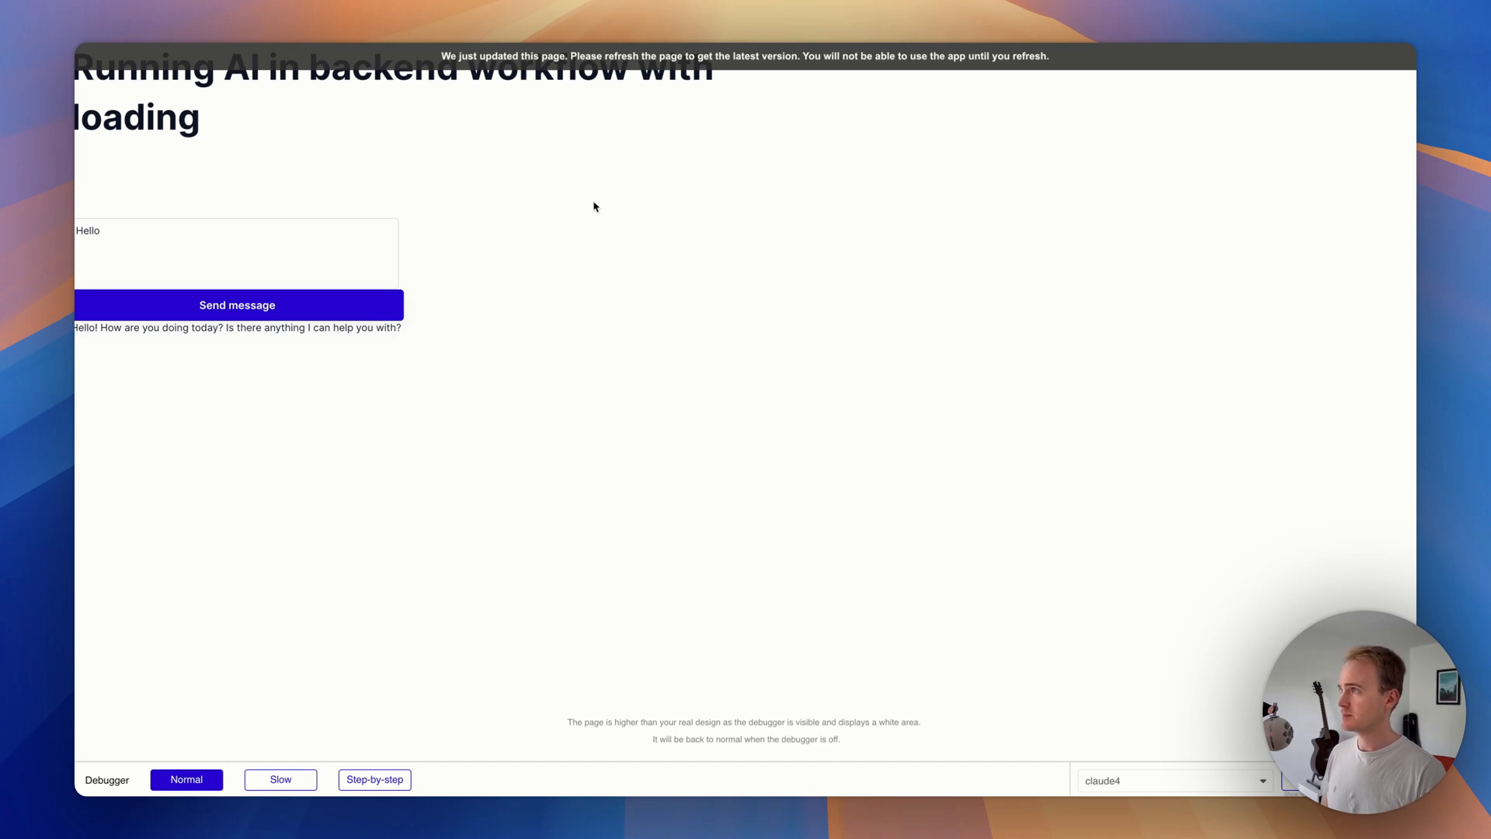
- Preview the running app showing the Hello test and Claude's greeting reply
left_click(236, 305)
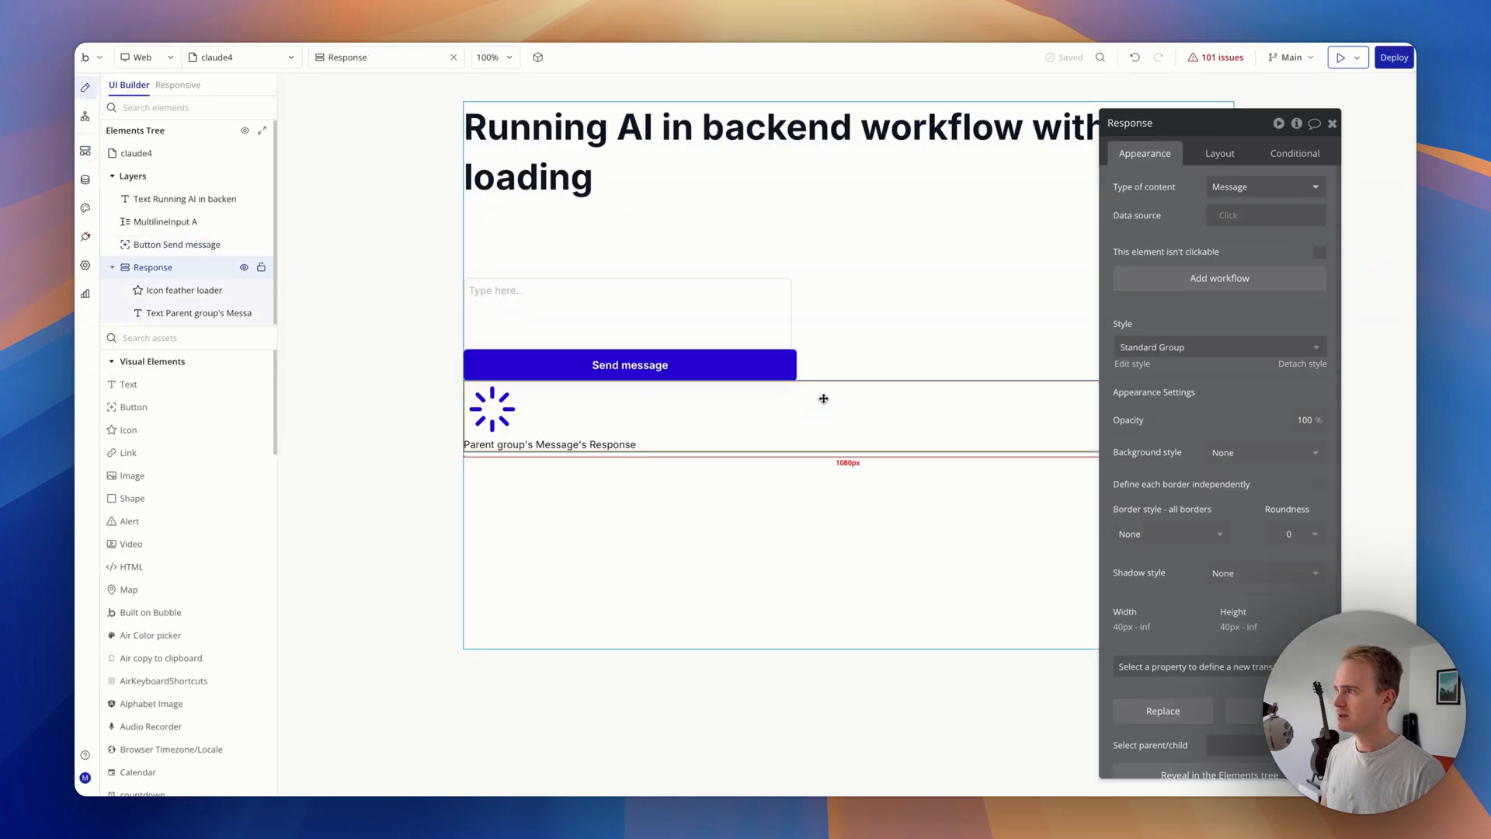
- Toggle the Response group's 'visible on page load' setting in its Layout settings
left_click(1219, 154)
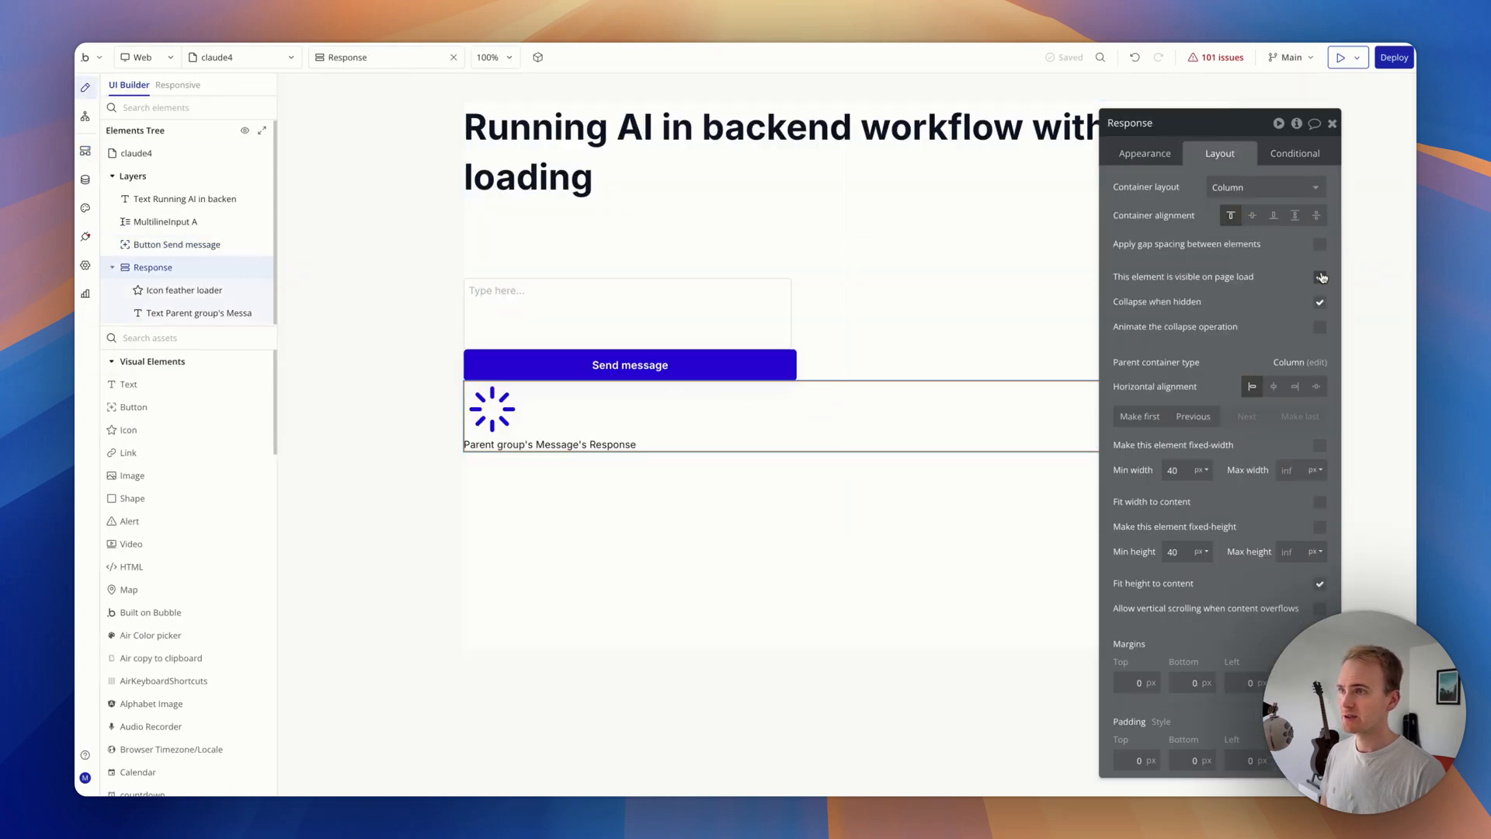
left_click(1294, 154)
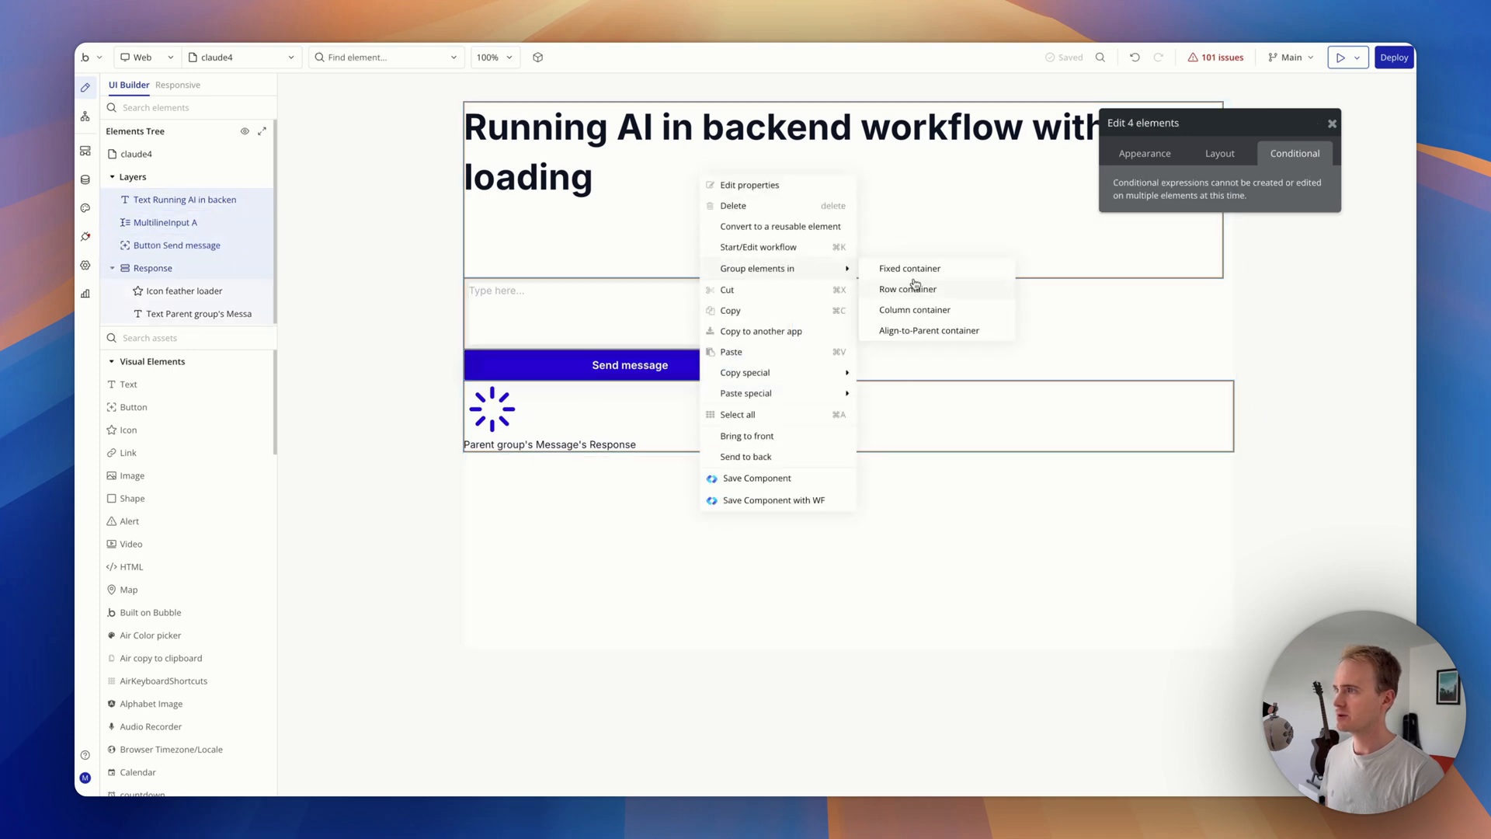
- Group the four elements in a column container with 32 px top and bottom padding
left_click(914, 310)
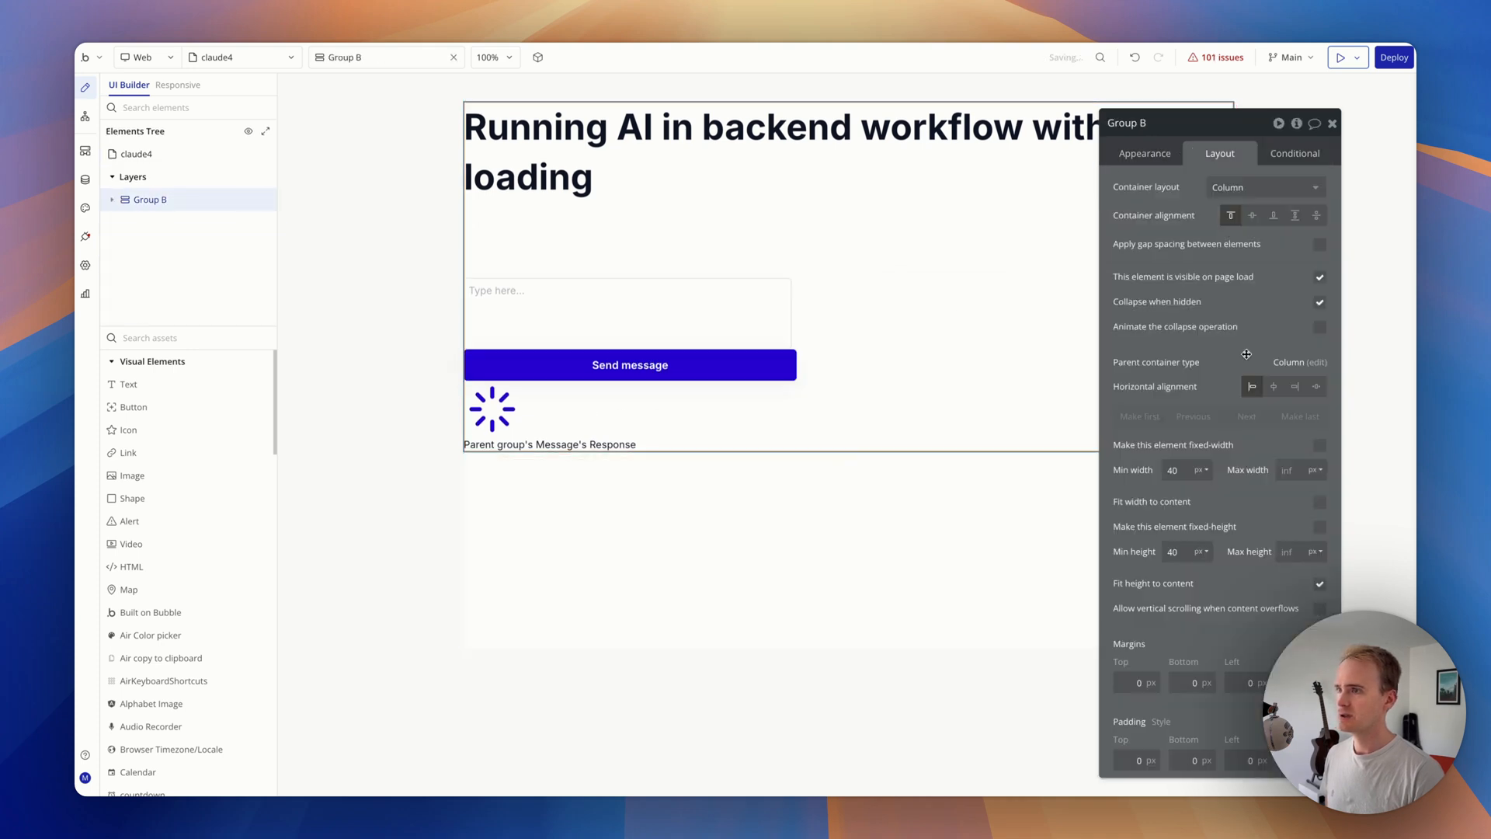
type("32")
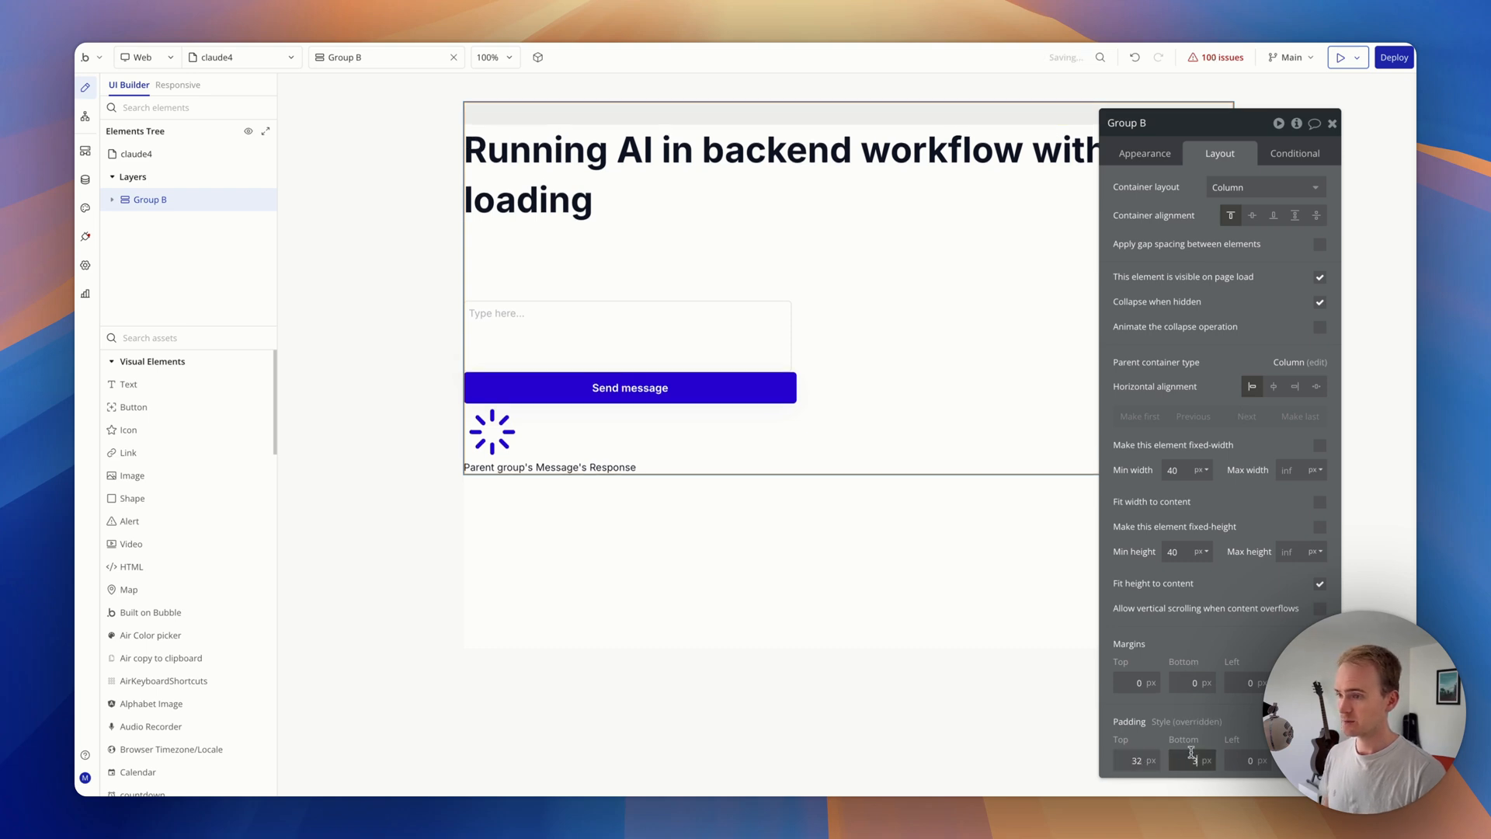
type("32")
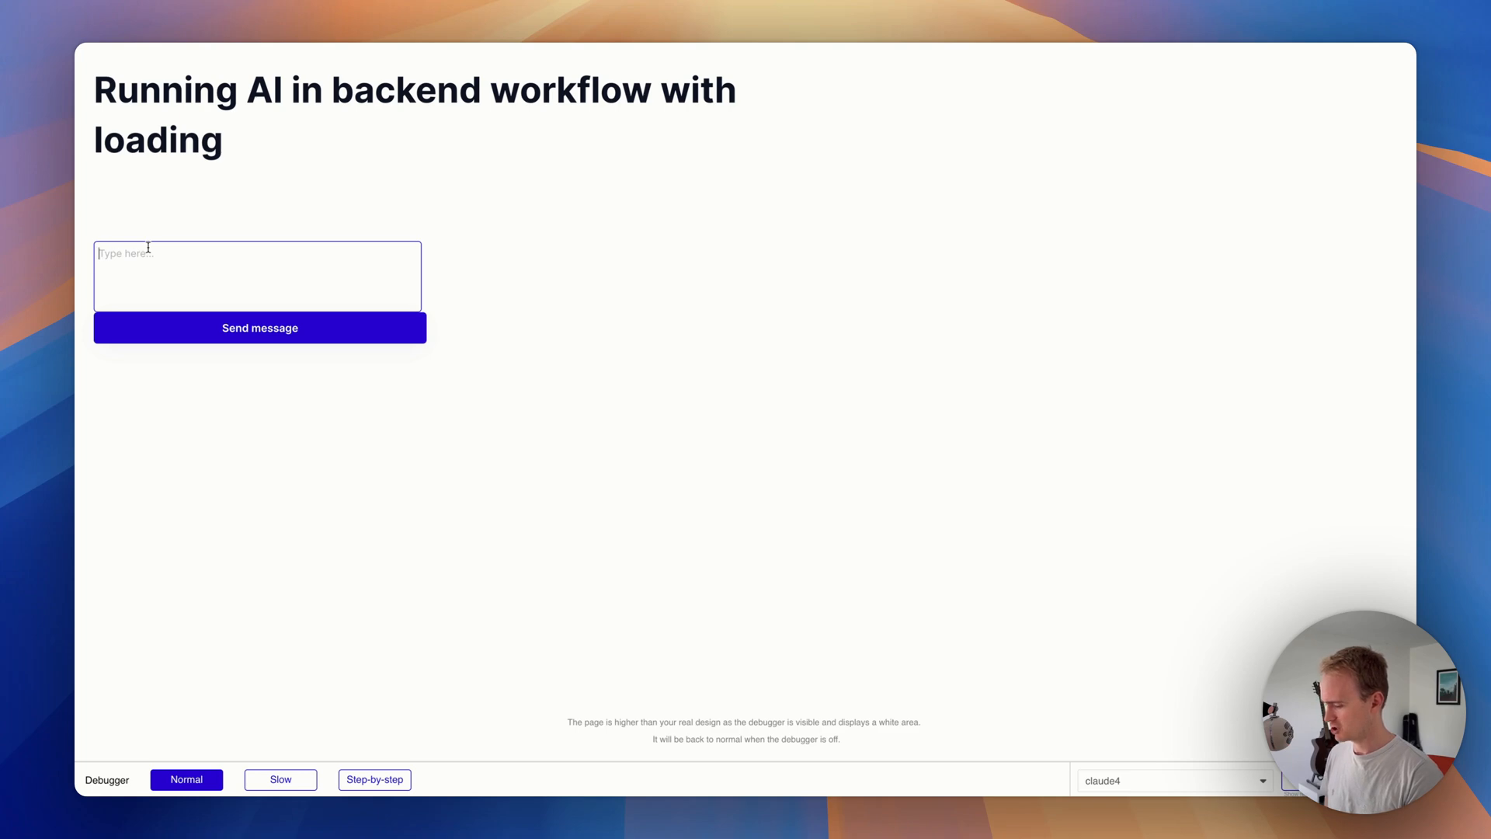
- Request 'Write a 1000 word story about a yellow cat' and scroll through the returned story
type("Write a 1000 word")
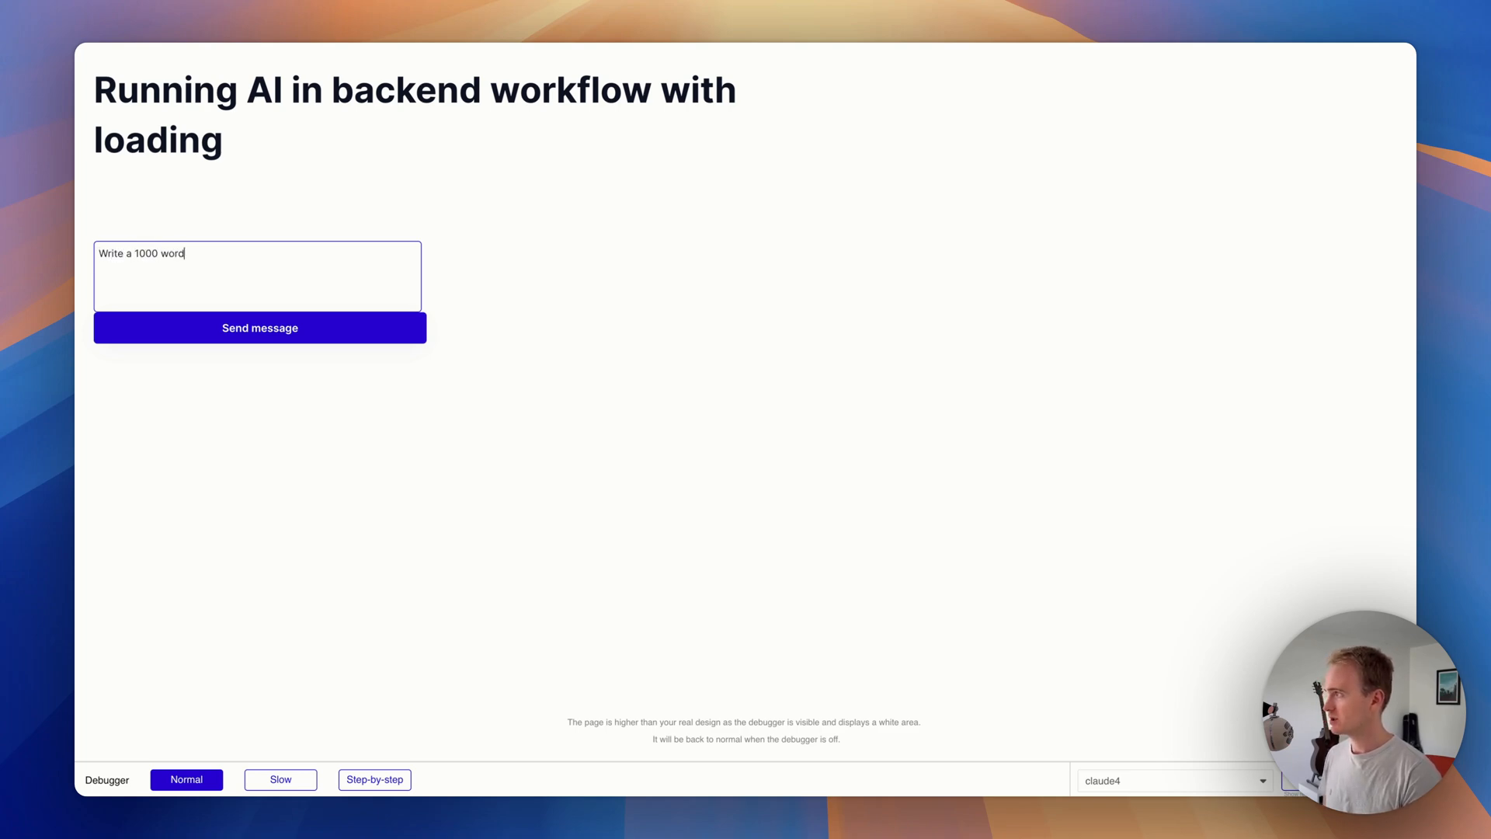
type("story about")
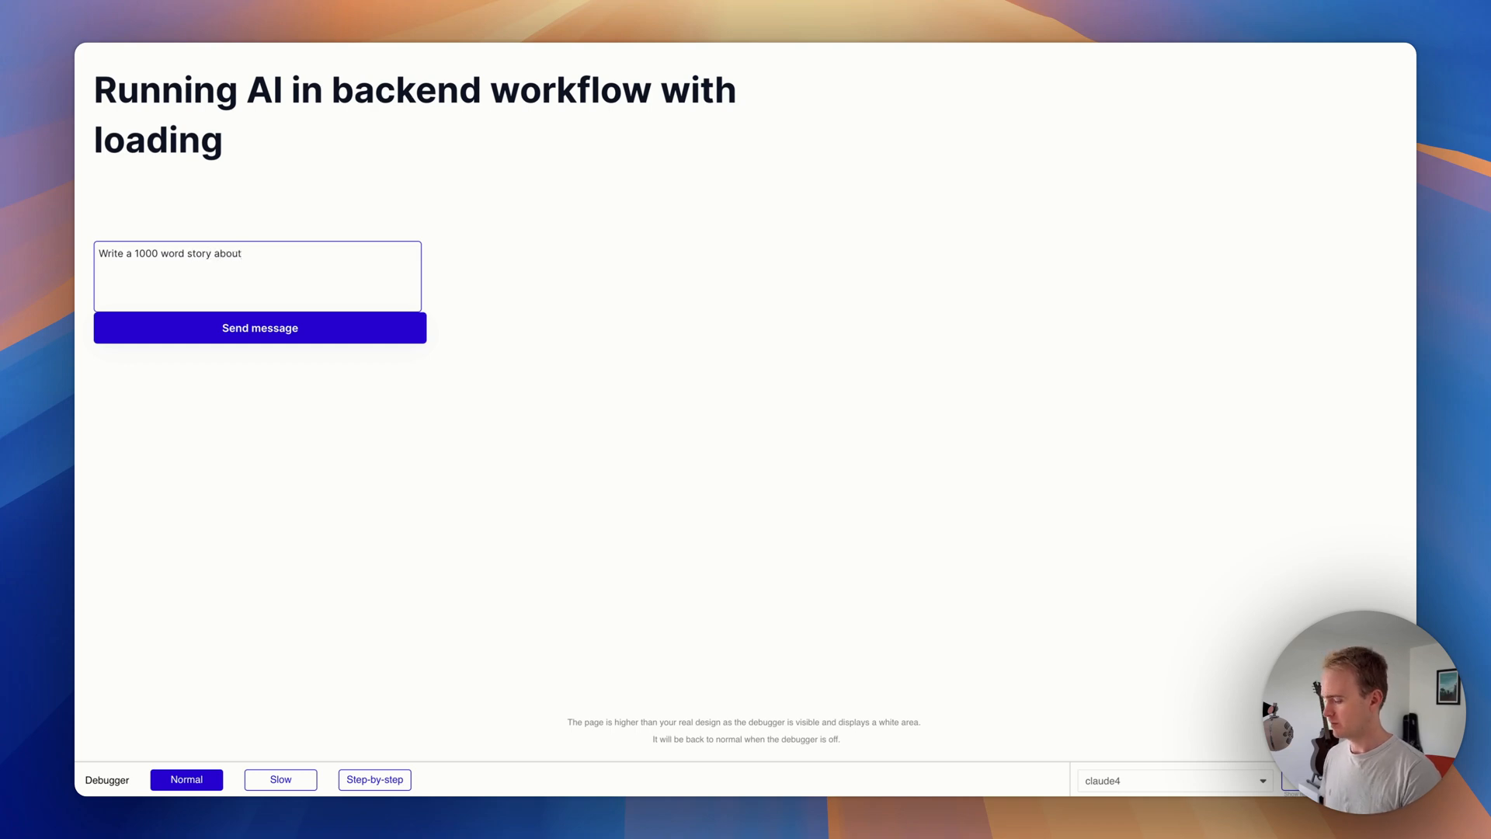
type("a yellow")
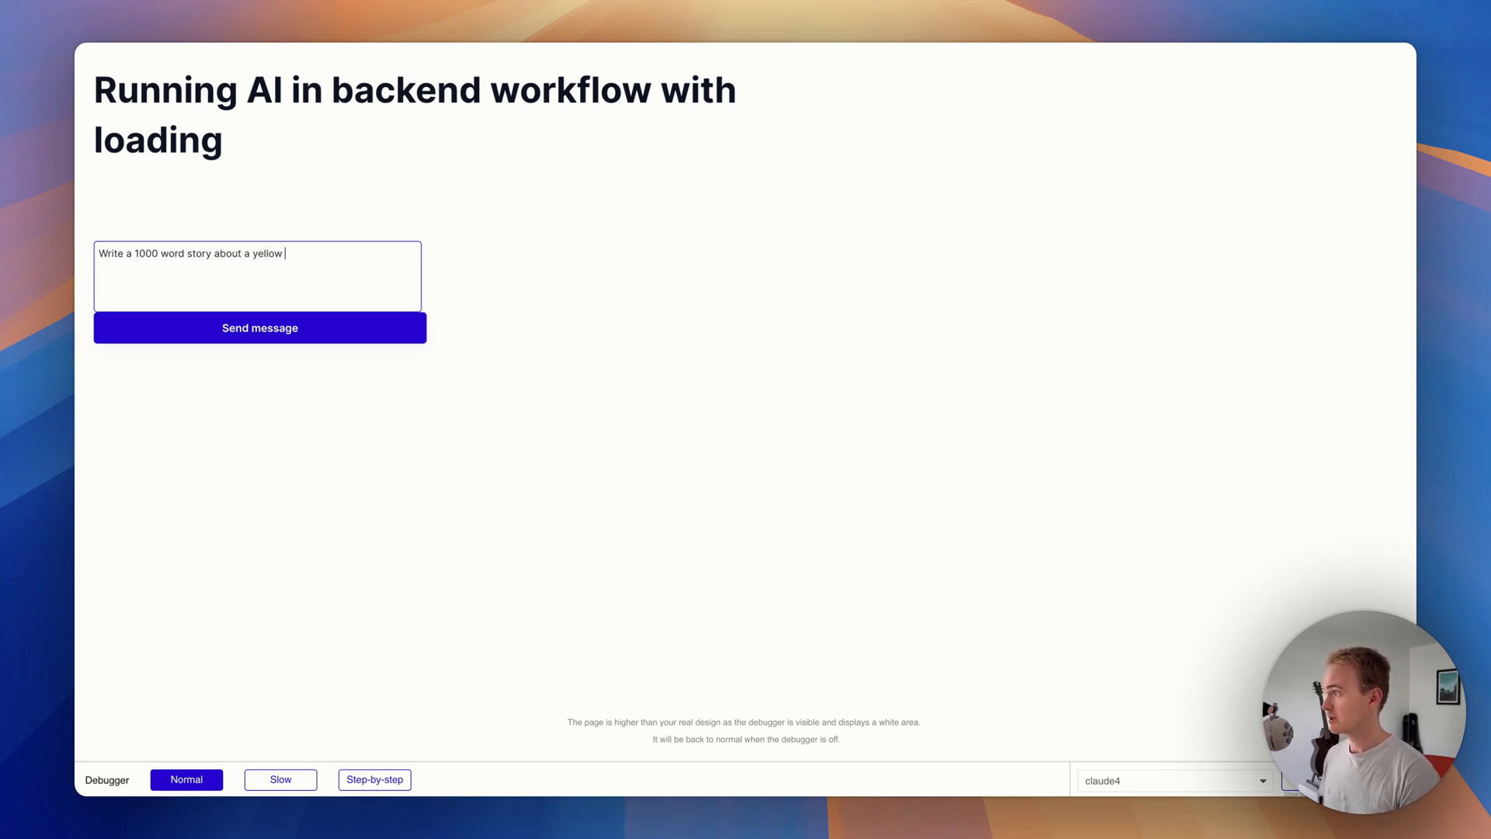
left_click(259, 328)
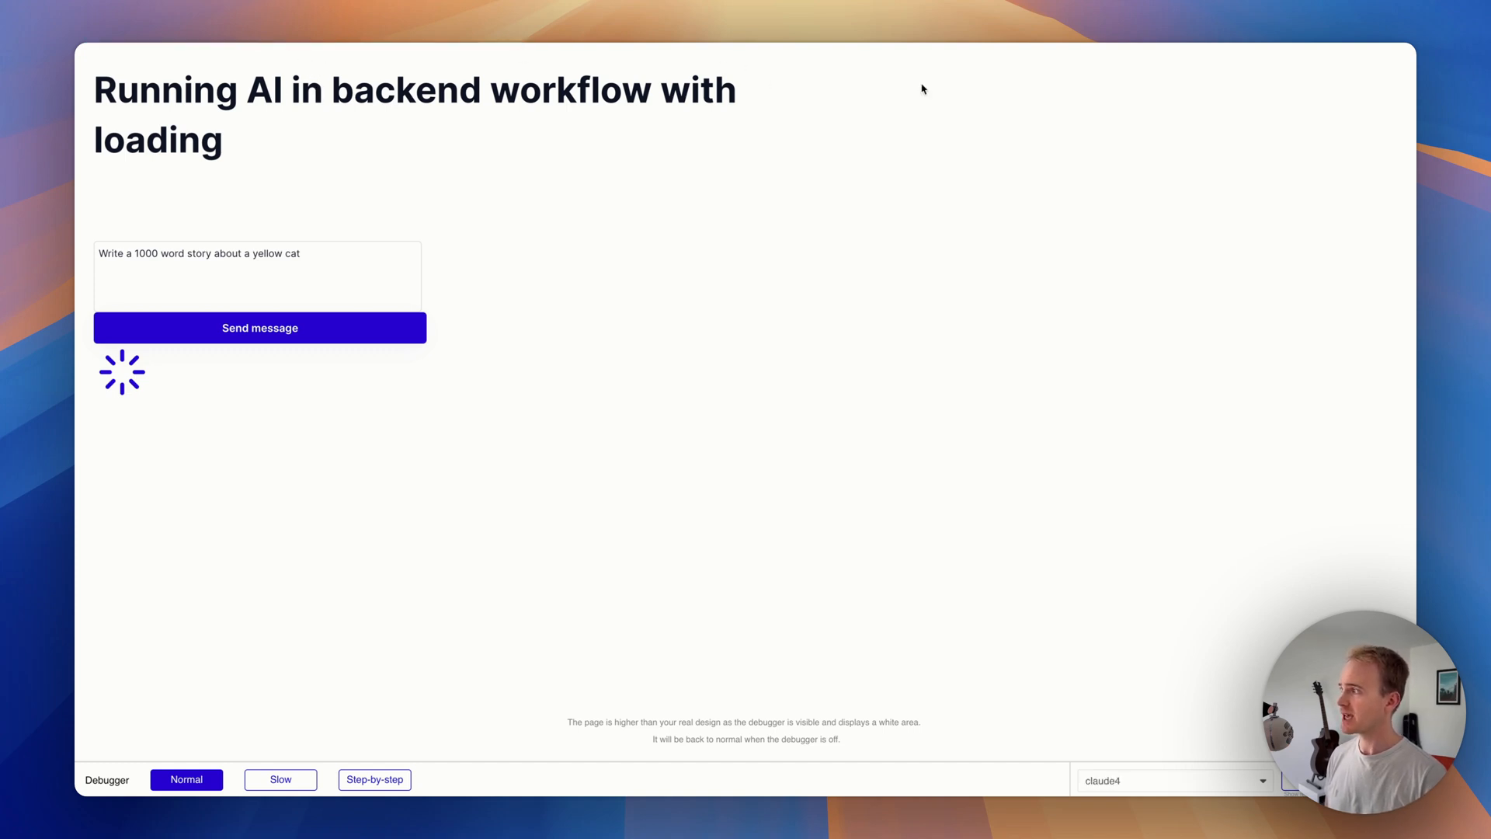
mouse_move(1214, 103)
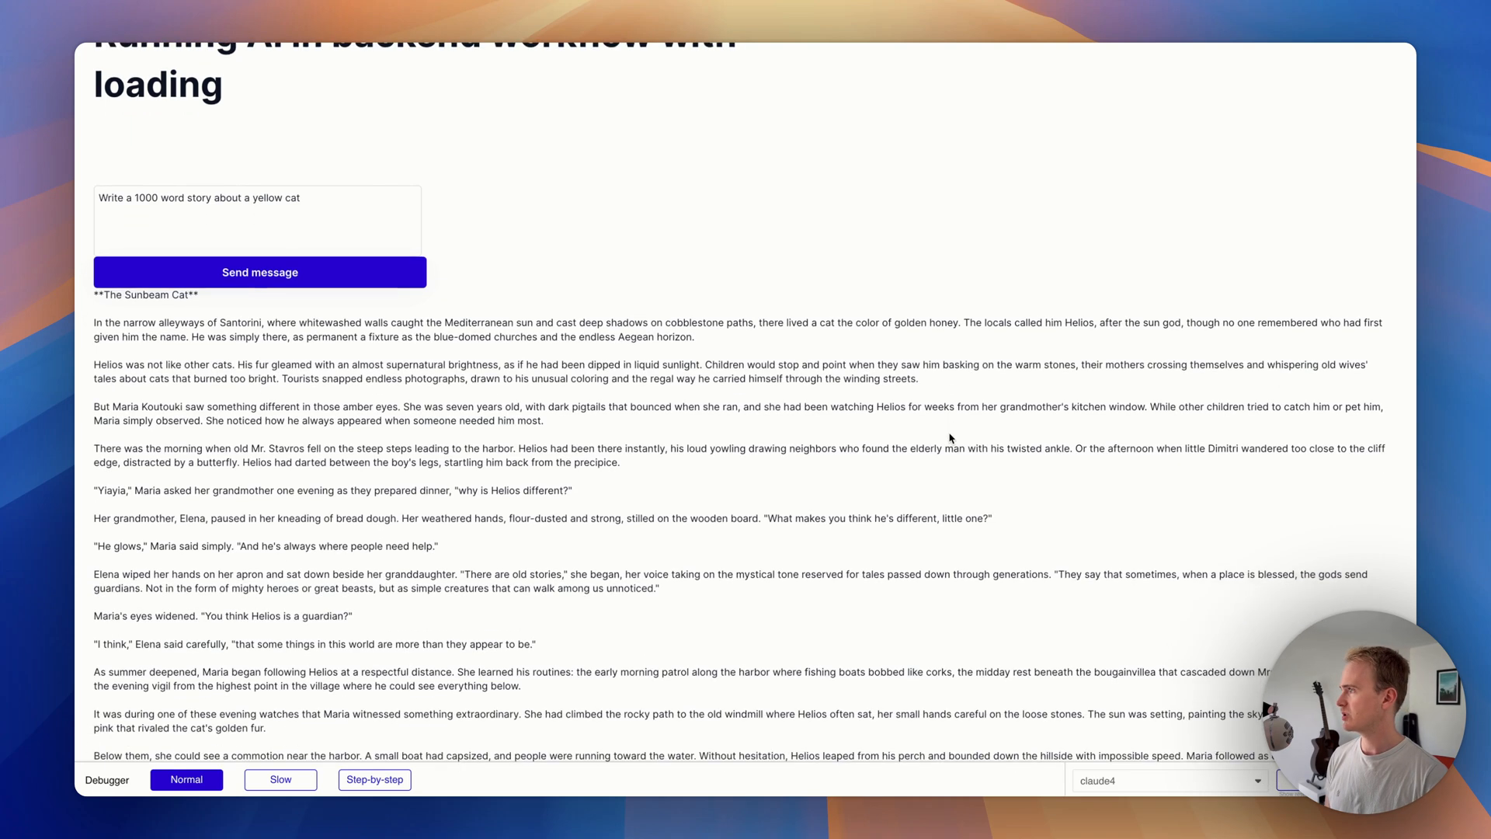
scroll("down", 3)
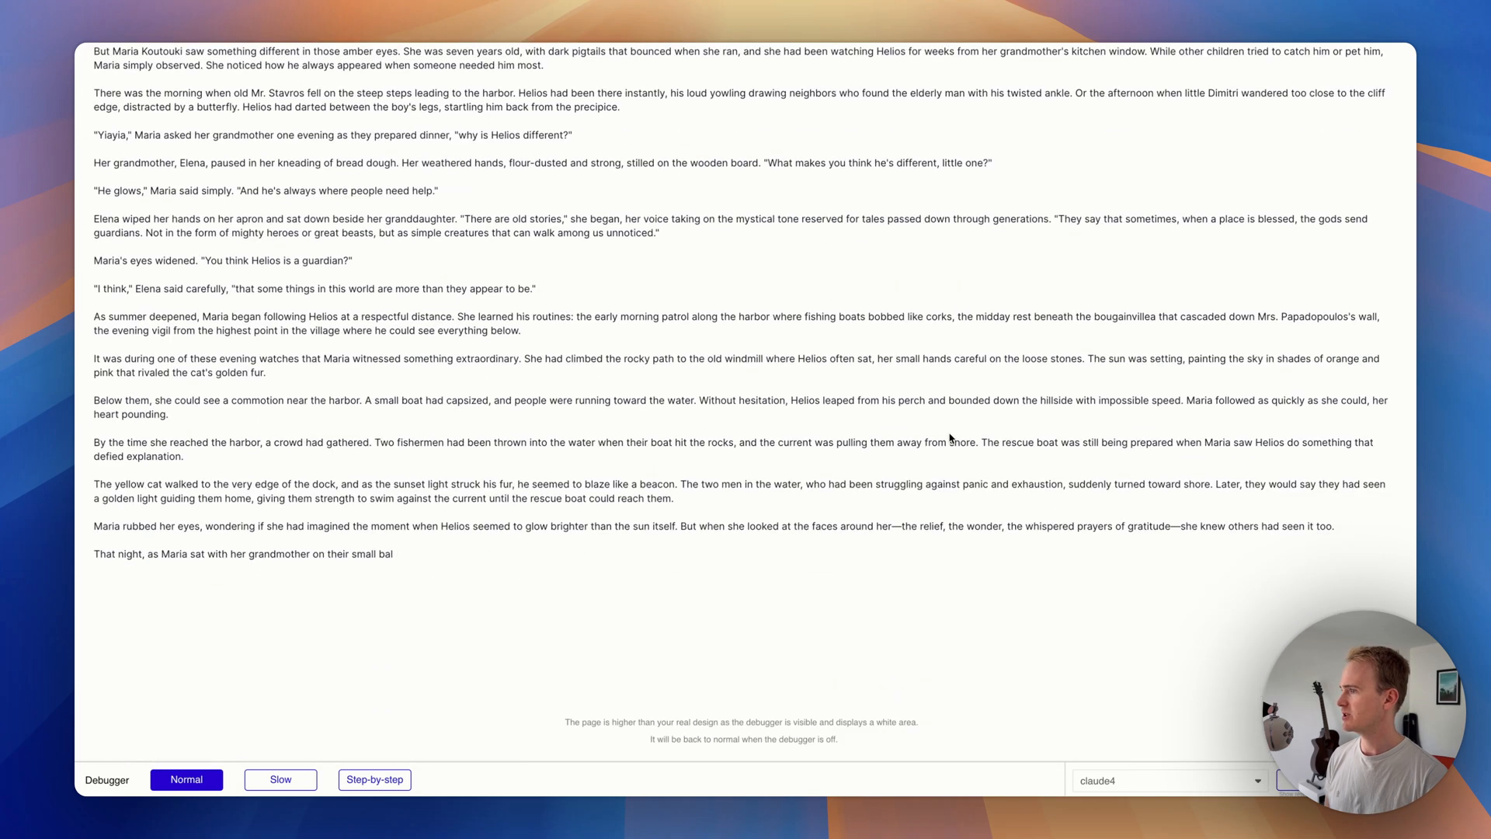
mouse_move(684, 409)
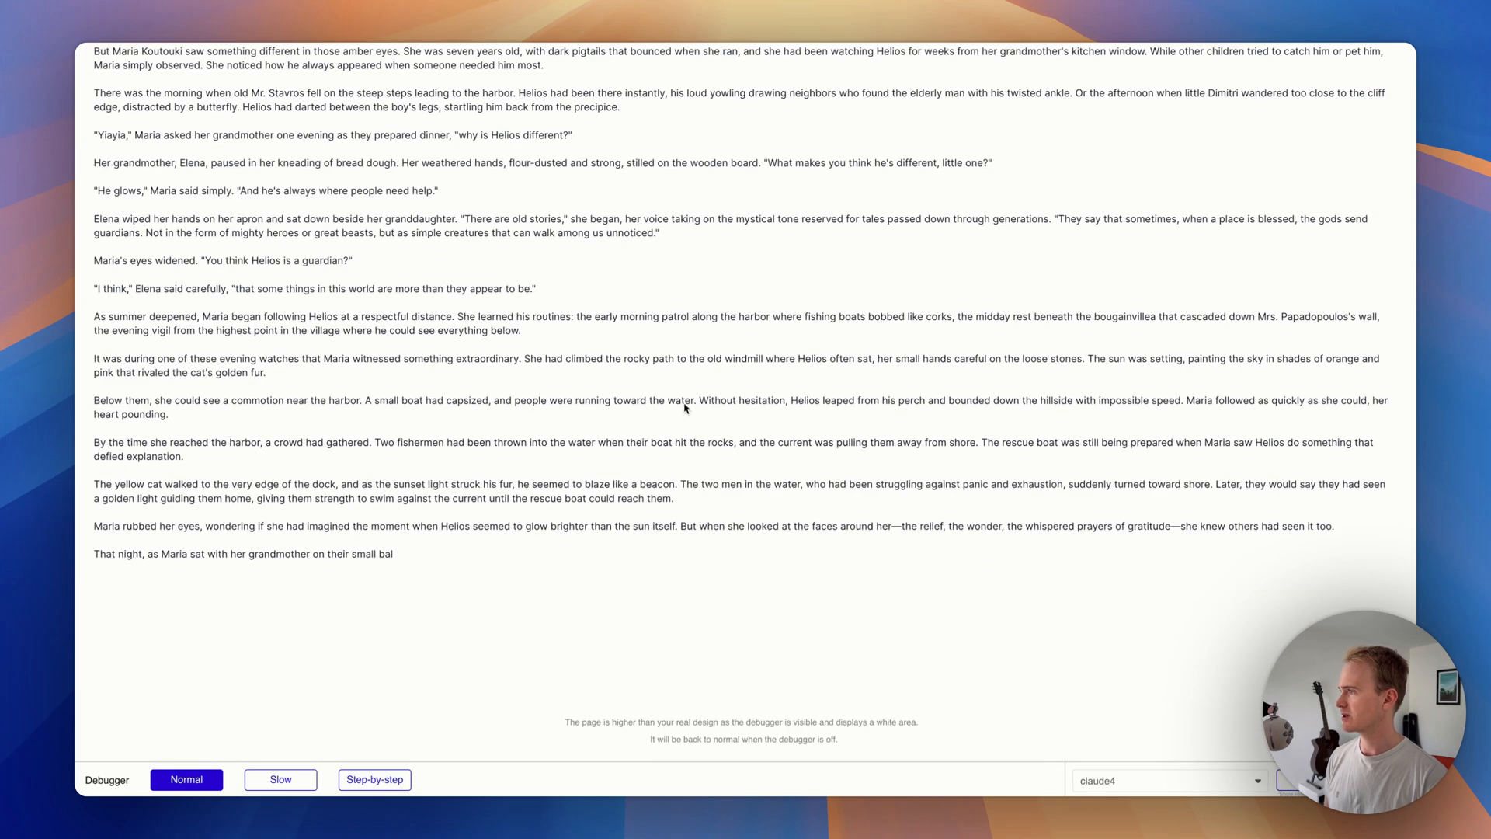